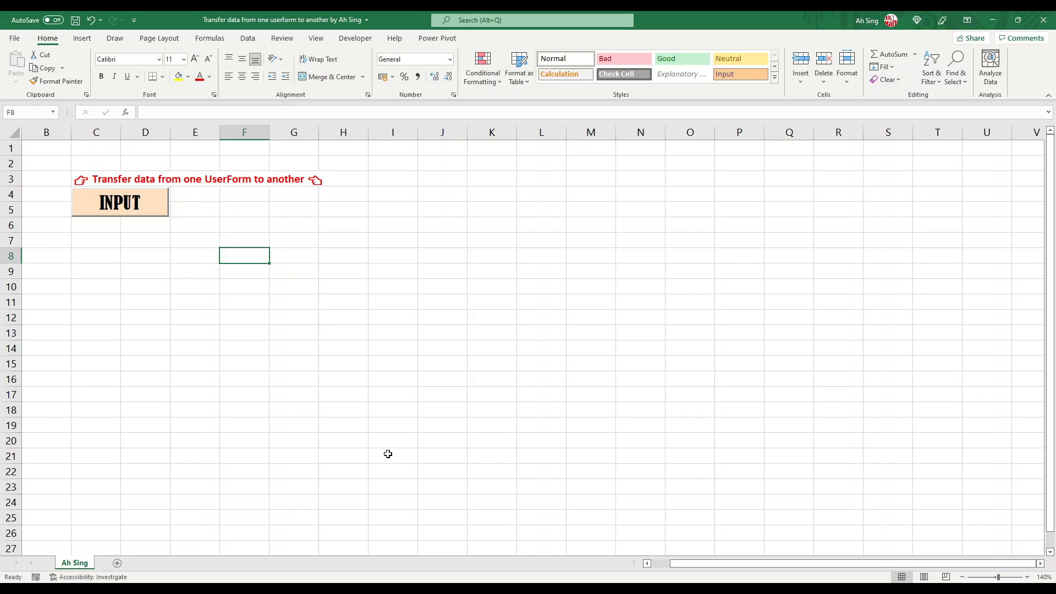
pyautogui.moveTo(370, 33)
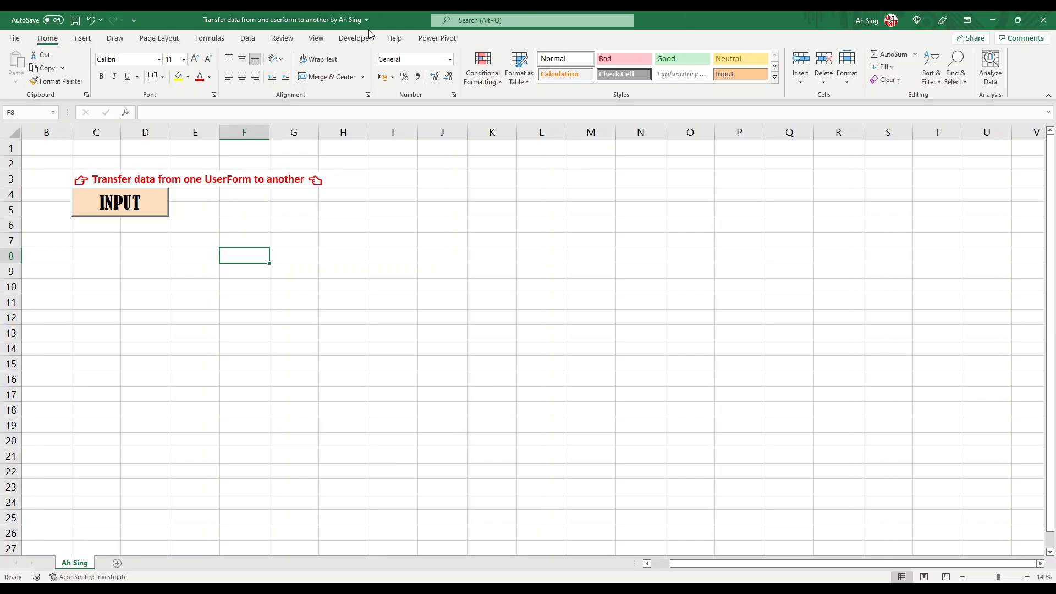
# Open the Visual Basic editor from the Developer tab
pyautogui.click(355, 38)
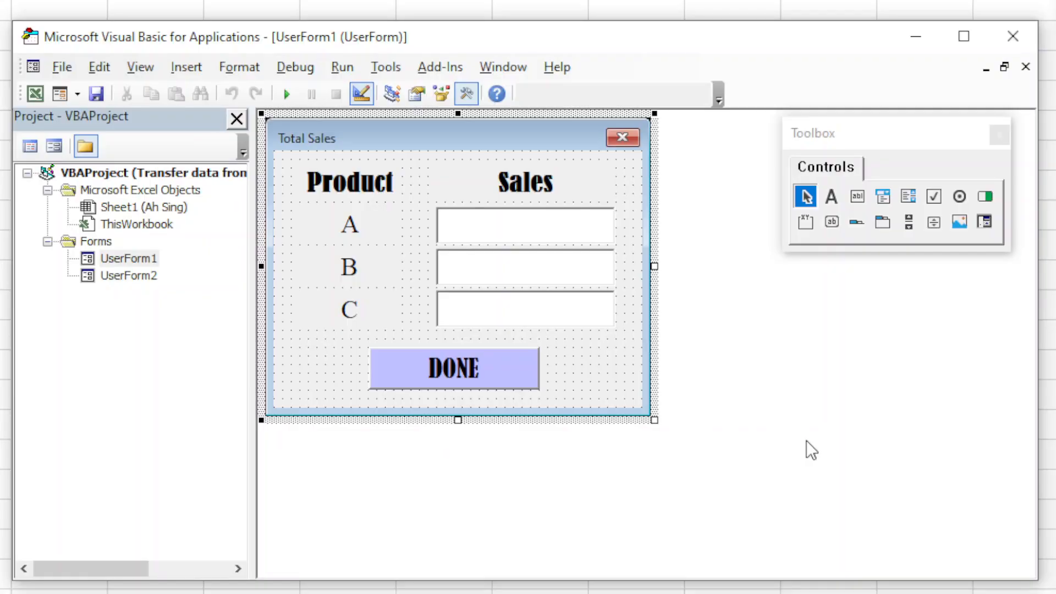
pyautogui.moveTo(436, 208)
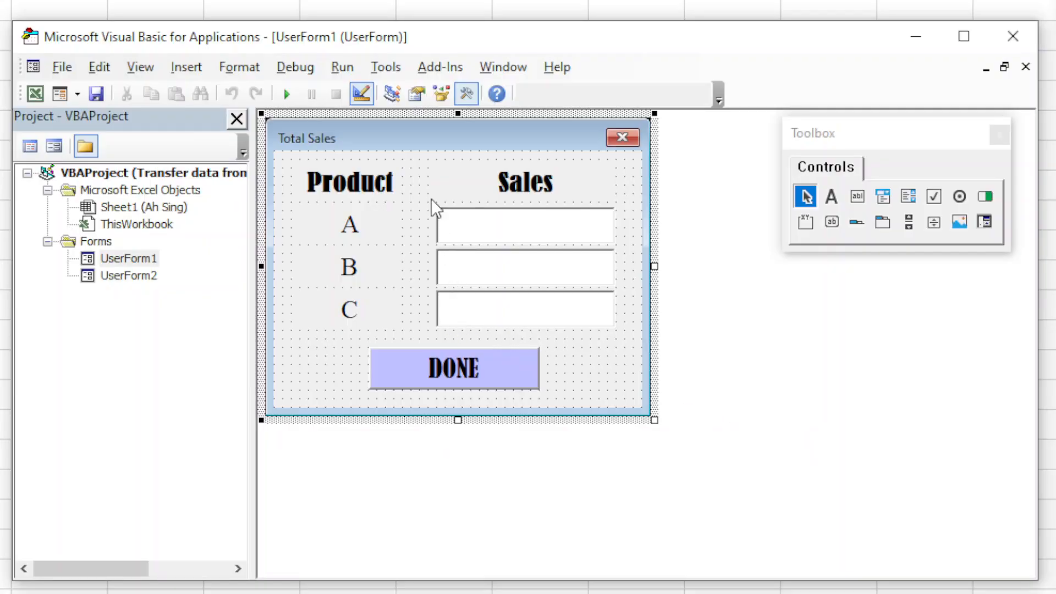
pyautogui.moveTo(417, 224)
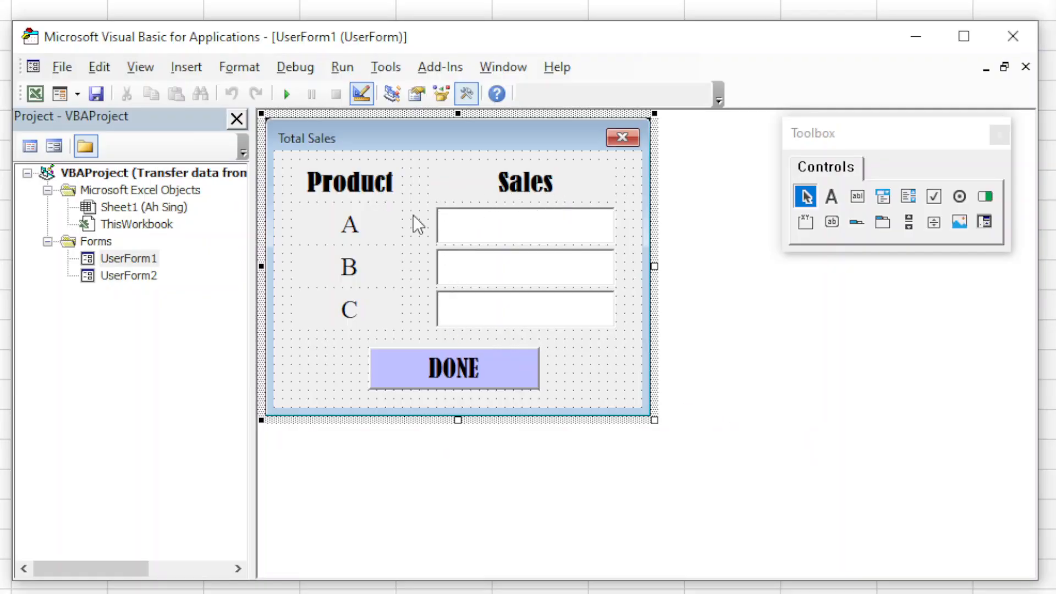
# Open UserForm2, the Commission form, in design view
pyautogui.doubleClick(128, 276)
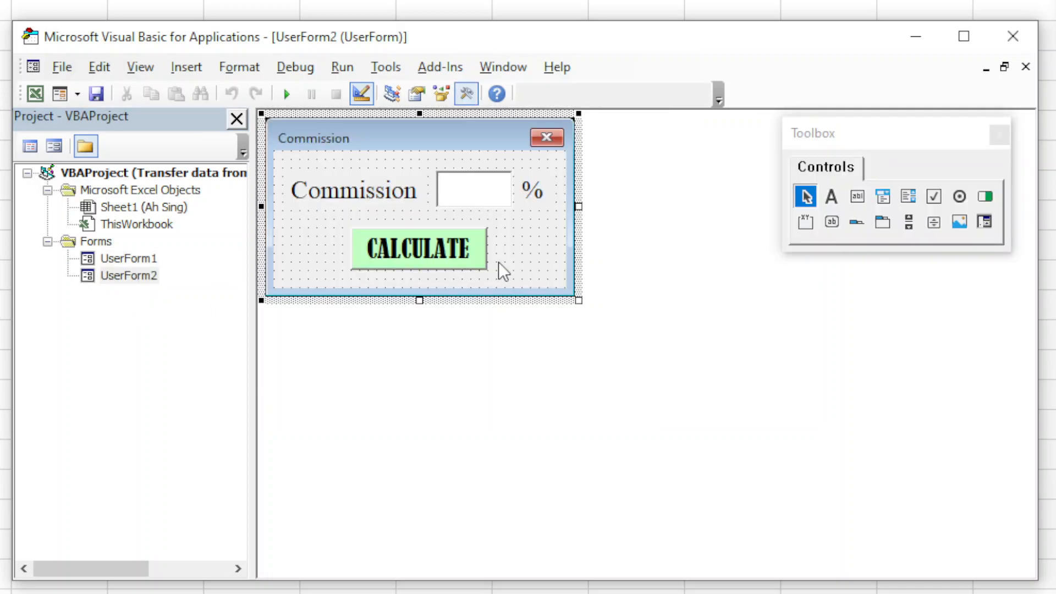
pyautogui.moveTo(364, 210)
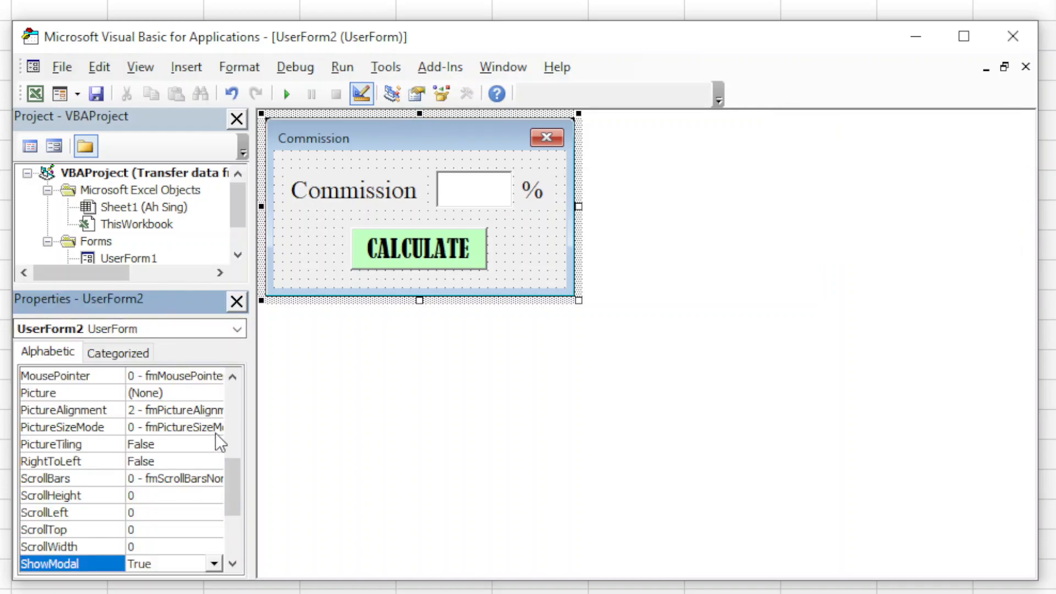
# Set ShowModal to False for UserForm2 and UserForm1
pyautogui.scroll(-3)
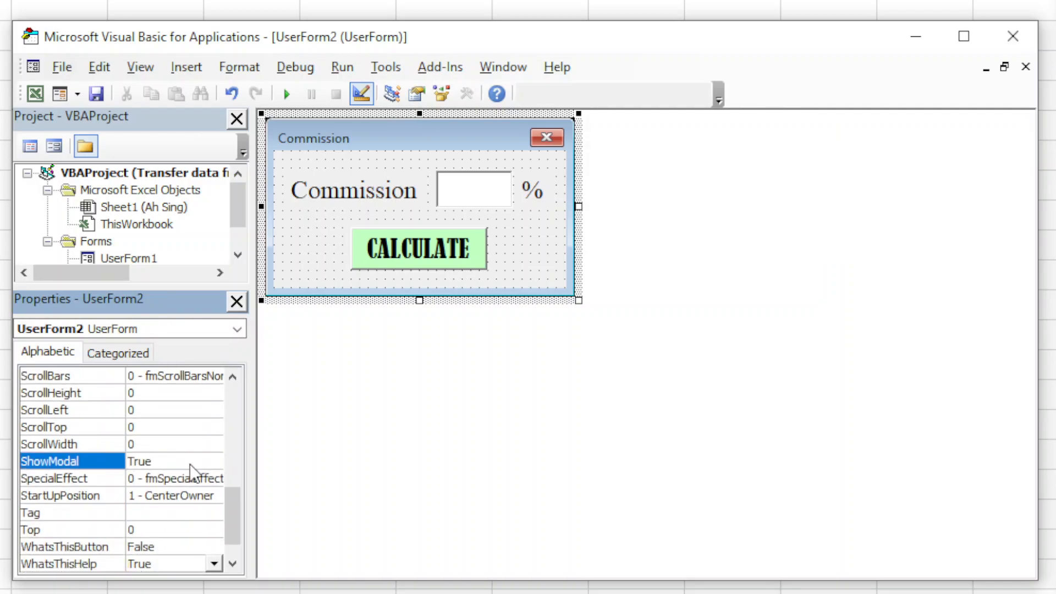
pyautogui.click(213, 461)
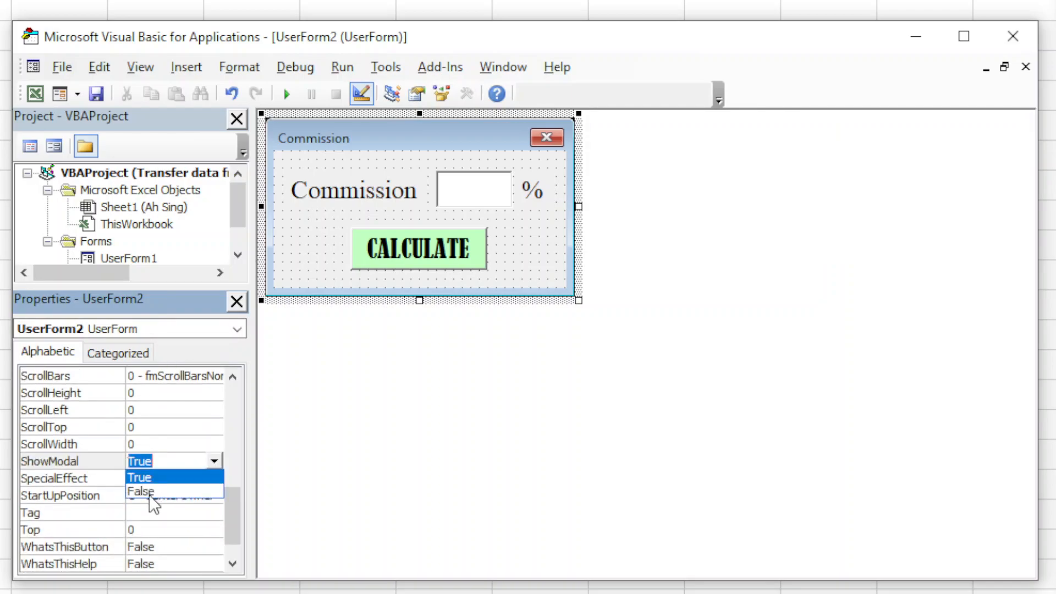
pyautogui.click(129, 257)
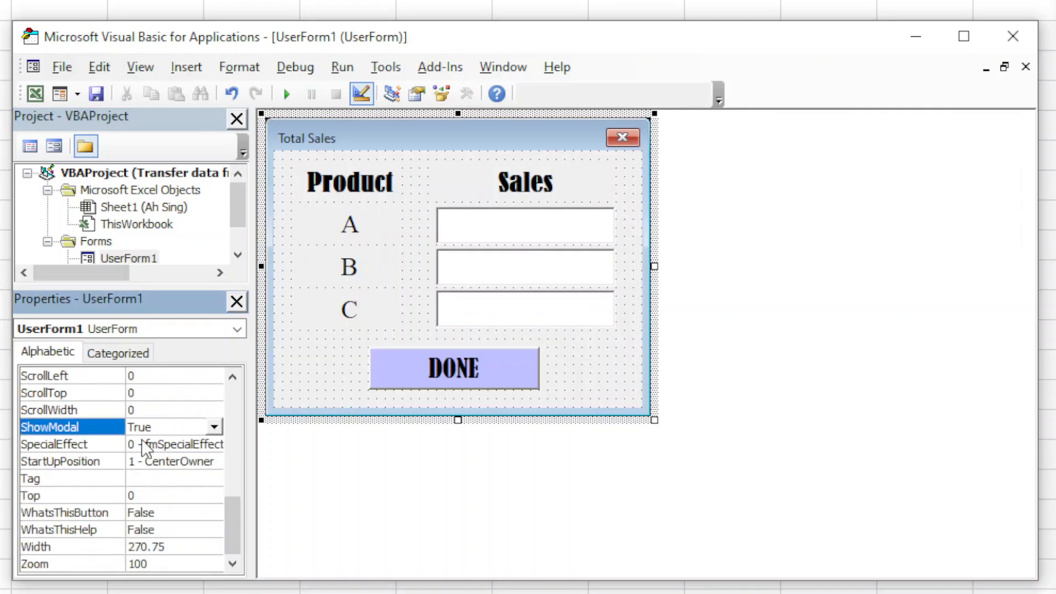
pyautogui.click(215, 426)
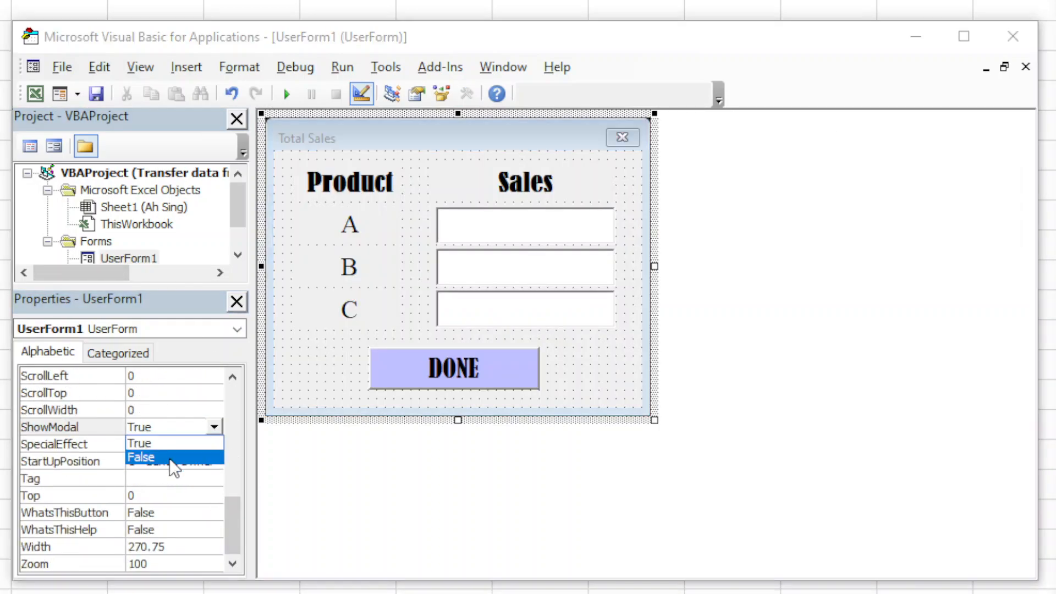
pyautogui.click(141, 457)
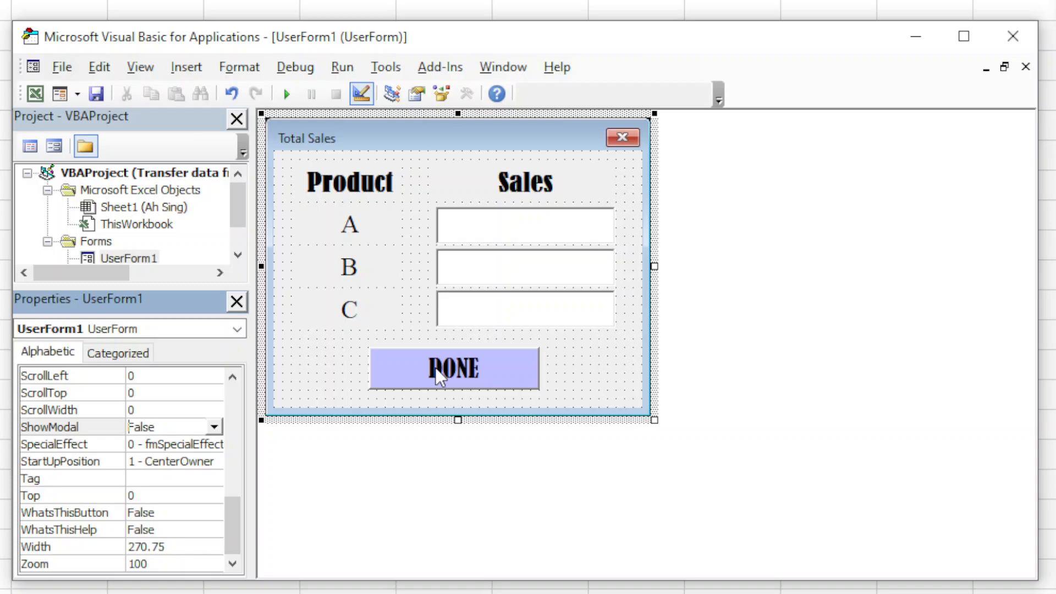
pyautogui.doubleClick(453, 368)
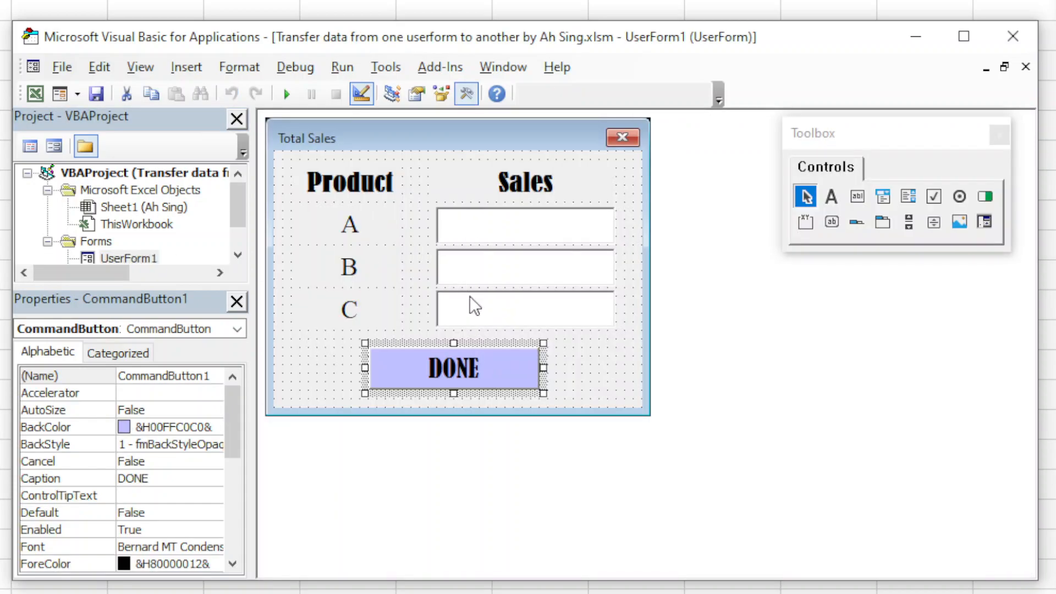
pyautogui.moveTo(495, 296)
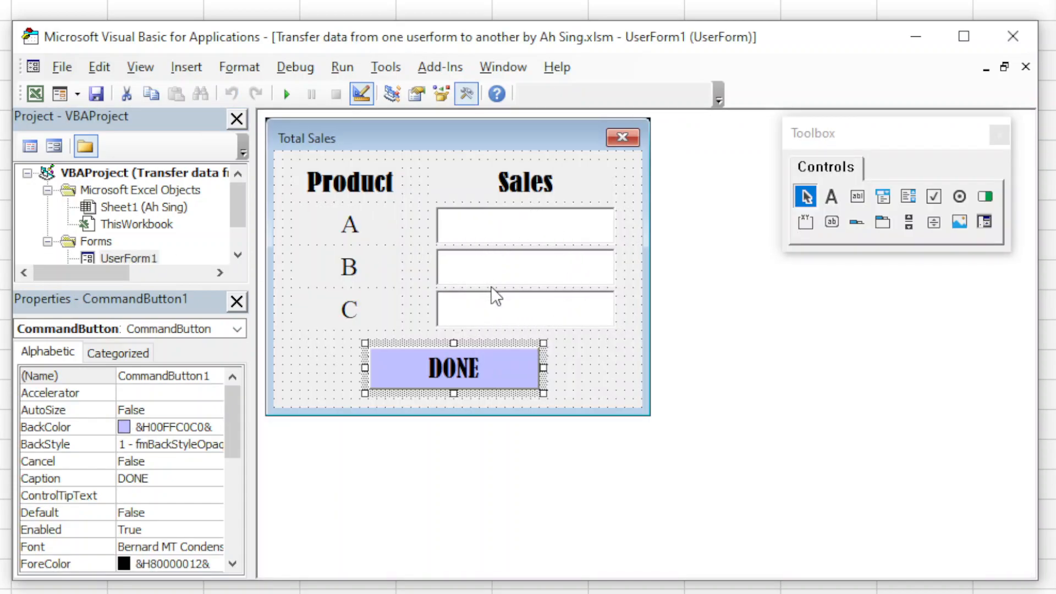
# Make the DONE button's click handler call UserForm2.Show
pyautogui.doubleClick(452, 368)
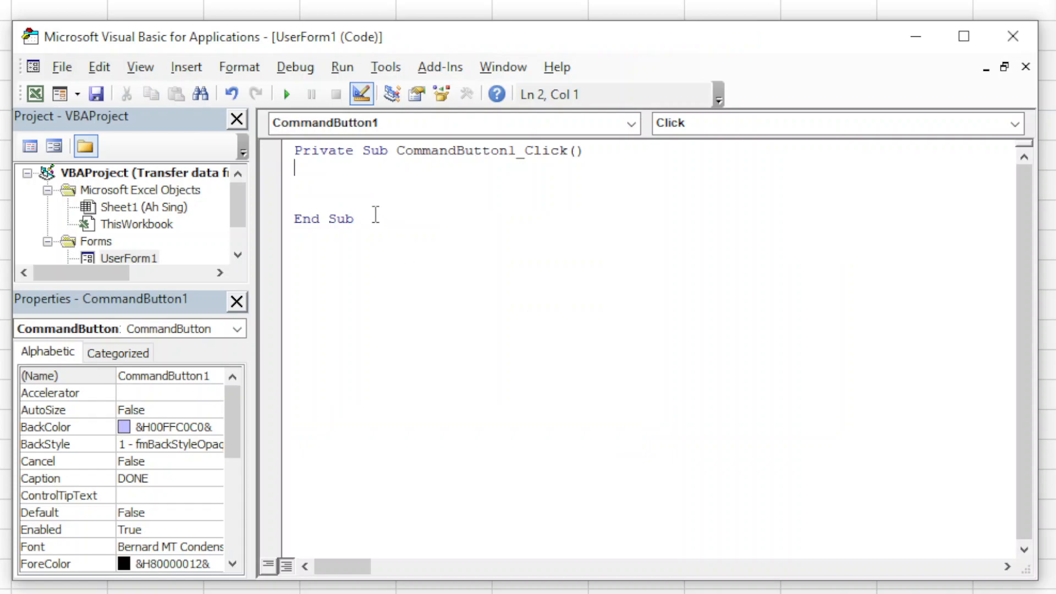
pyautogui.write('userform2')
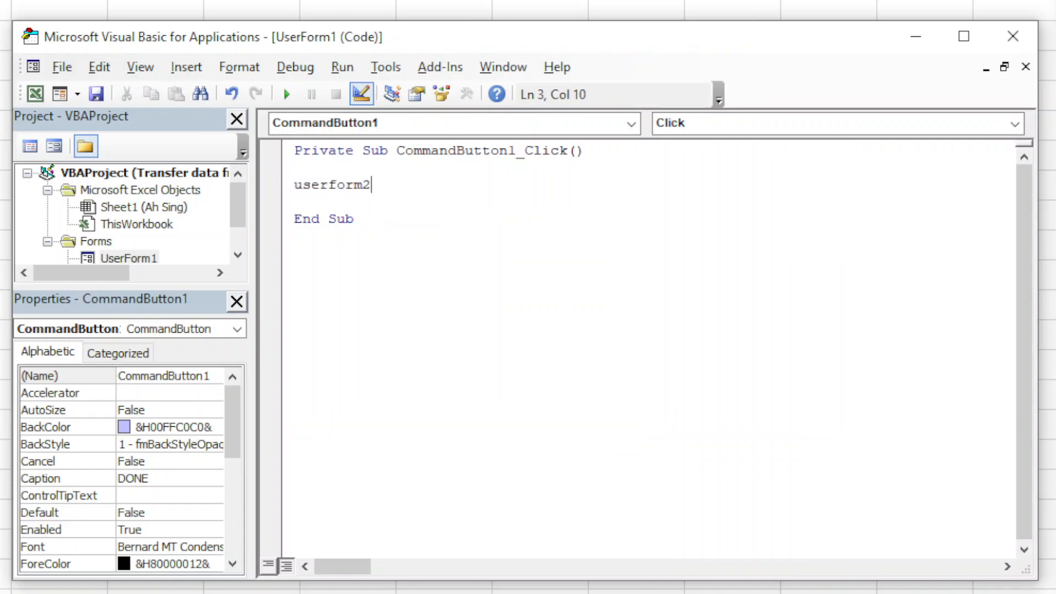
pyautogui.write('.show')
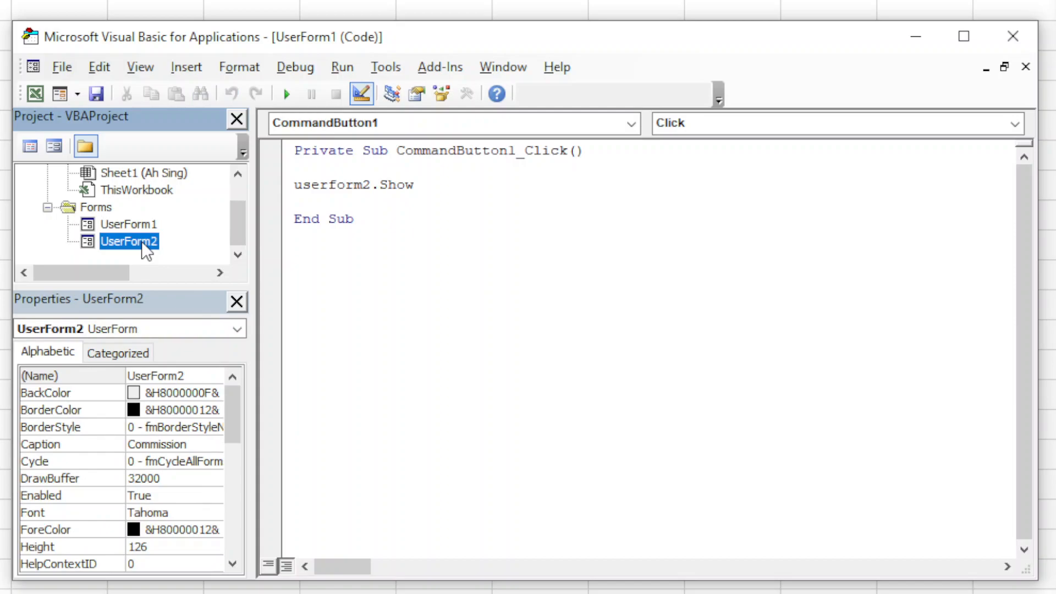
# In CALCULATE's click code, store UserForm1.TextBox1.Value in variable a
pyautogui.doubleClick(128, 241)
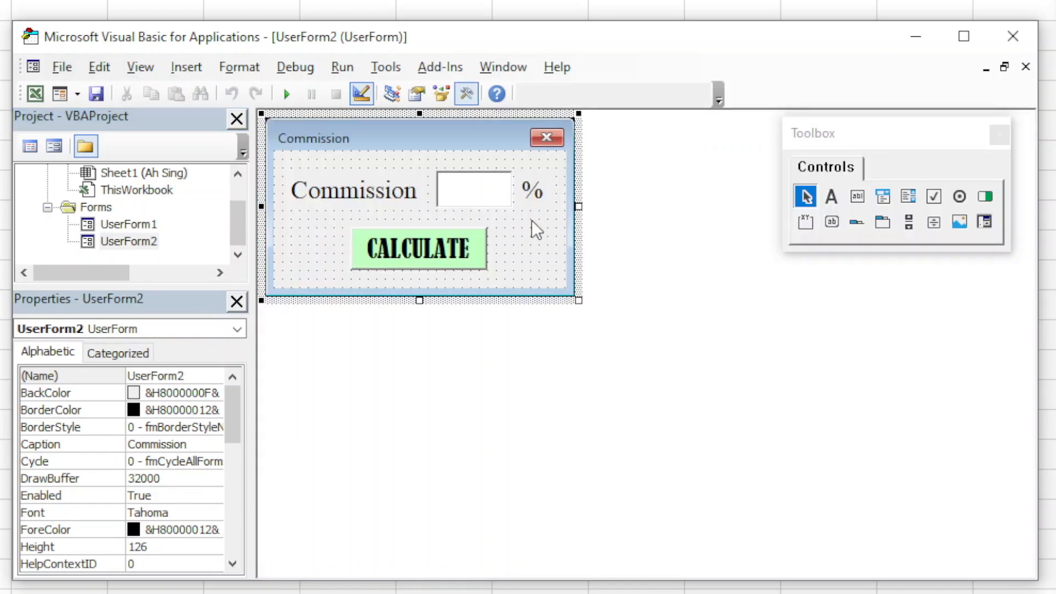
pyautogui.doubleClick(128, 225)
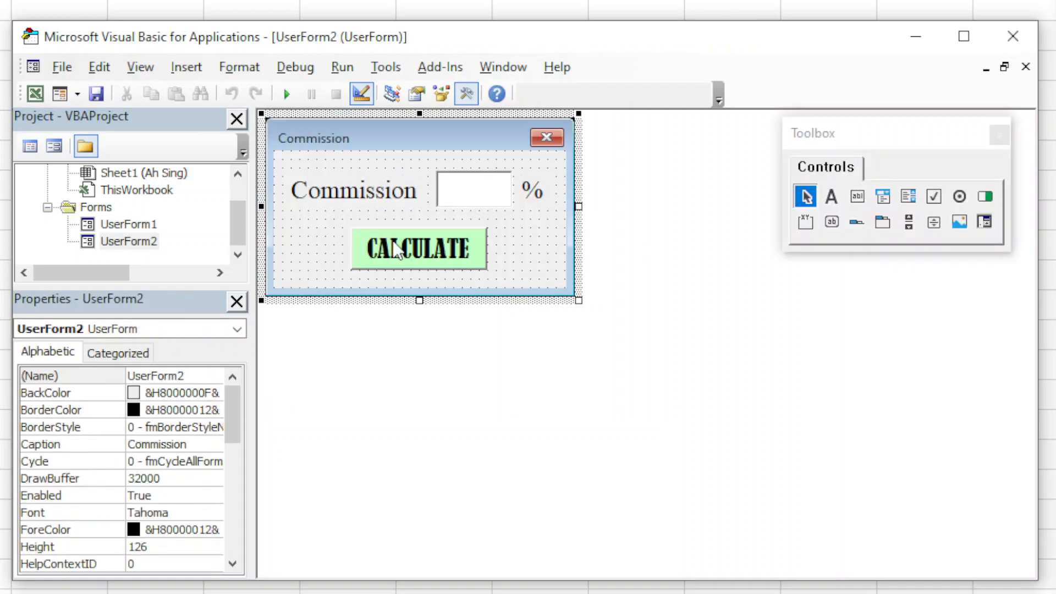
pyautogui.doubleClick(417, 248)
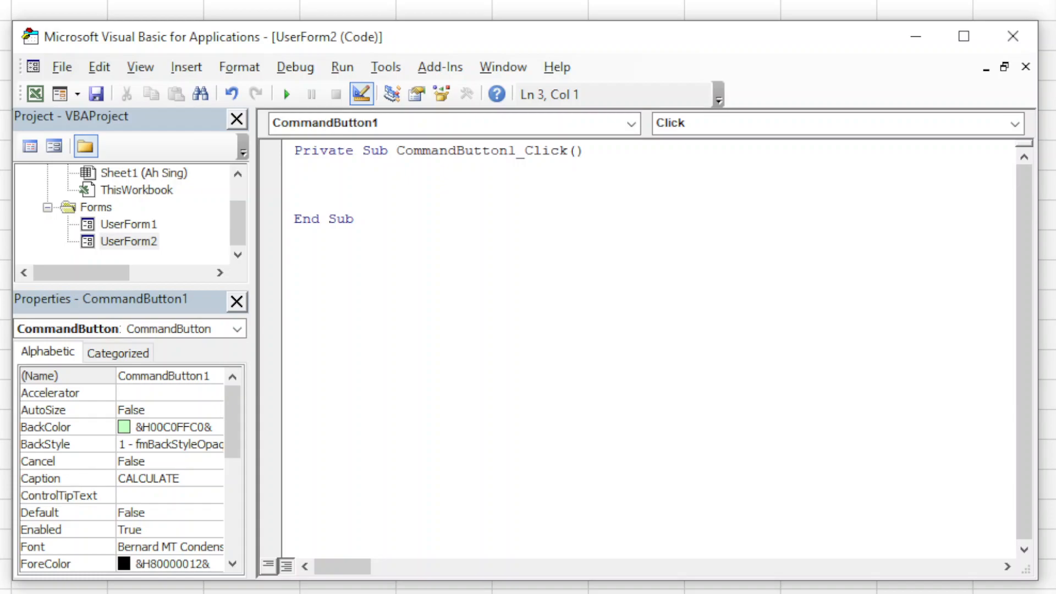
pyautogui.write('a=')
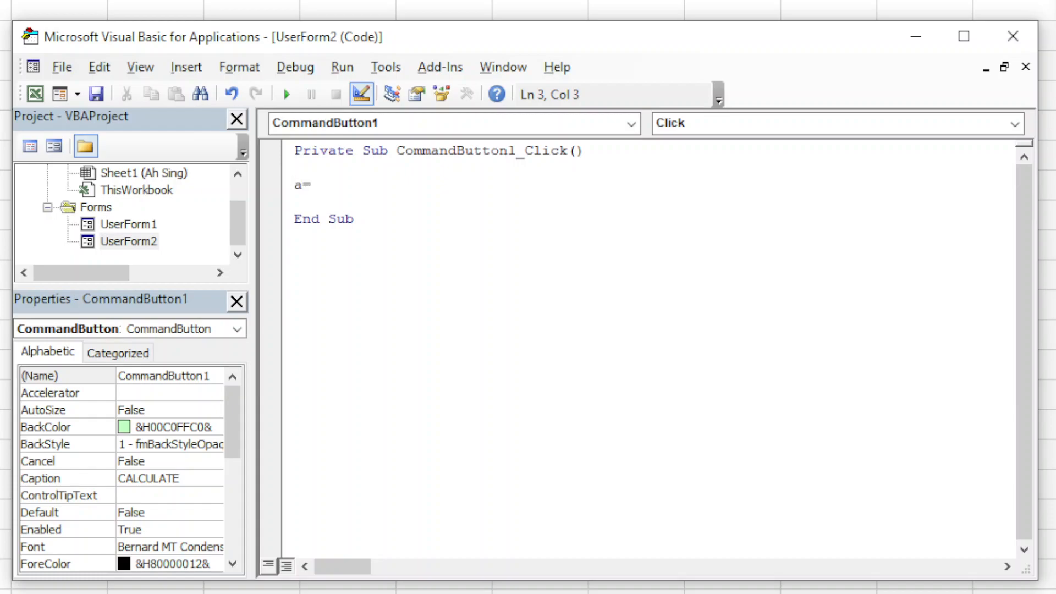
pyautogui.write('user')
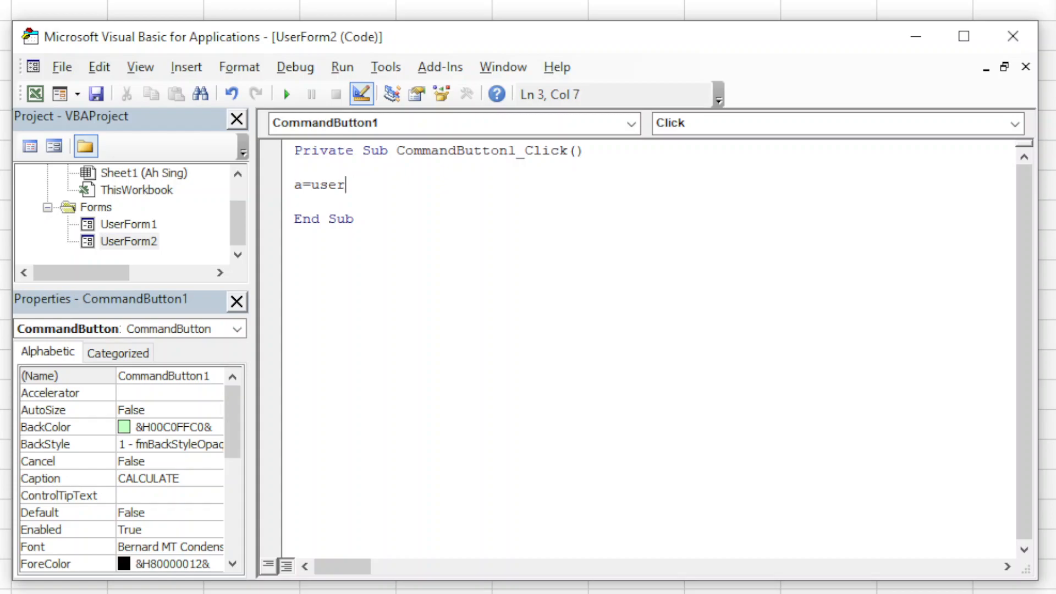
pyautogui.write('form1')
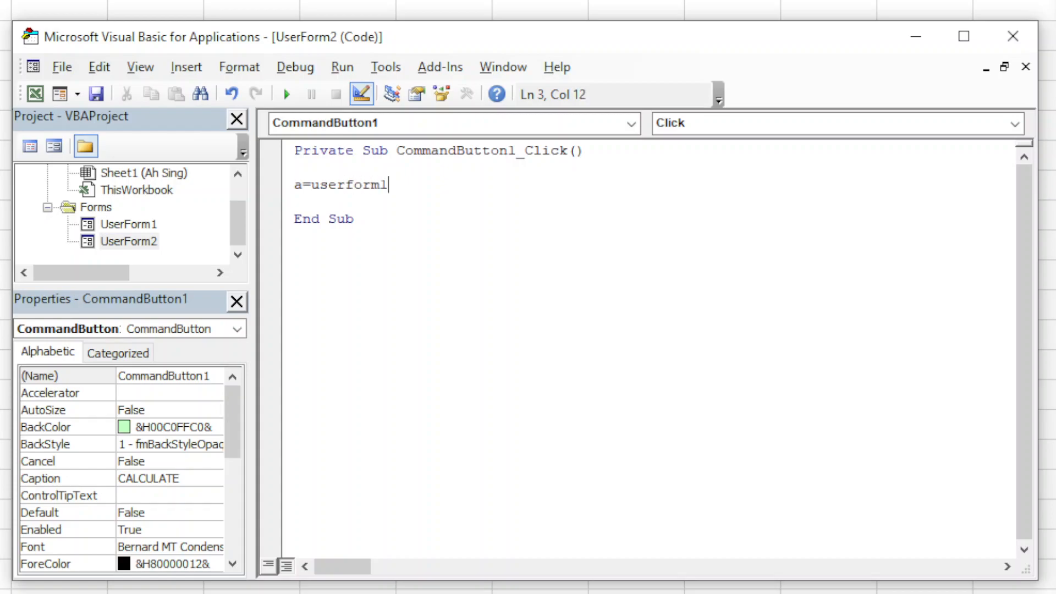
pyautogui.write('.tet')
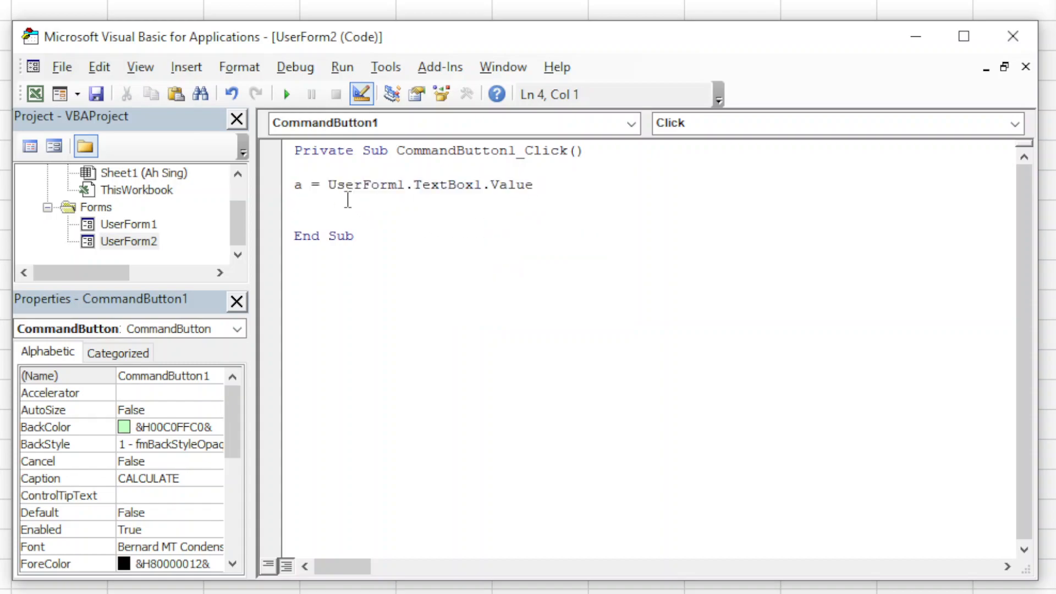
pyautogui.write('a = UserForm1.TextBox1.Value')
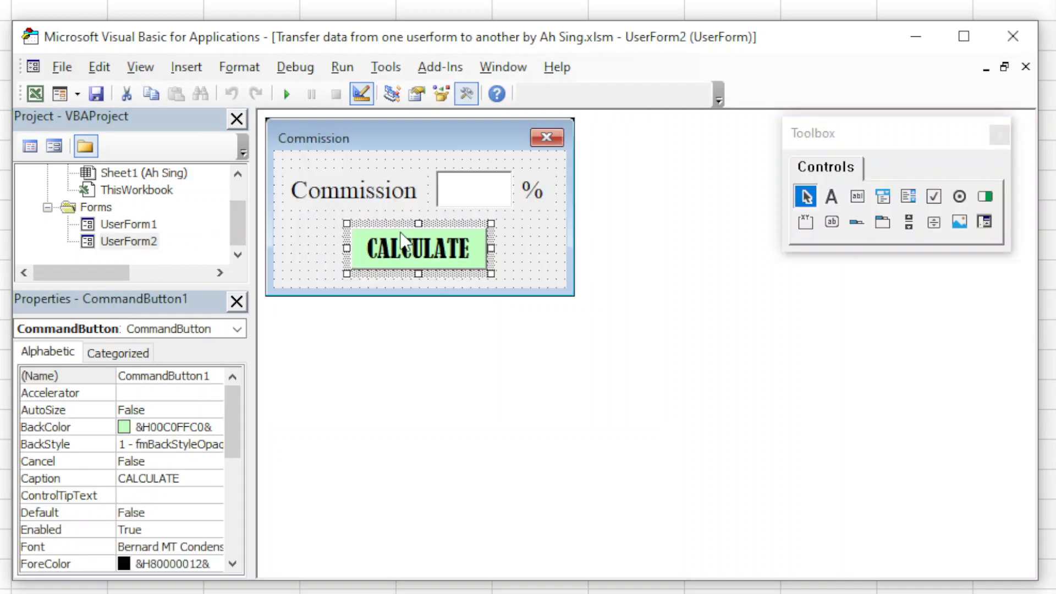
# Add b and c lines for TextBox2 and TextBox3, then Unload UserForm1
pyautogui.doubleClick(417, 247)
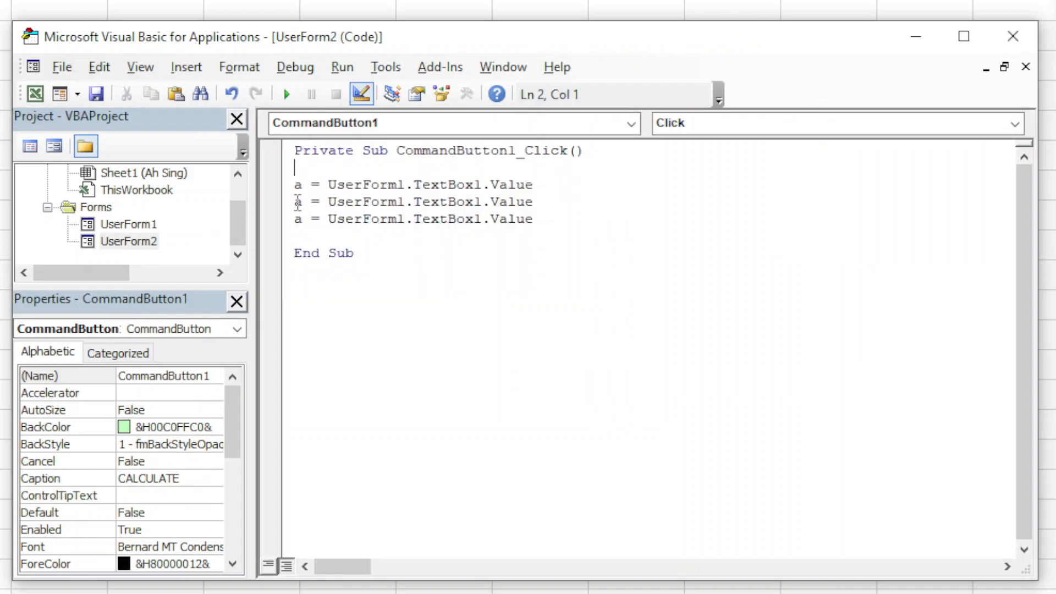
pyautogui.write('b')
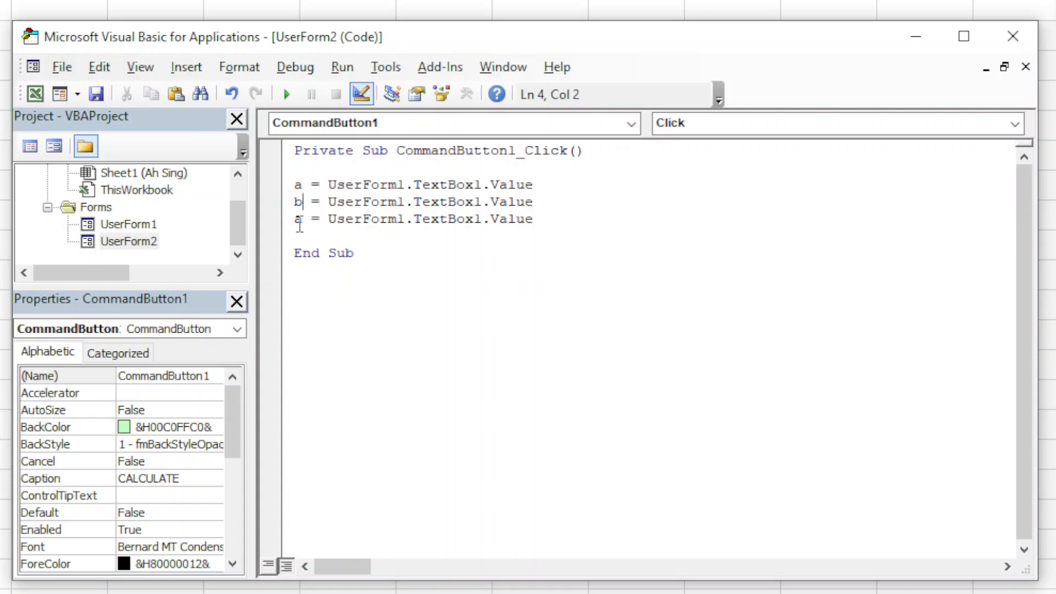
pyautogui.write('c')
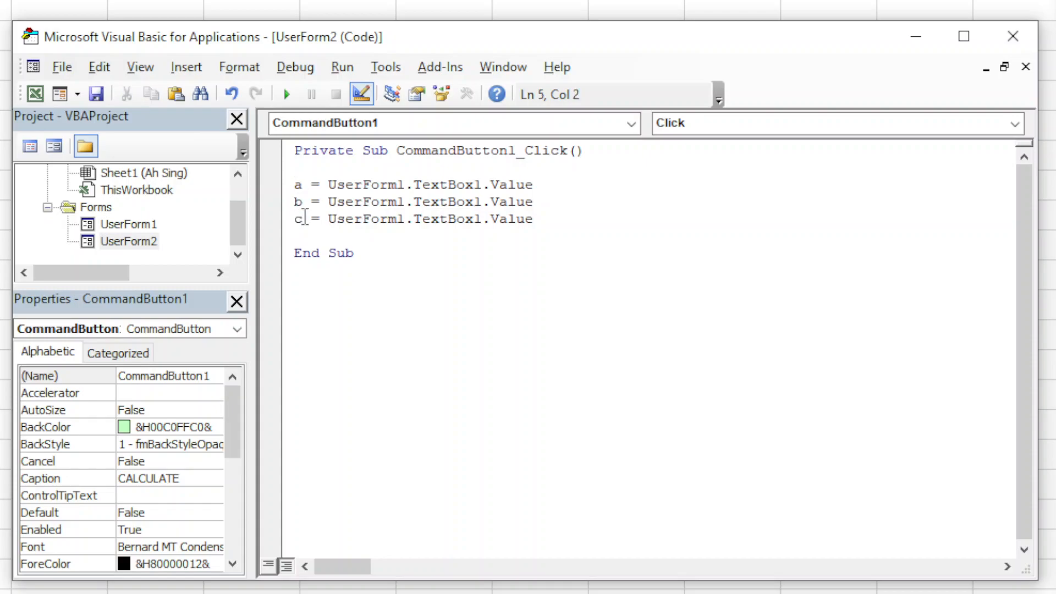
pyautogui.click(478, 201)
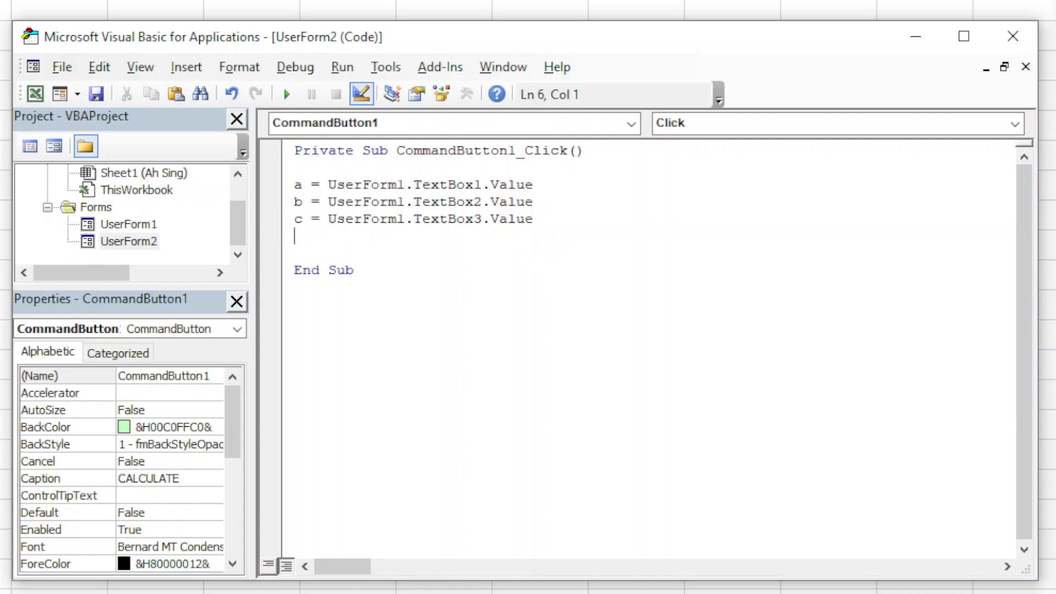
pyautogui.write('unload')
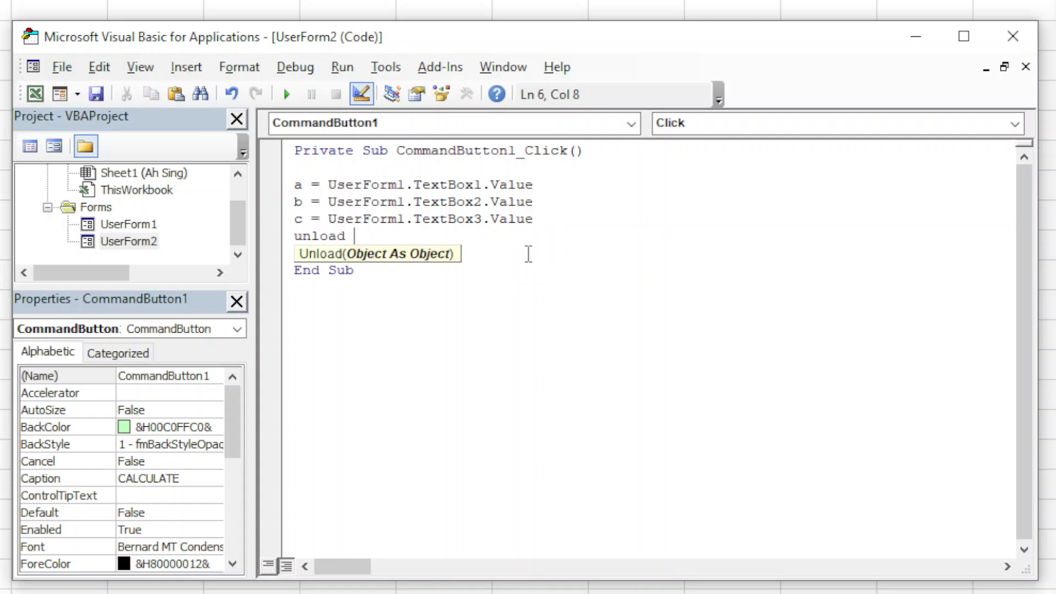
pyautogui.write('userfo')
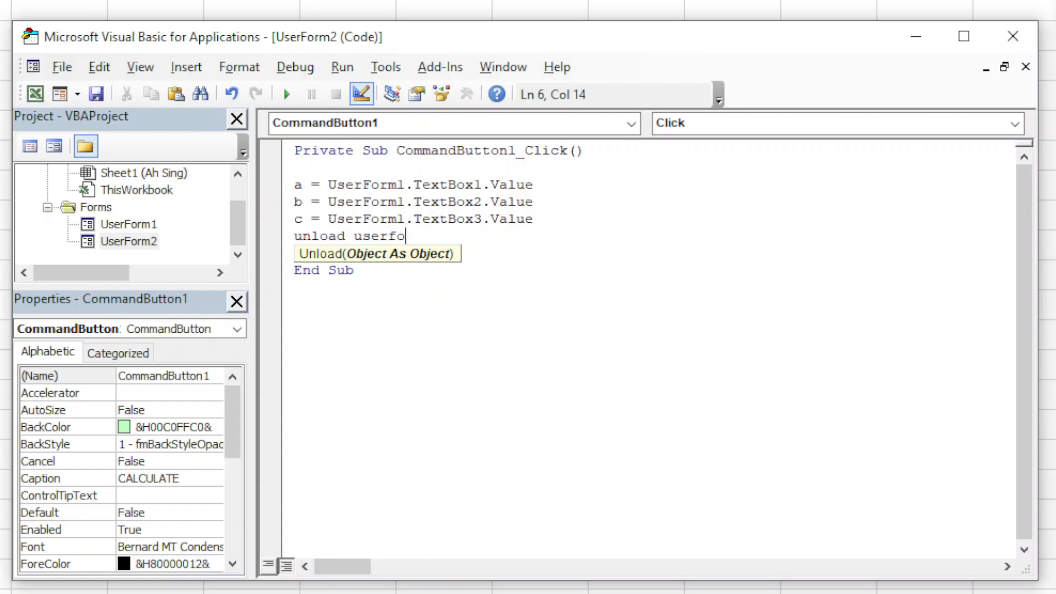
pyautogui.write('rm1')
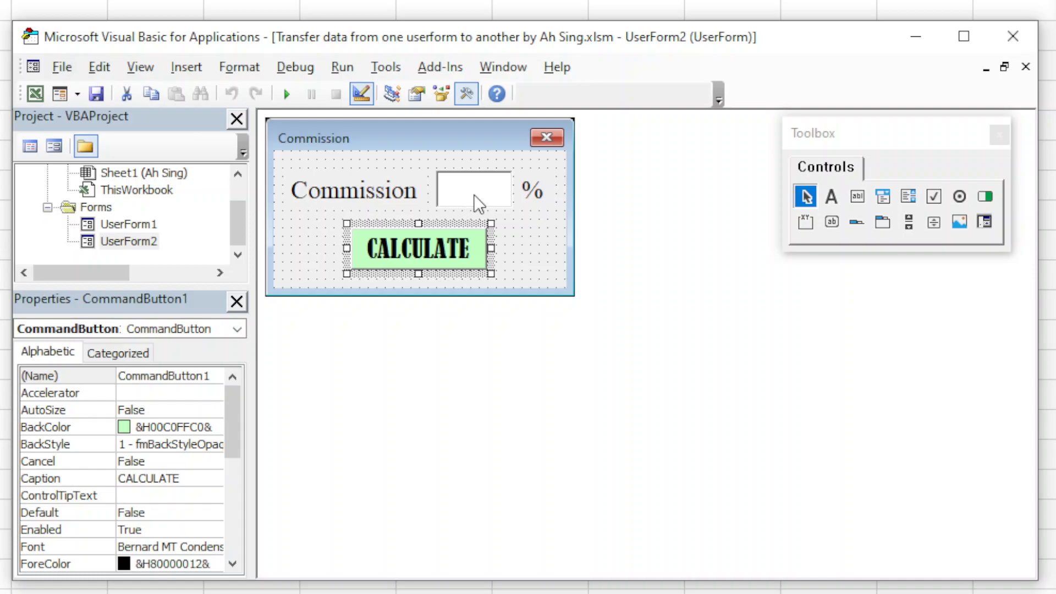
# Read UserForm2.TextBox1.Value into d and add Unload UserForm2
pyautogui.doubleClick(418, 249)
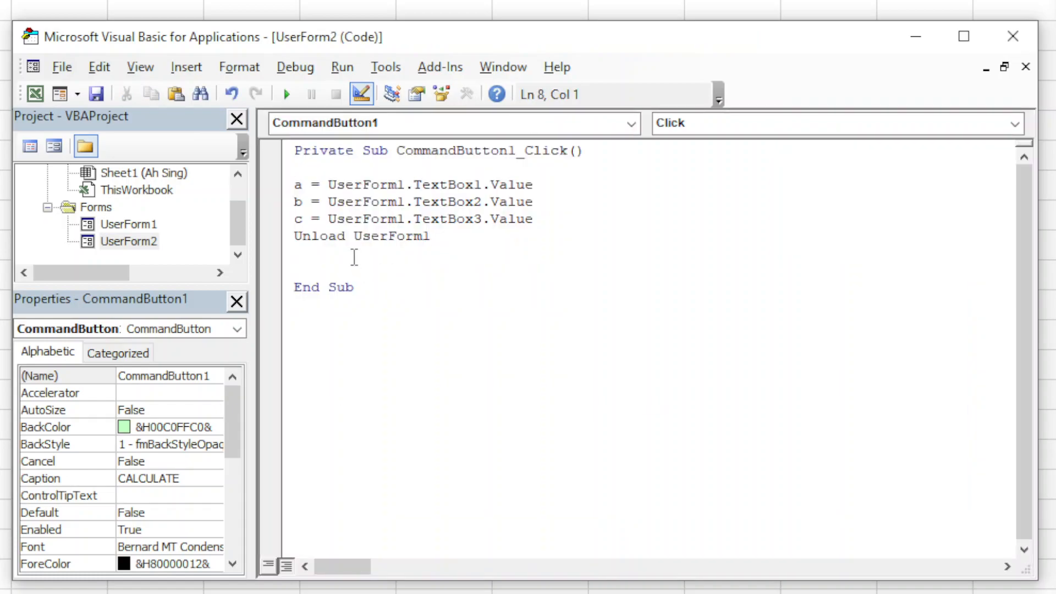
pyautogui.write('d=')
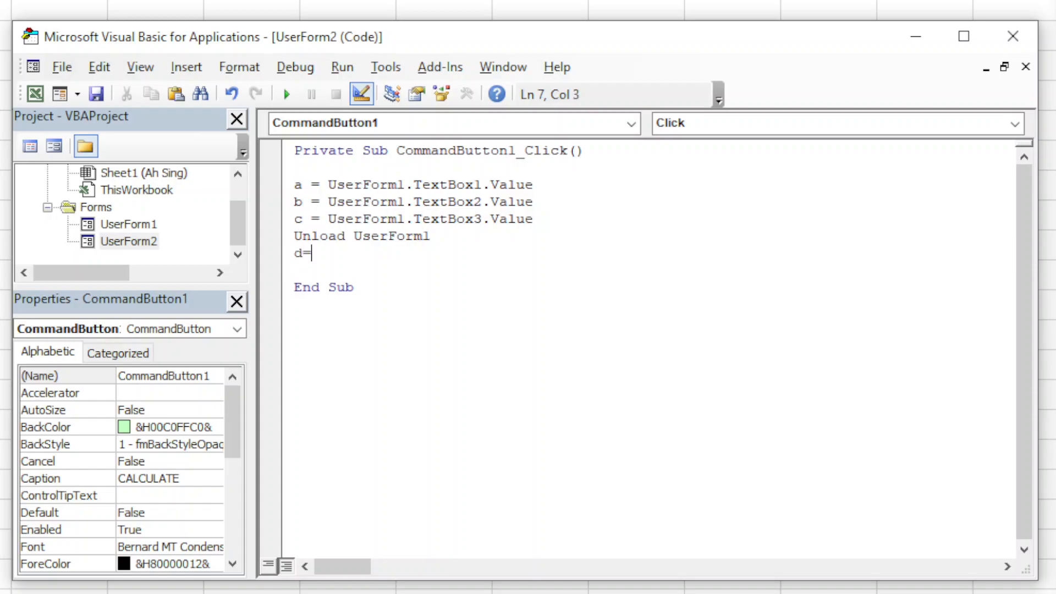
pyautogui.write('userfor')
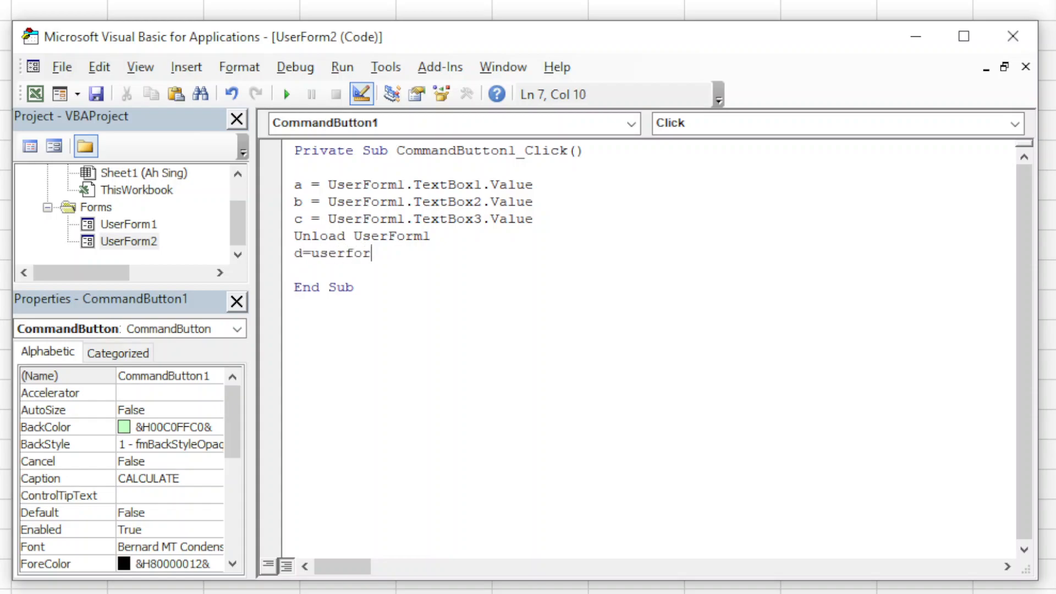
pyautogui.write('m2.')
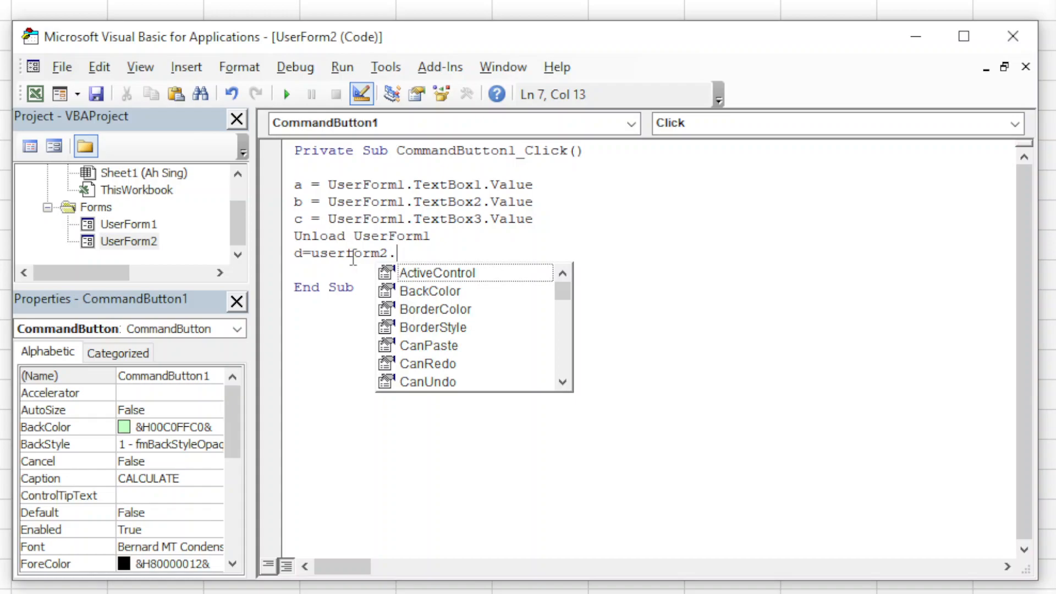
pyautogui.write('te')
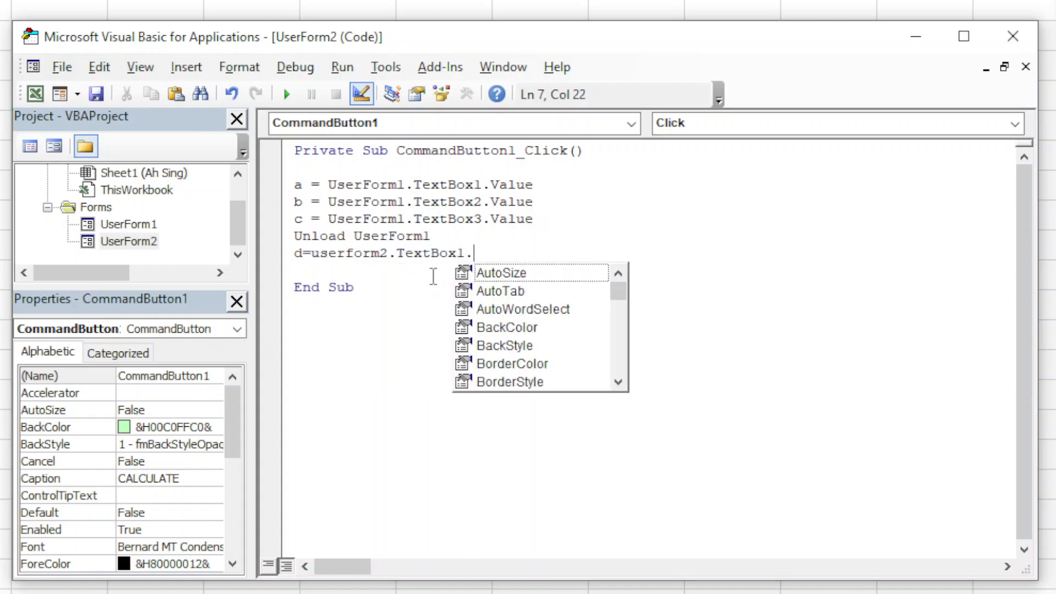
pyautogui.write('va')
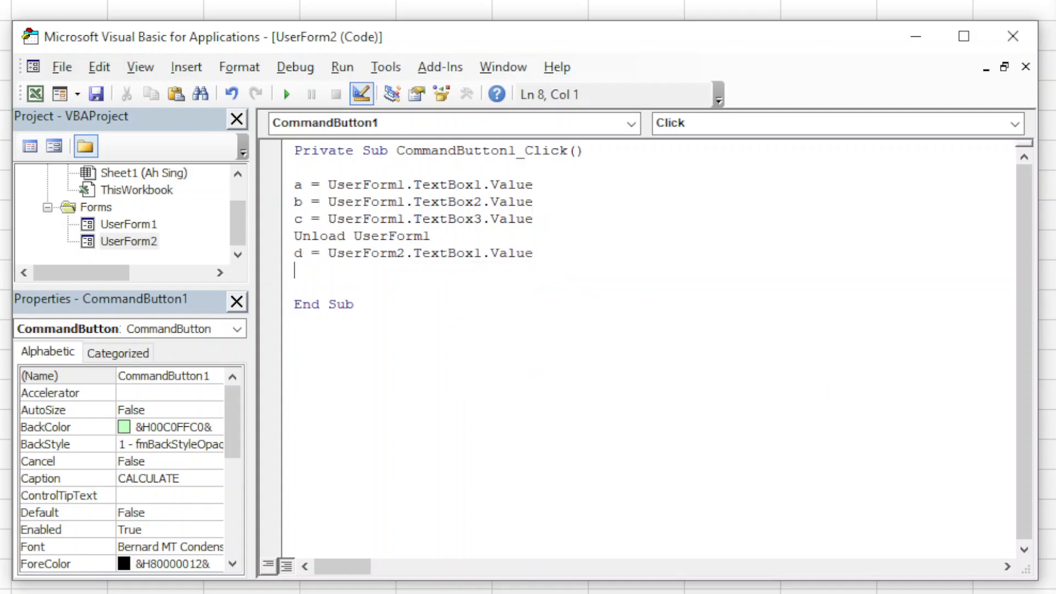
pyautogui.write('unload u')
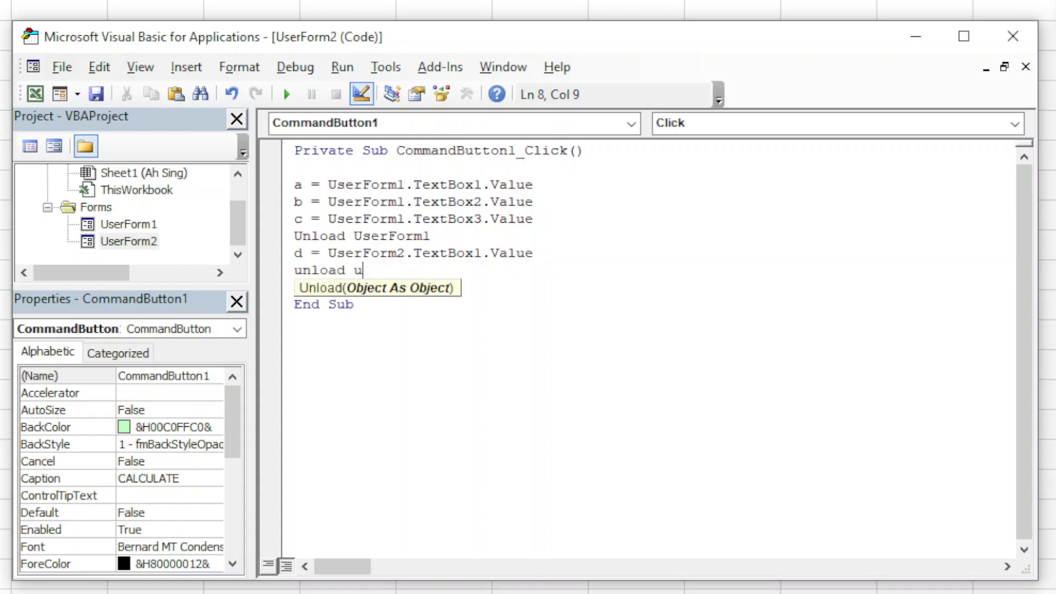
pyautogui.write('serform2')
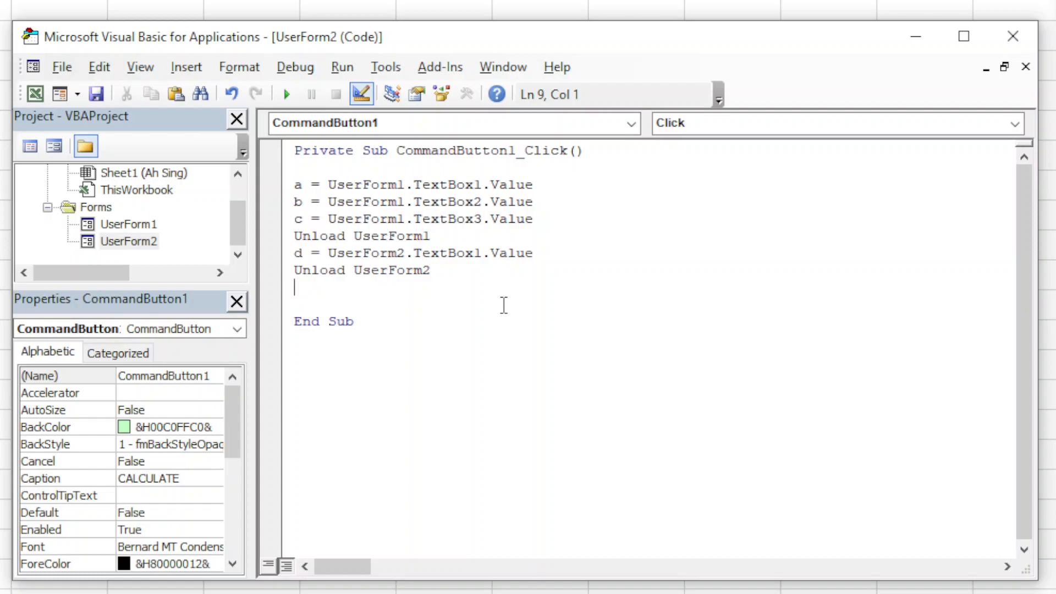
# Add MsgBox showing (a+b+c)*d/100 to CALCULATE's code
pyautogui.write('msg')
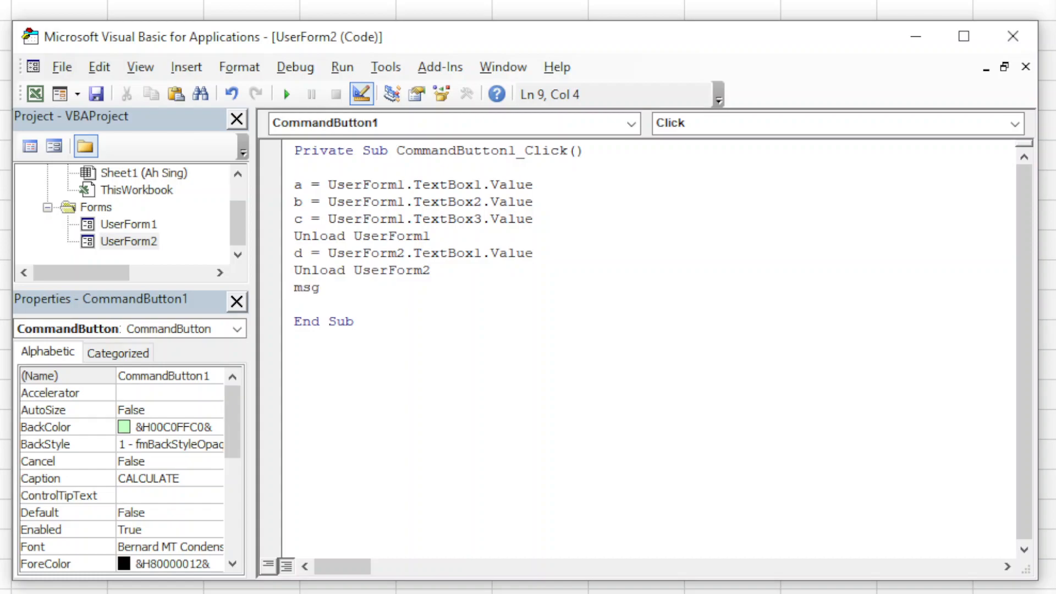
pyautogui.write('box')
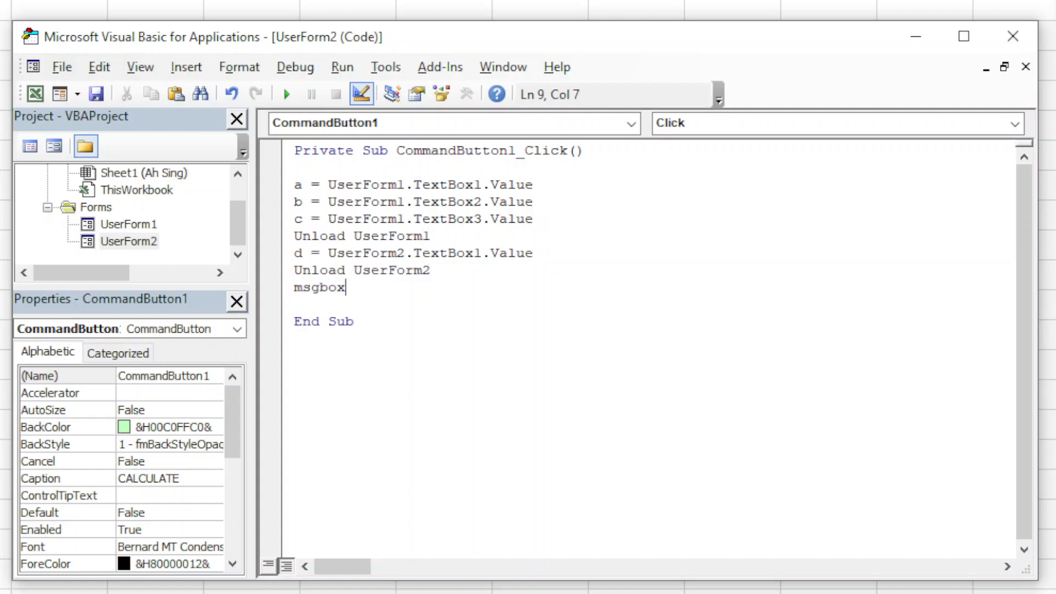
pyautogui.write('(')
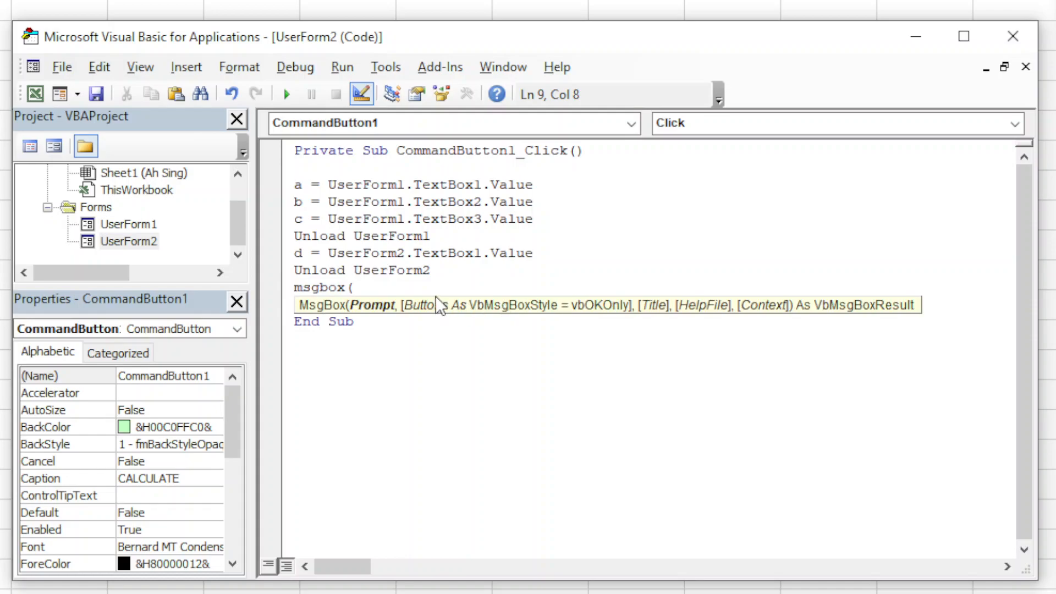
pyautogui.write('(')
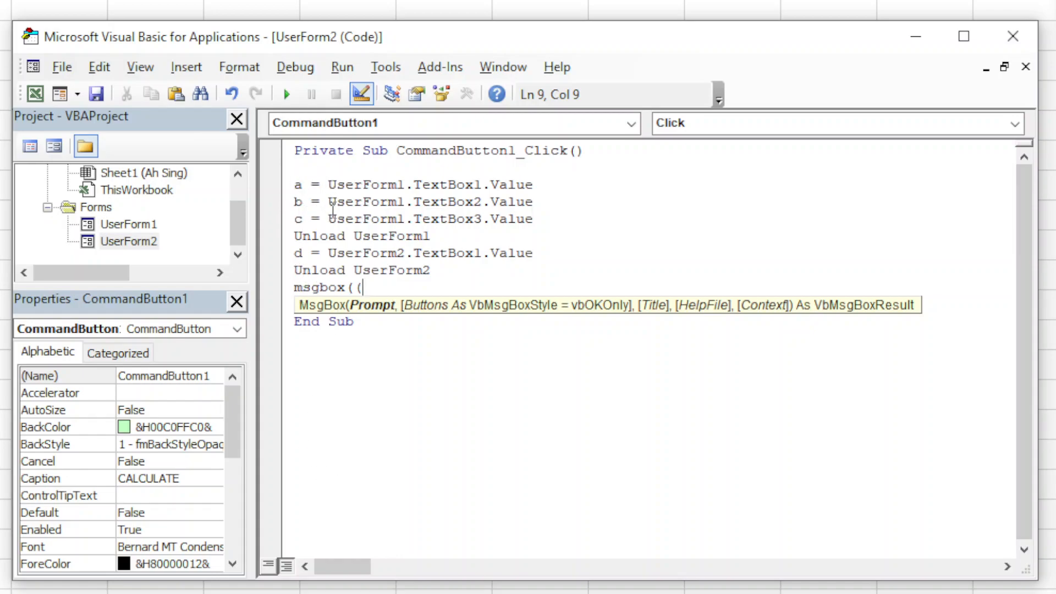
pyautogui.write('a')
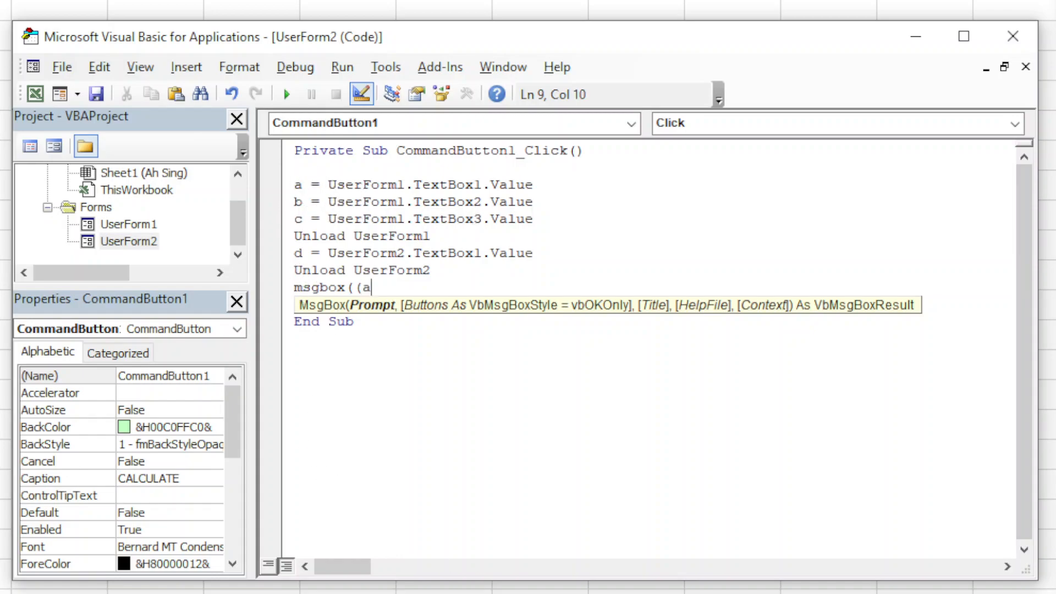
pyautogui.write('+b+c')
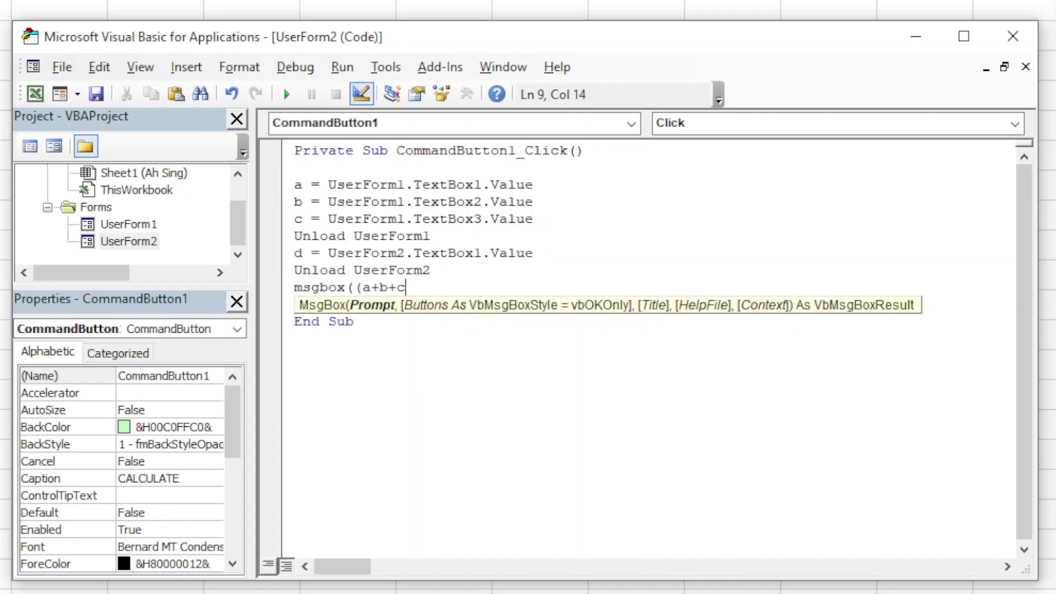
pyautogui.write(')')
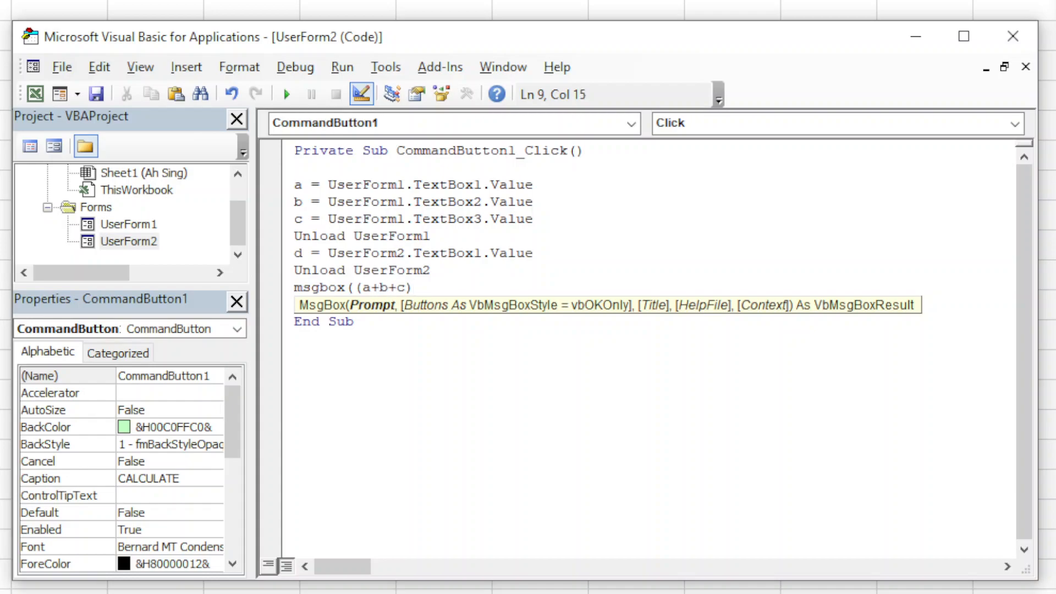
pyautogui.write('*')
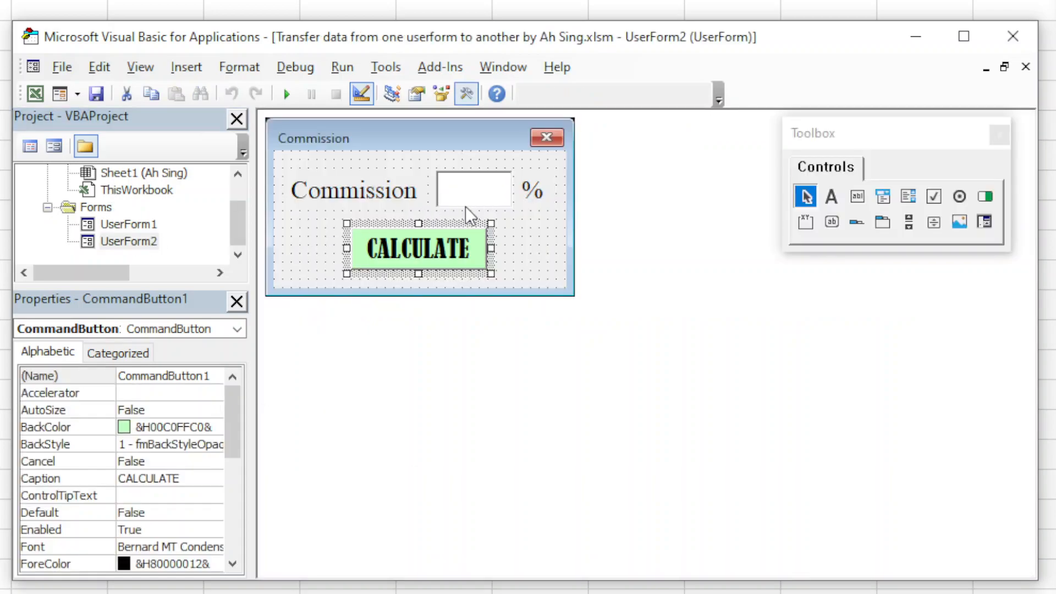
pyautogui.doubleClick(418, 248)
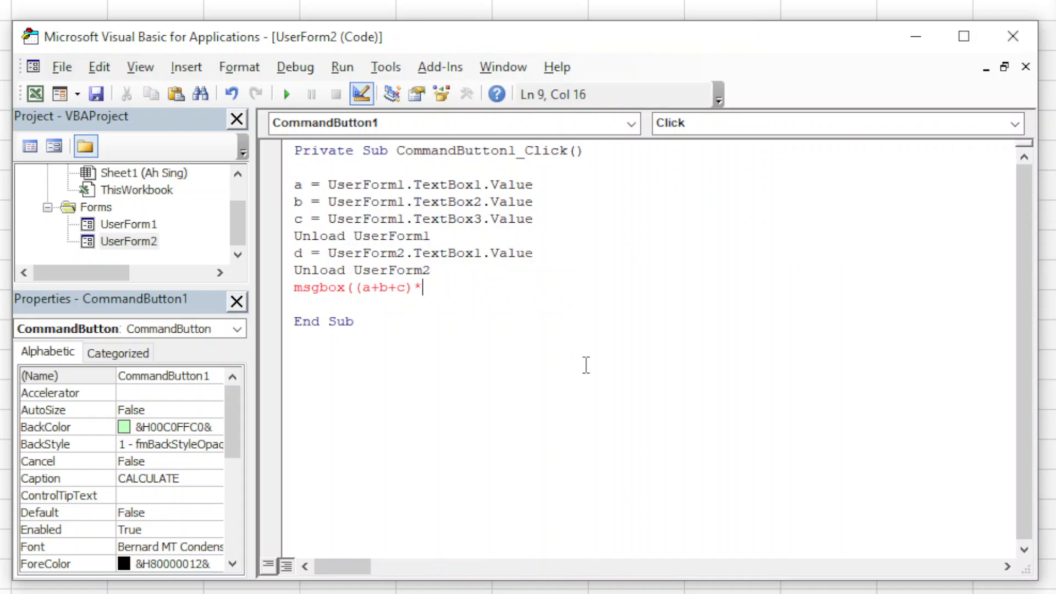
pyautogui.write('d')
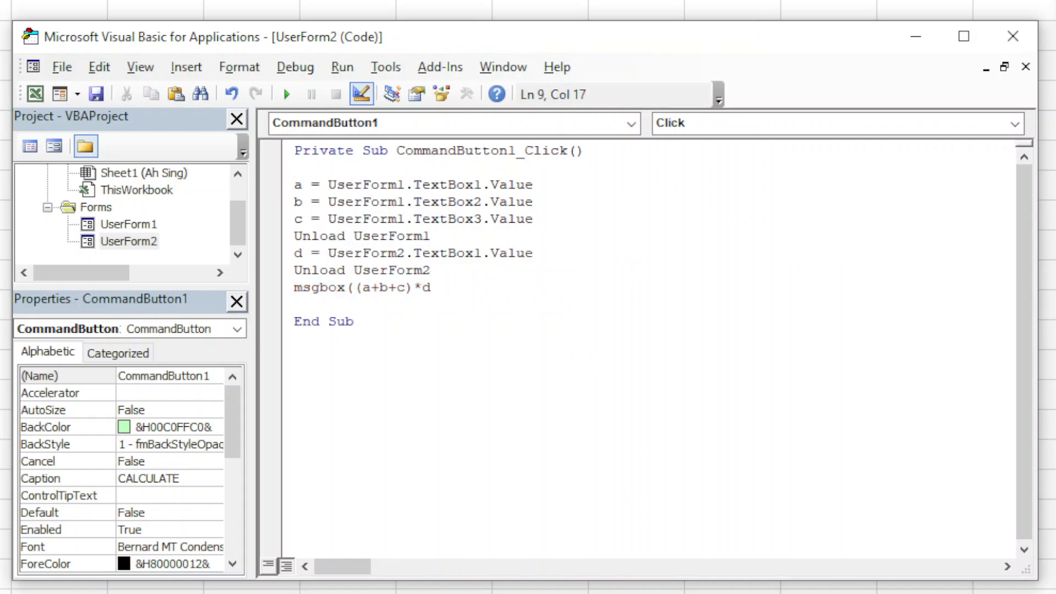
pyautogui.write('/100')
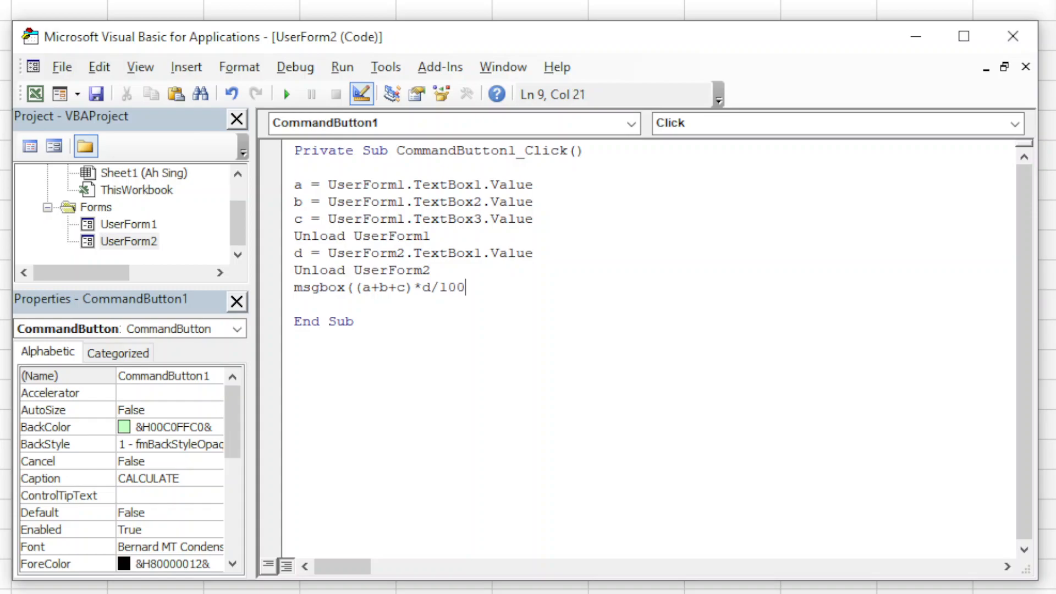
# Wrap the commission expression in Round(..., 1)
pyautogui.moveTo(418, 288); pyautogui.dragTo(465, 287)
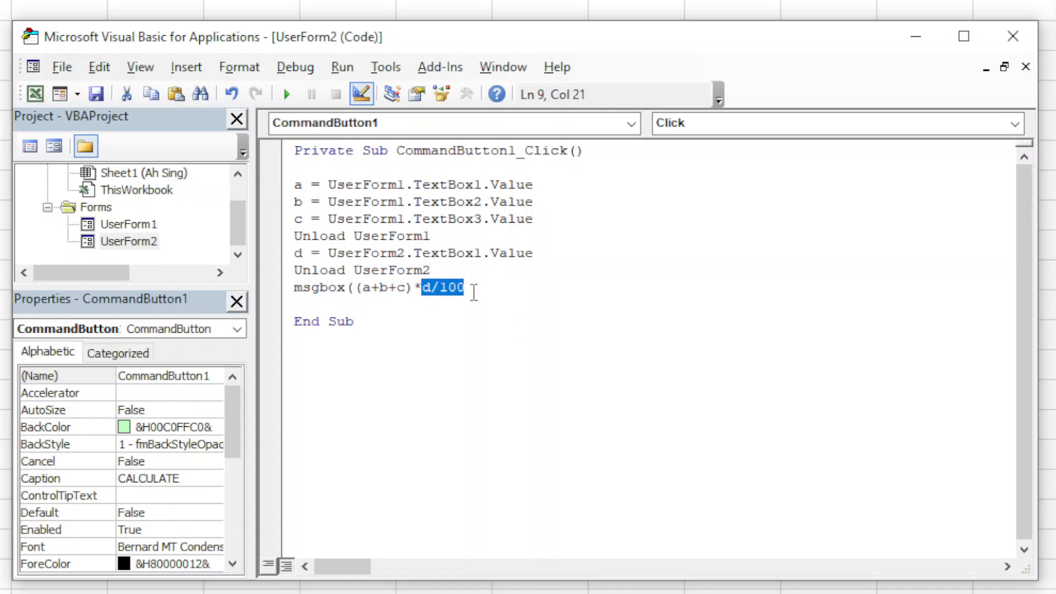
pyautogui.click(702, 412)
pyautogui.write(')')
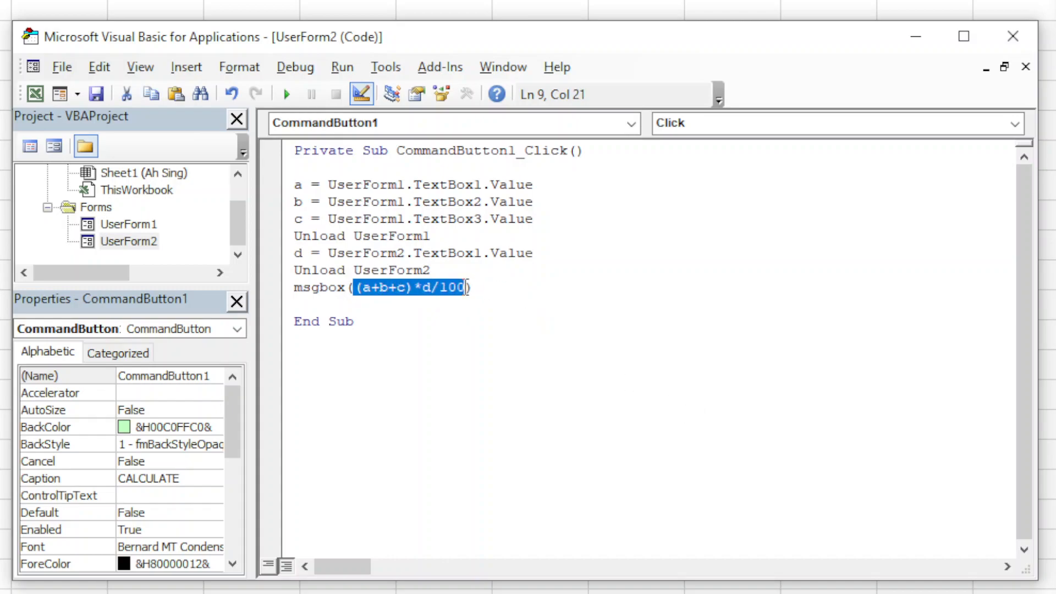
pyautogui.click(353, 288)
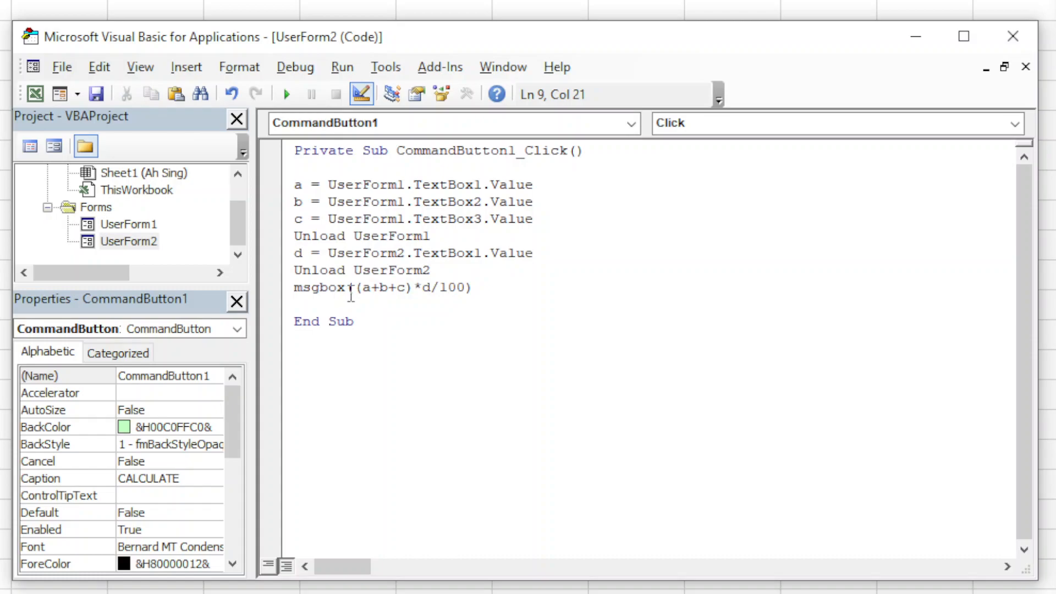
pyautogui.write('rou(')
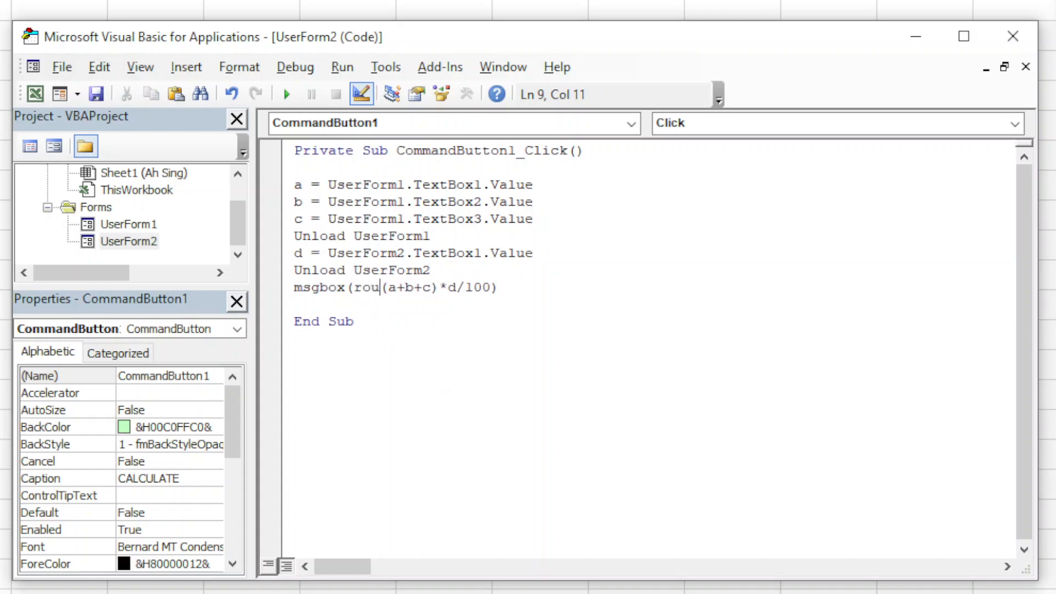
pyautogui.write('nd(')
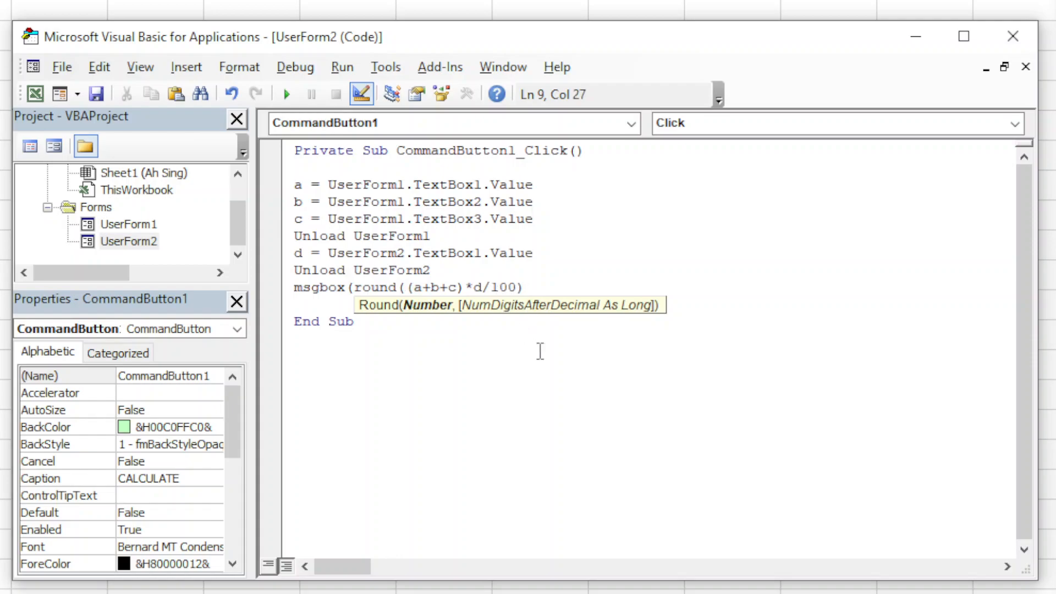
pyautogui.write(',1')
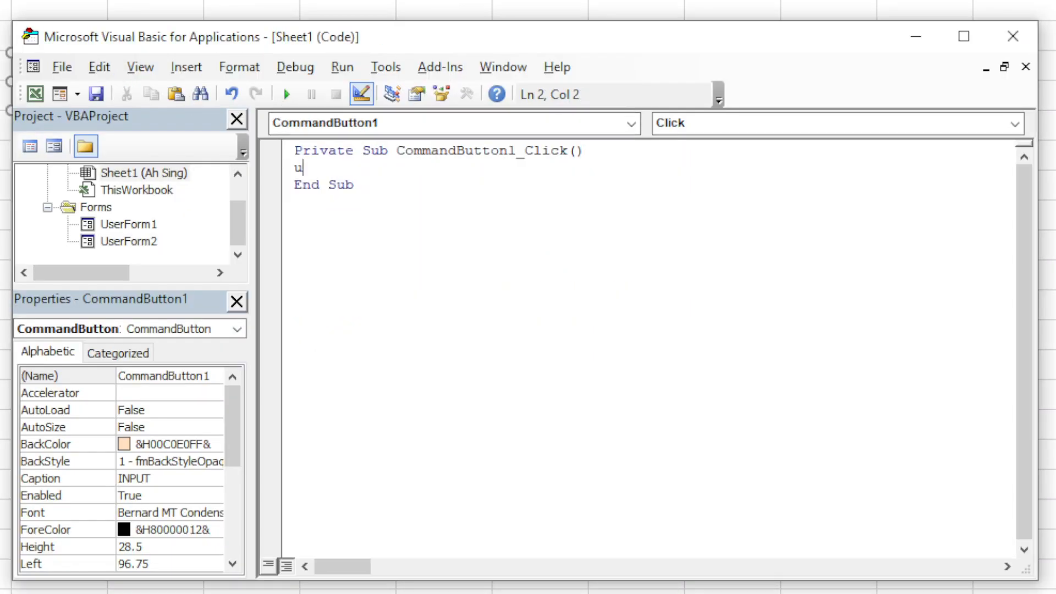
# Enter UserForm1.Show in Sheet1's INPUT button handler
pyautogui.write('serform1')
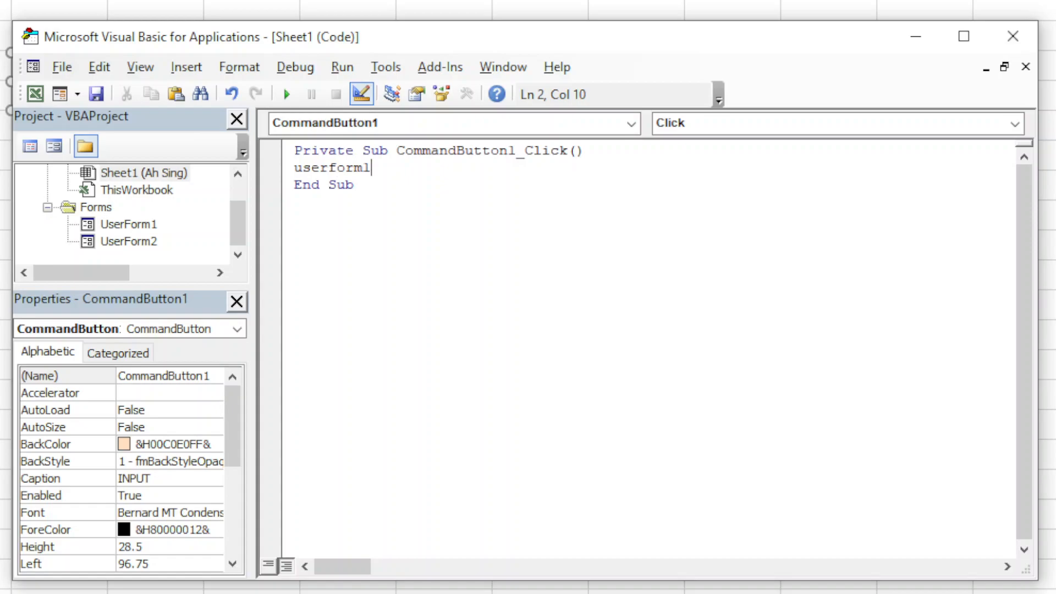
pyautogui.write('.sho')
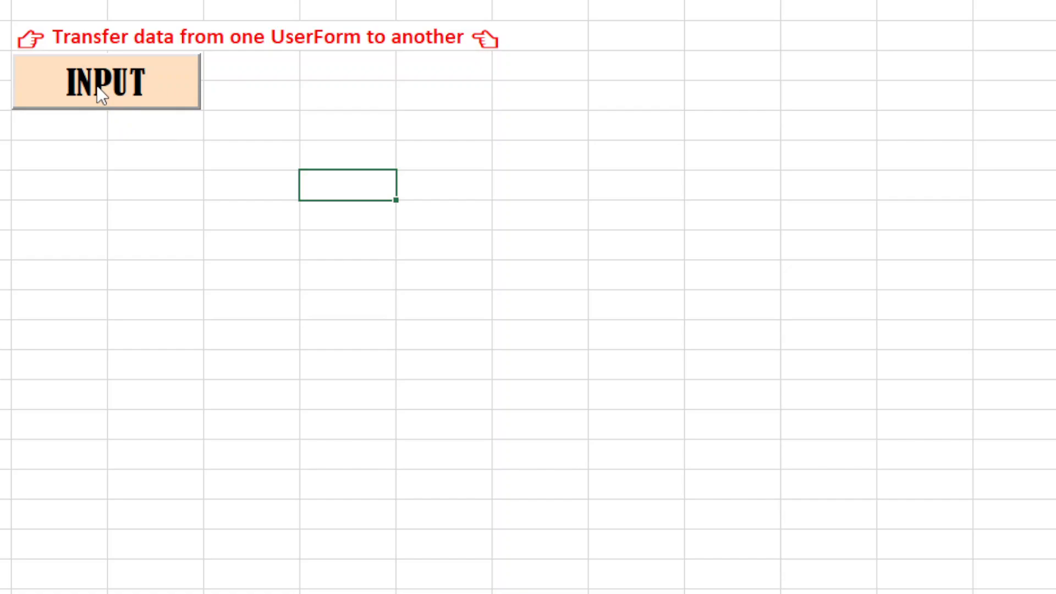
# Test the forms with values 1 and 10, then dismiss the 12.3 commission message
pyautogui.click(104, 82)
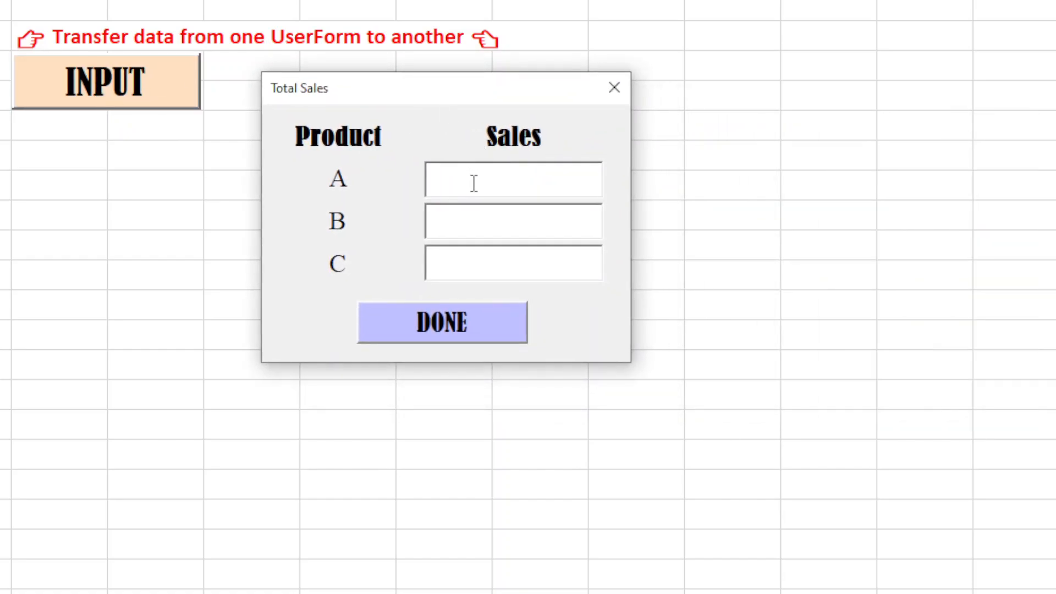
pyautogui.write('1')
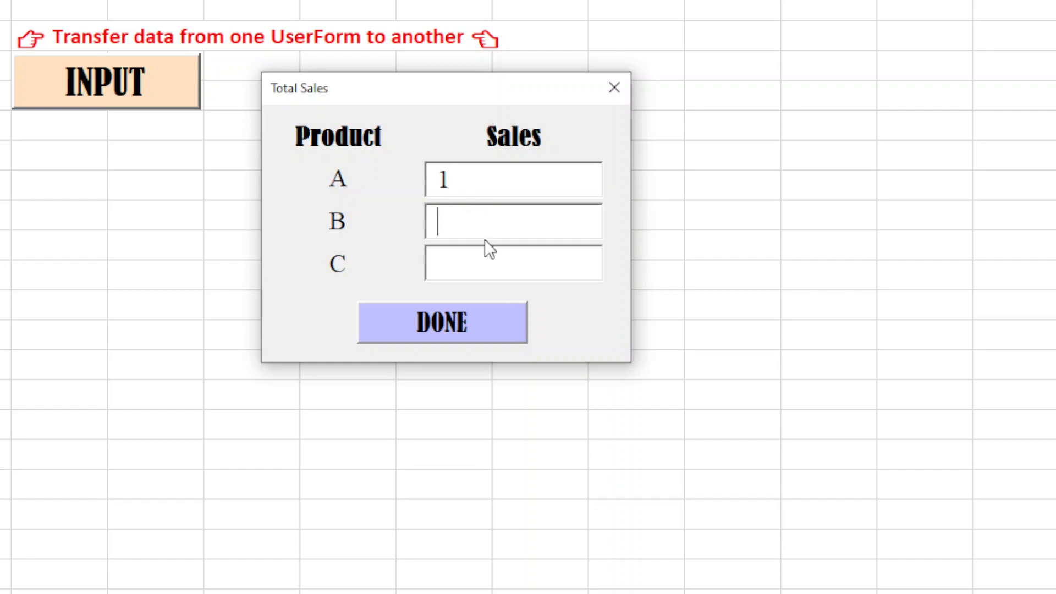
pyautogui.click(441, 321)
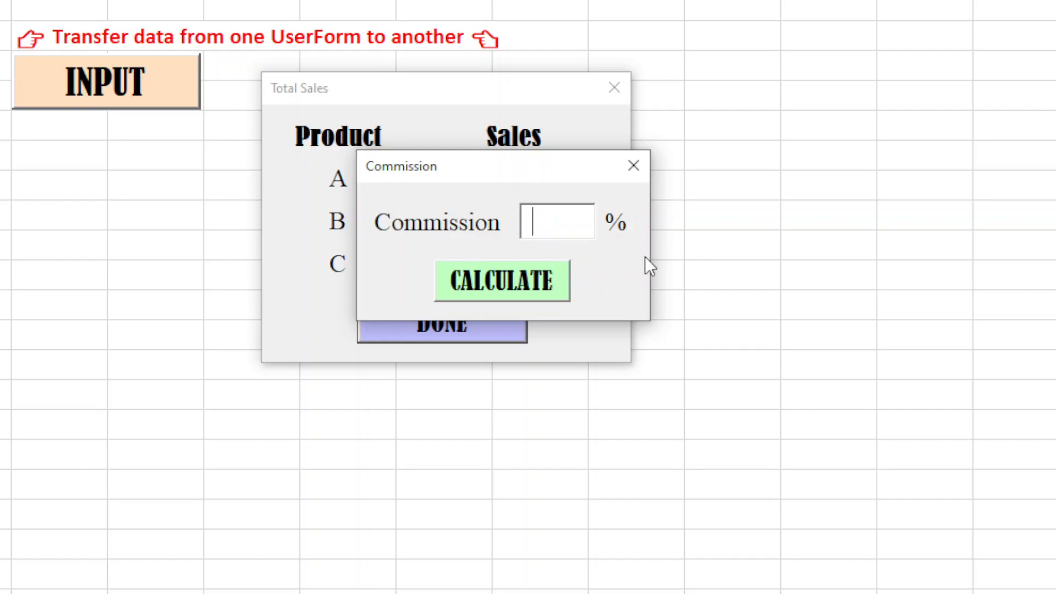
pyautogui.write('10')
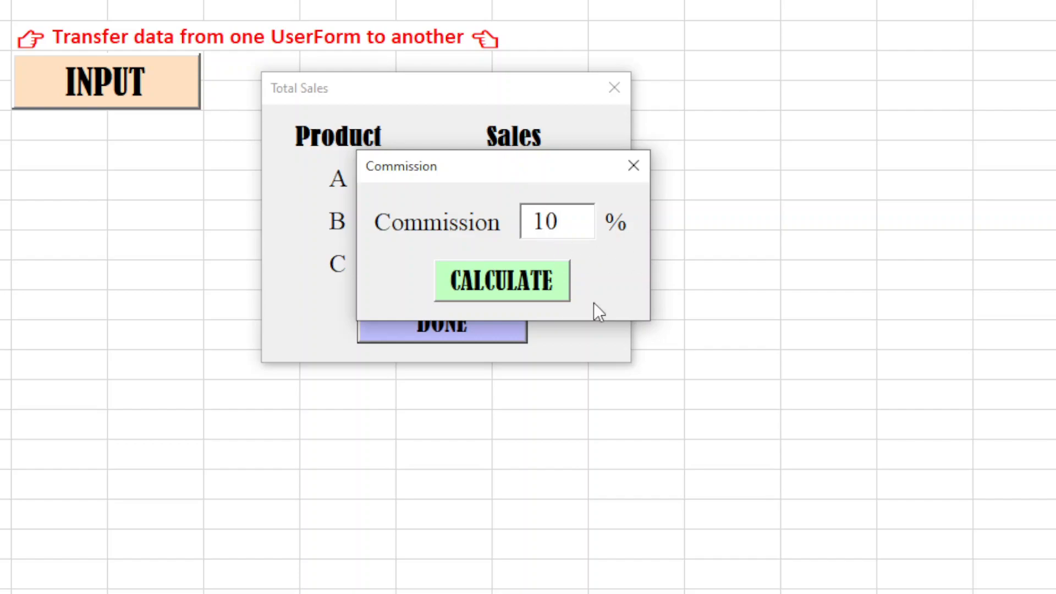
pyautogui.click(501, 279)
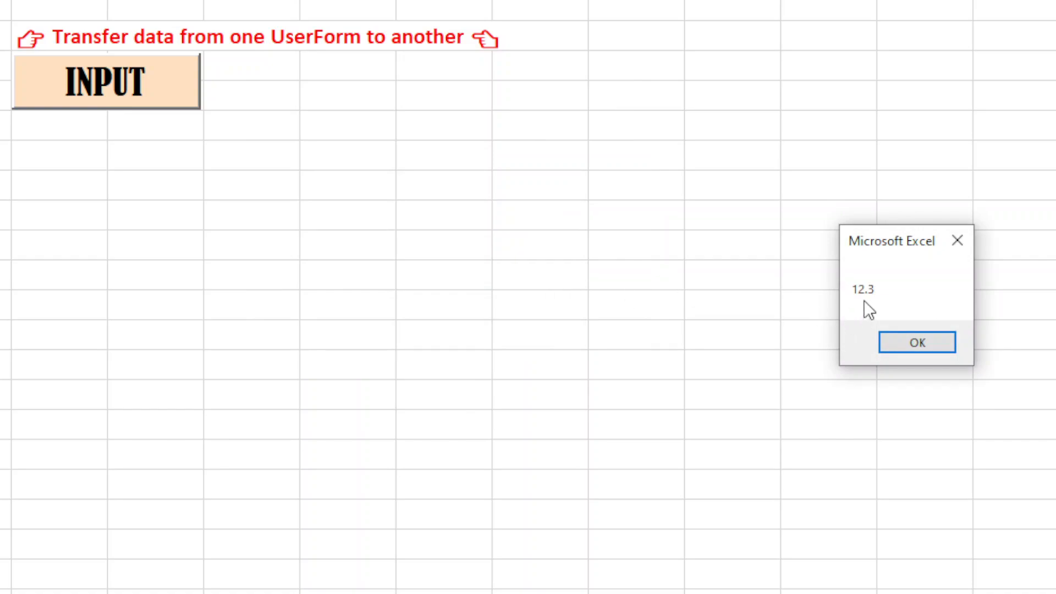
pyautogui.moveTo(891, 240); pyautogui.dragTo(433, 165)
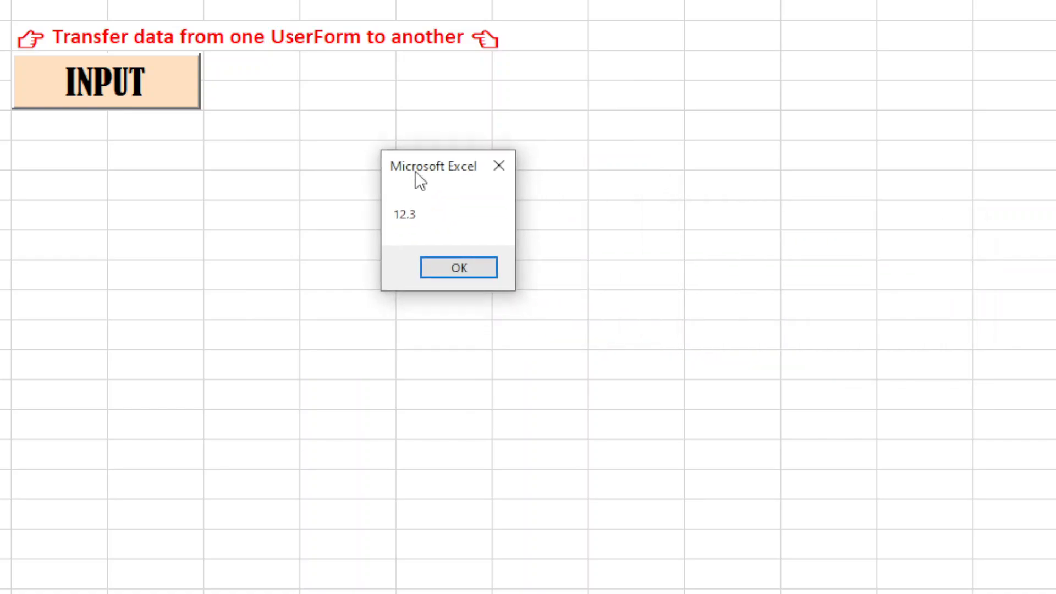
pyautogui.moveTo(456, 237)
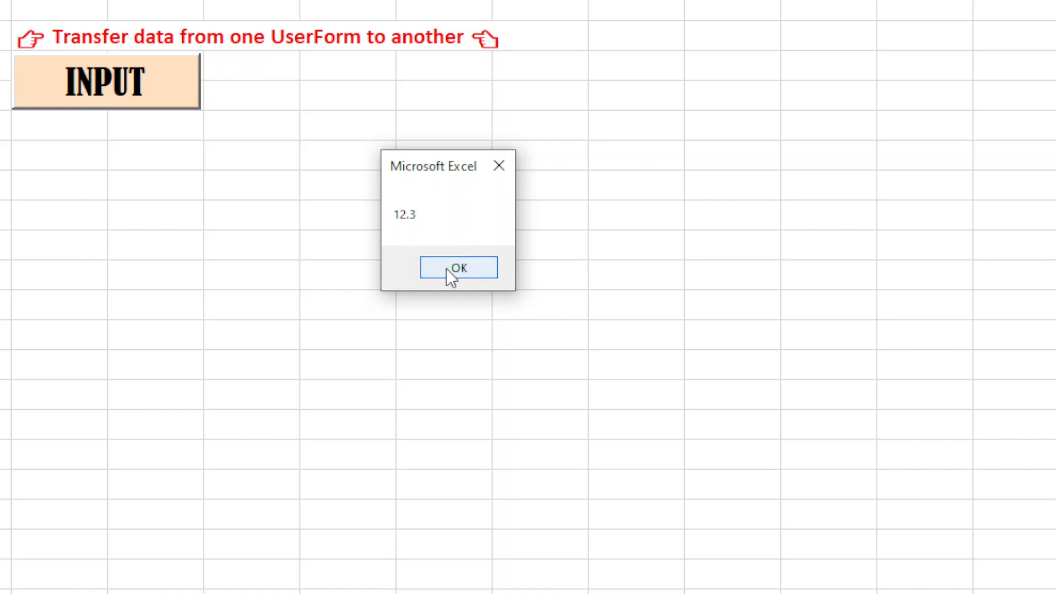
pyautogui.click(458, 267)
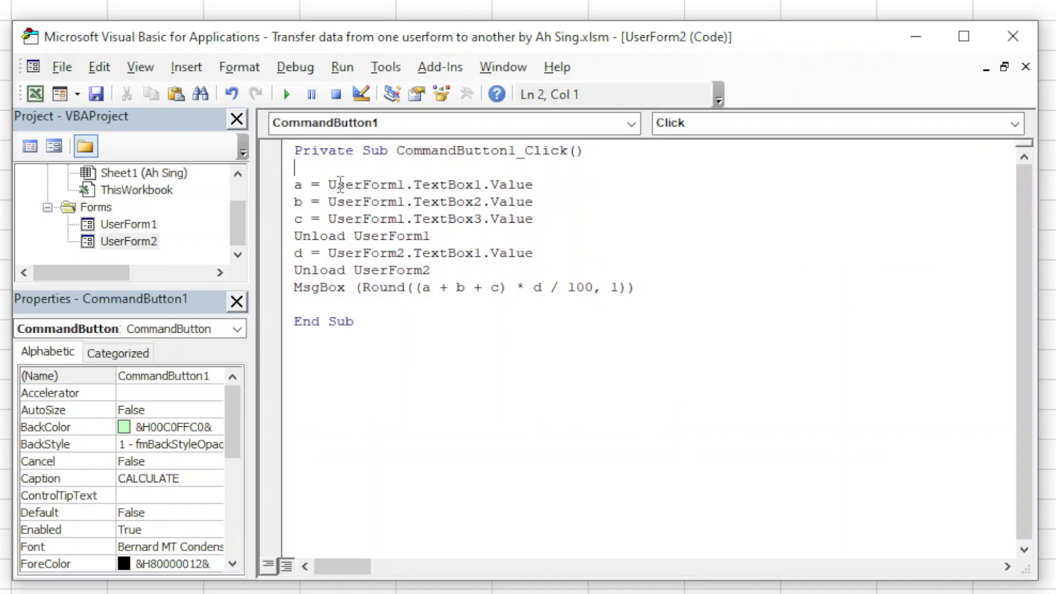
# Append + 0 to each TextBox value on the a, b, c and d lines
pyautogui.doubleClick(443, 185)
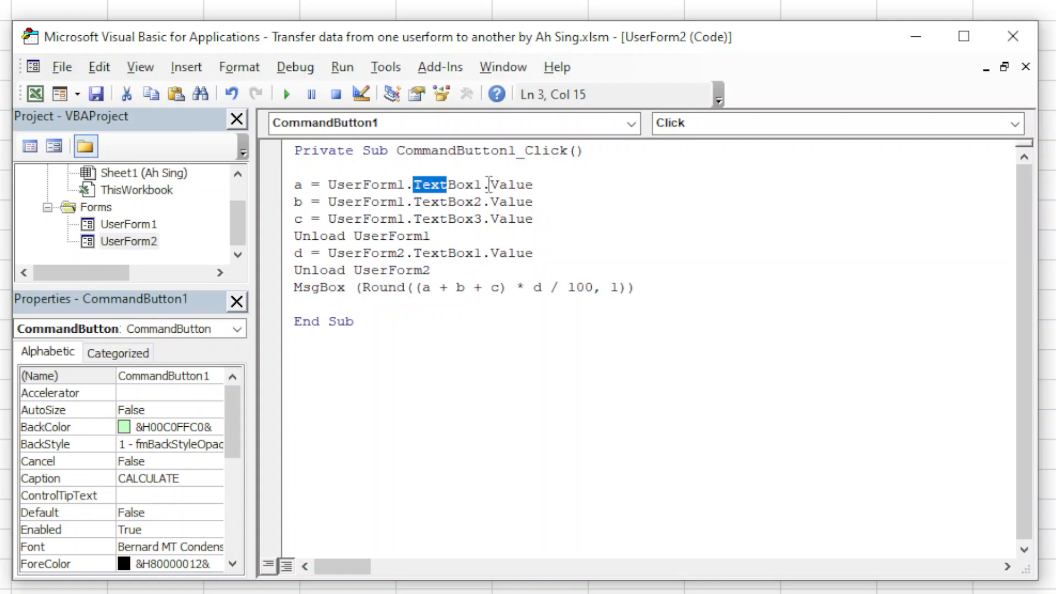
pyautogui.doubleClick(512, 184)
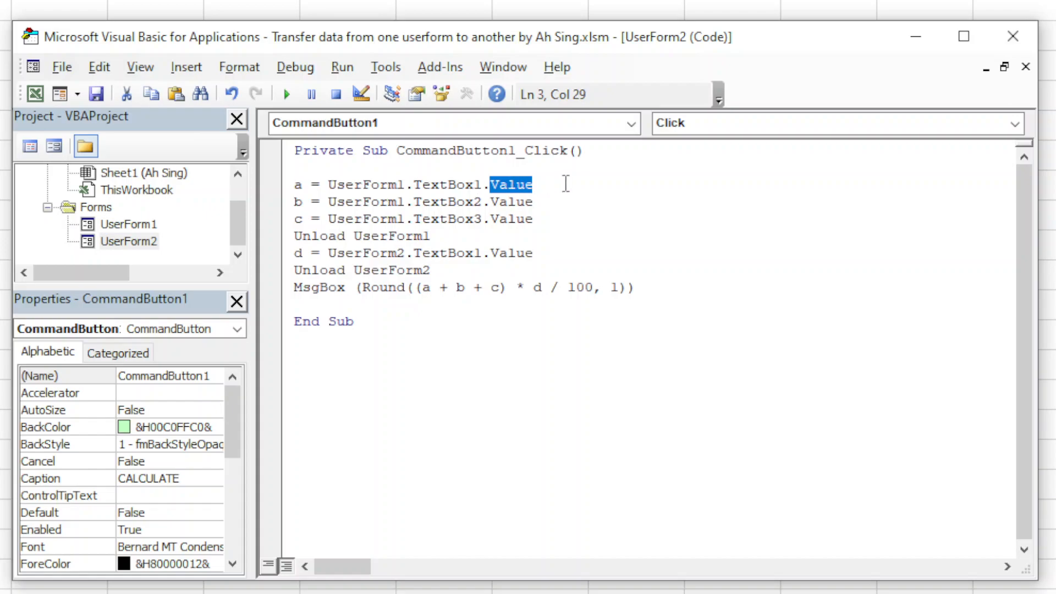
pyautogui.click(564, 184)
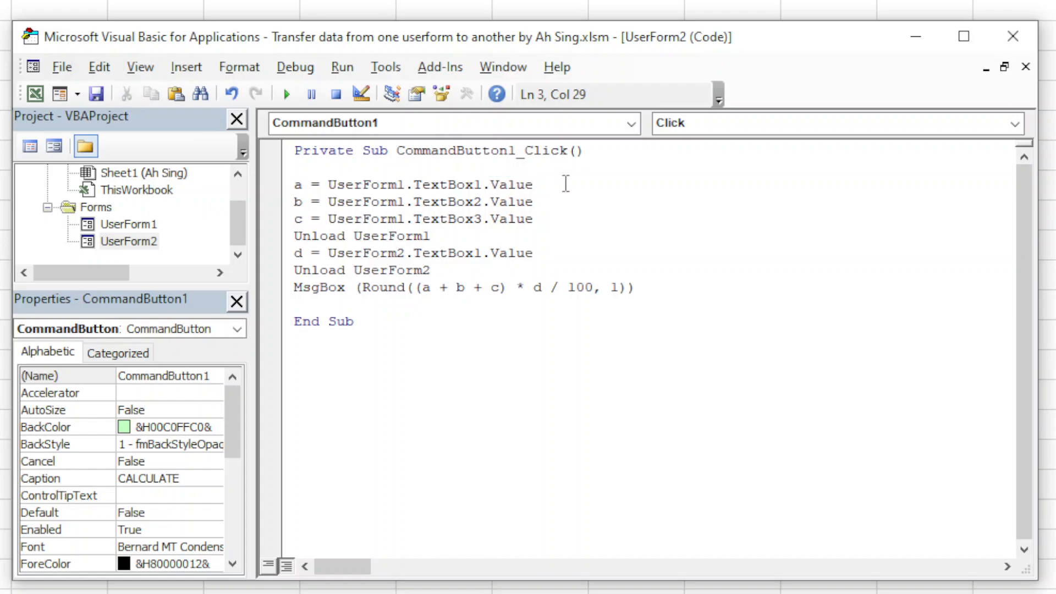
pyautogui.write('+0')
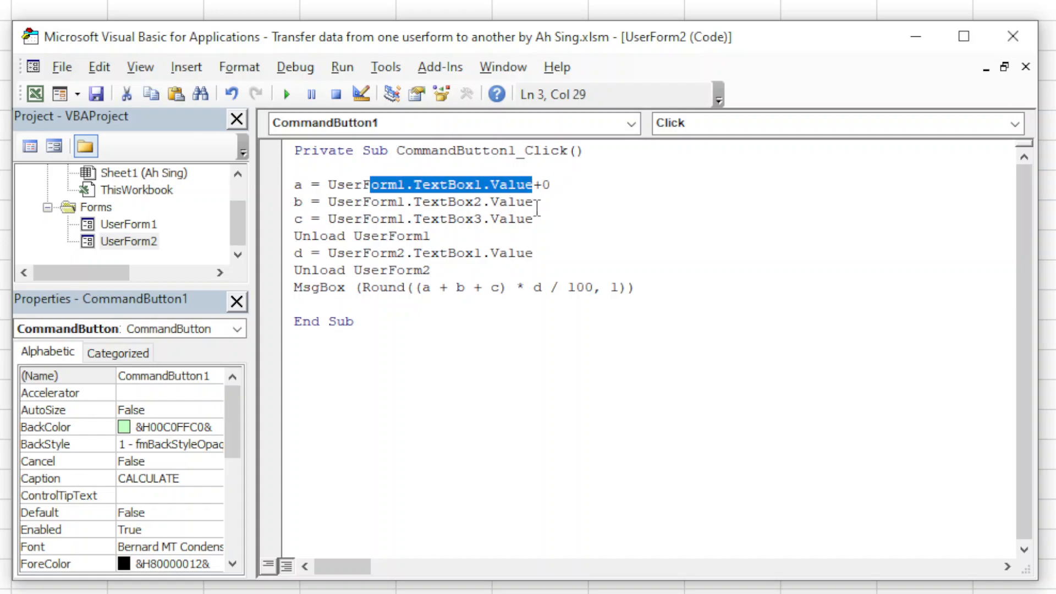
pyautogui.write('+0')
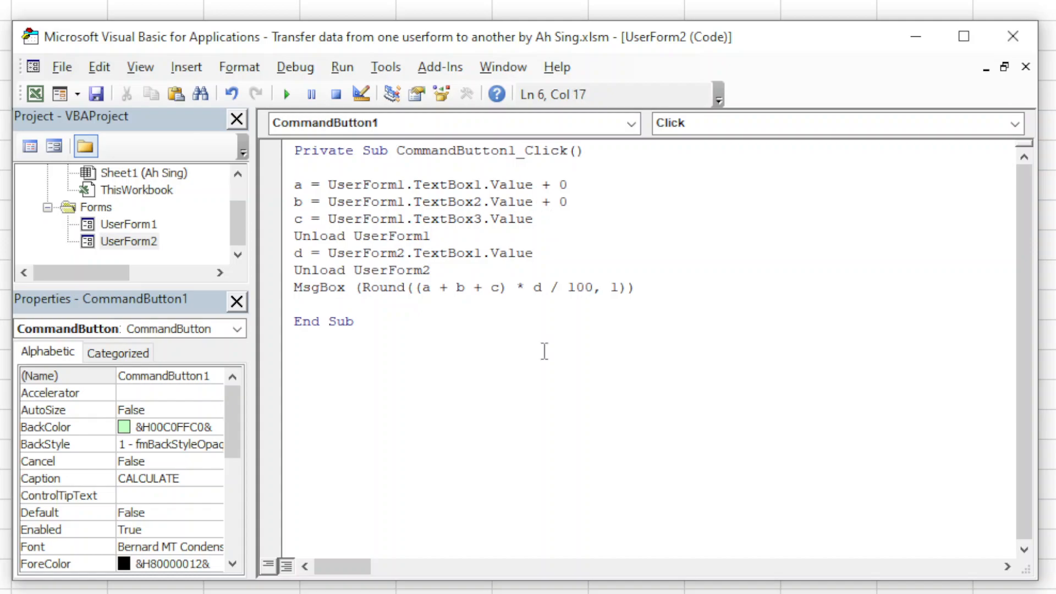
pyautogui.click(536, 219)
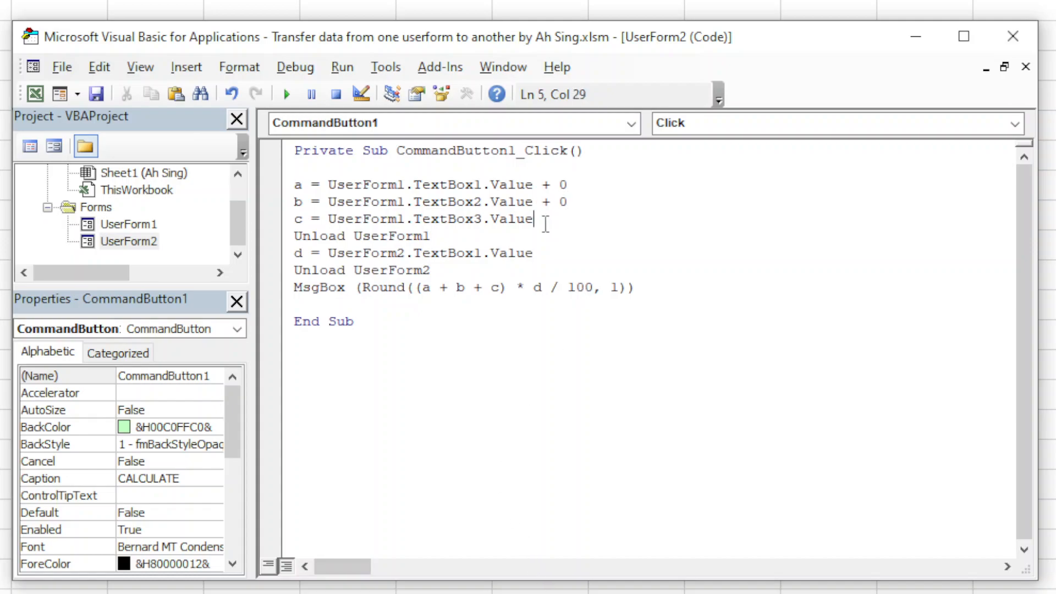
pyautogui.write('+ 0')
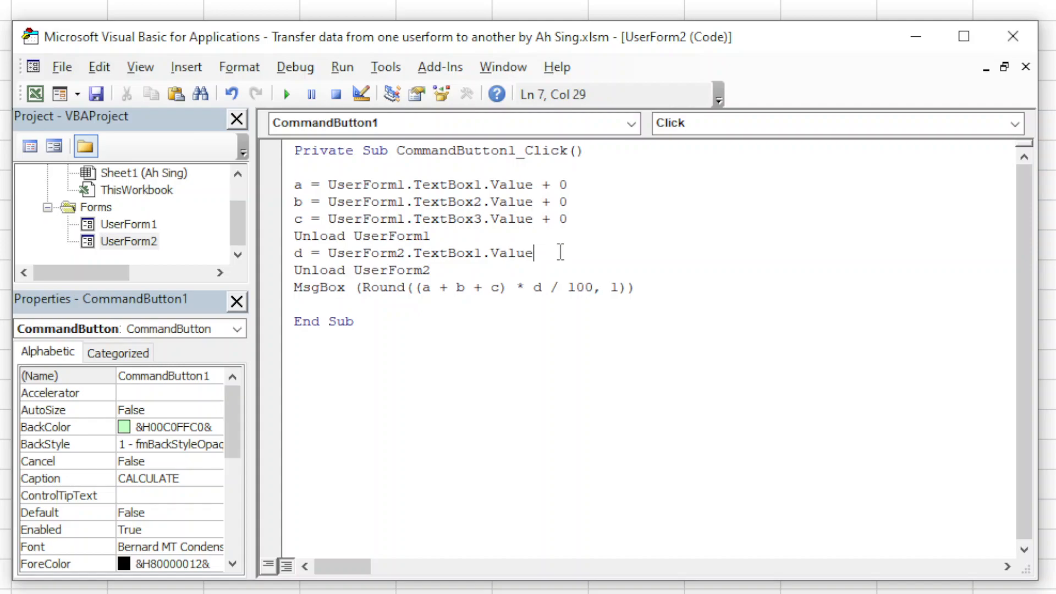
pyautogui.write('+0')
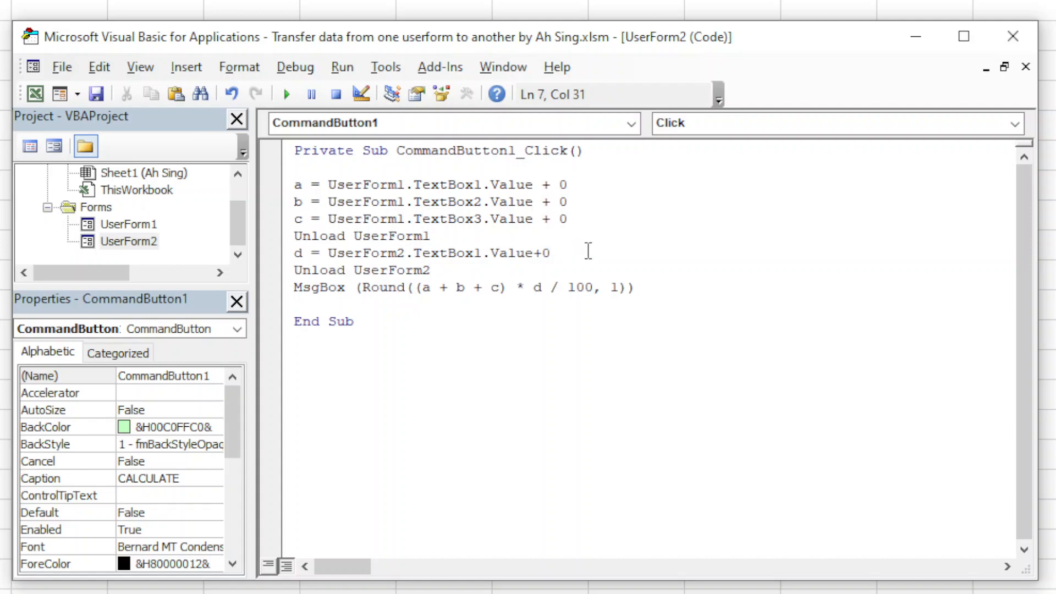
pyautogui.moveTo(327, 185)
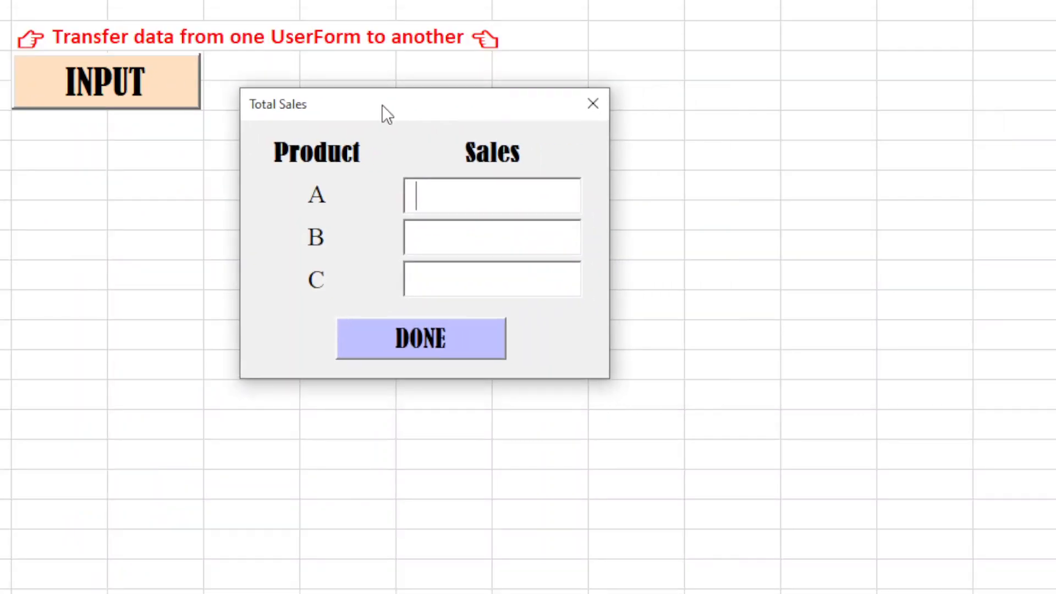
# Enter values 2 and 1, run CALCULATE, and close the 0.6 commission message
pyautogui.write('2')
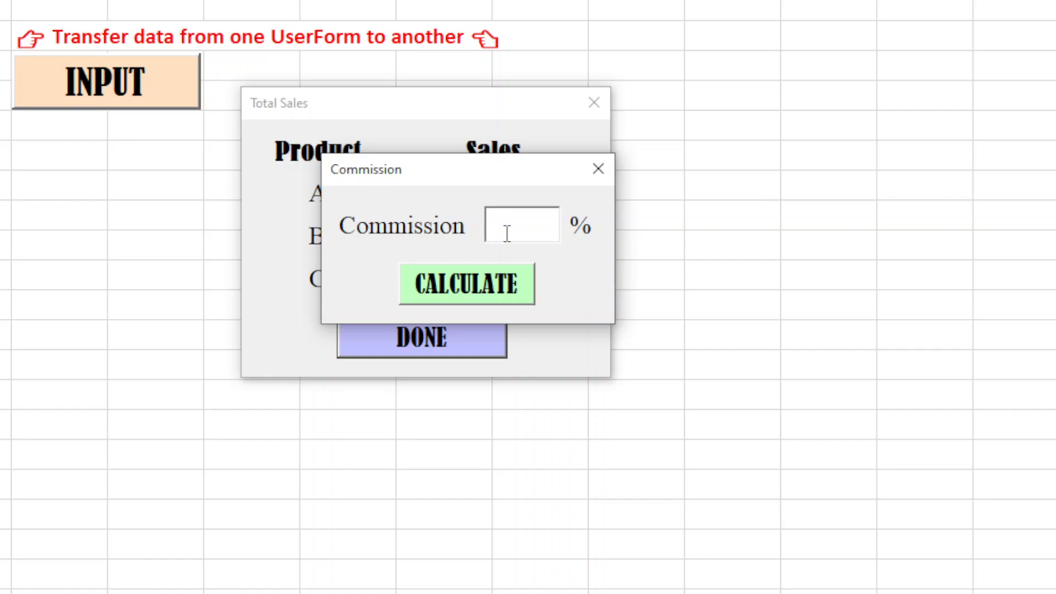
pyautogui.write('10')
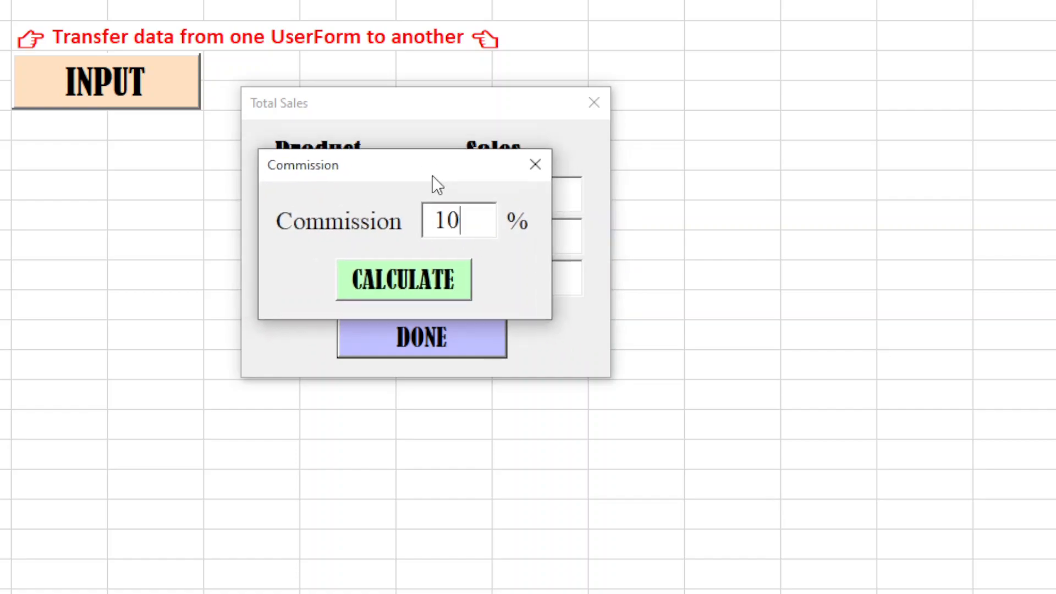
pyautogui.click(402, 279)
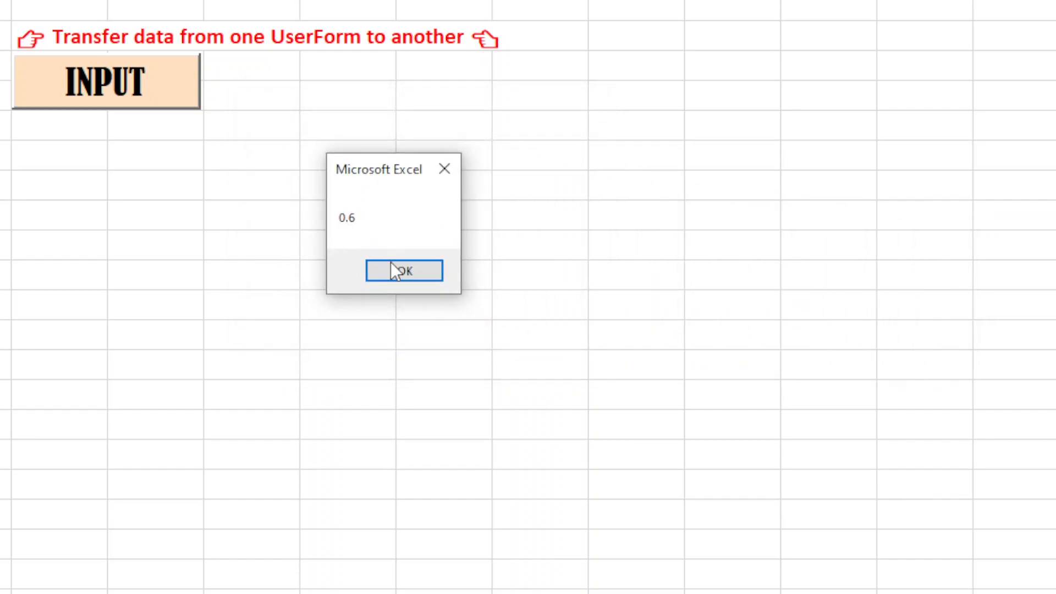
pyautogui.click(403, 270)
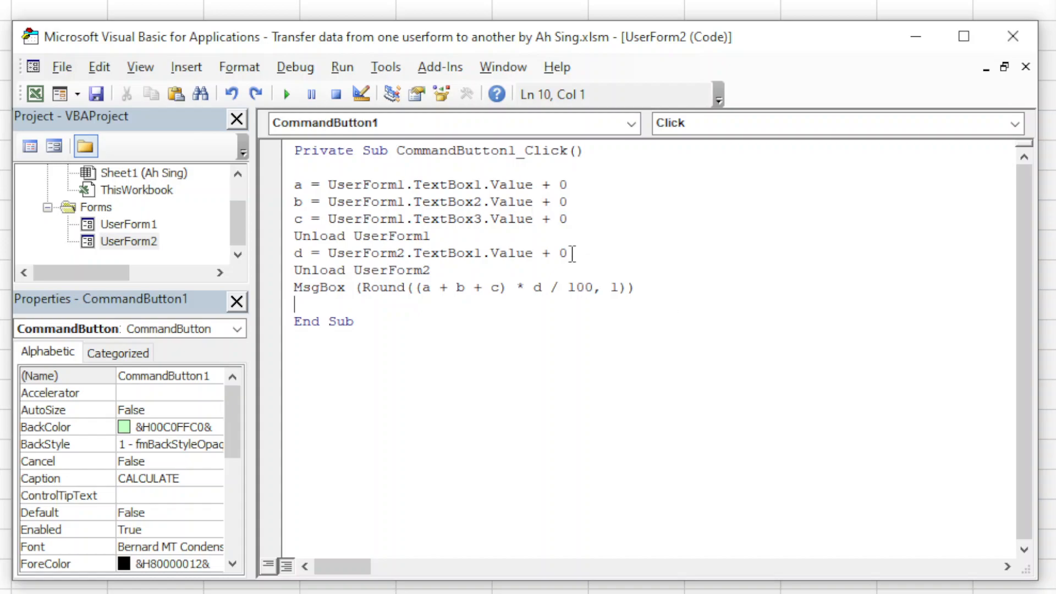
pyautogui.moveTo(135, 240)
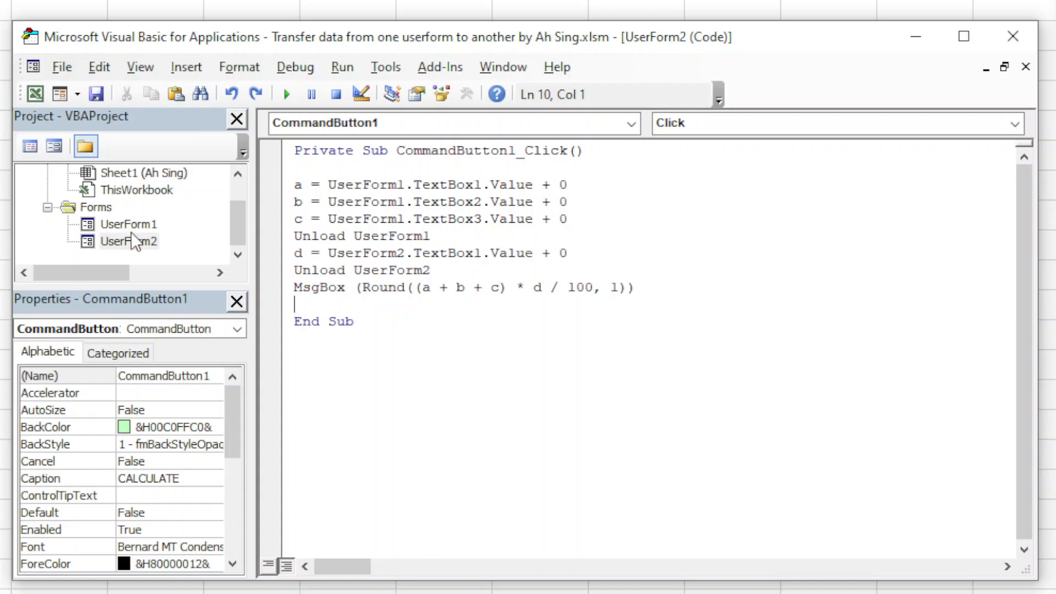
# Create a UserForm_Activate procedure from the UserForm object and Activate event dropdowns
pyautogui.click(631, 123)
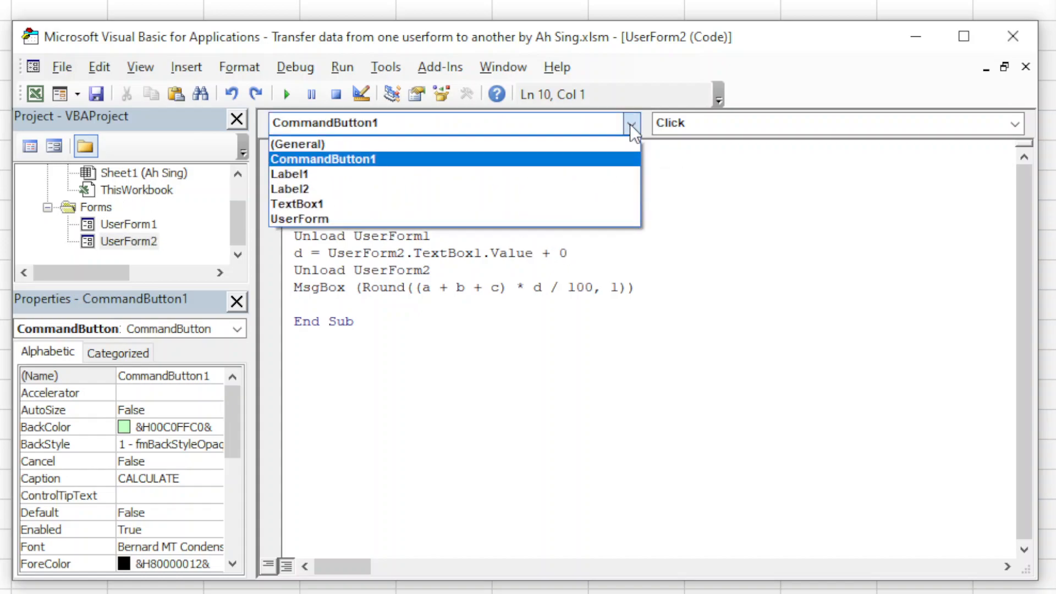
pyautogui.click(299, 218)
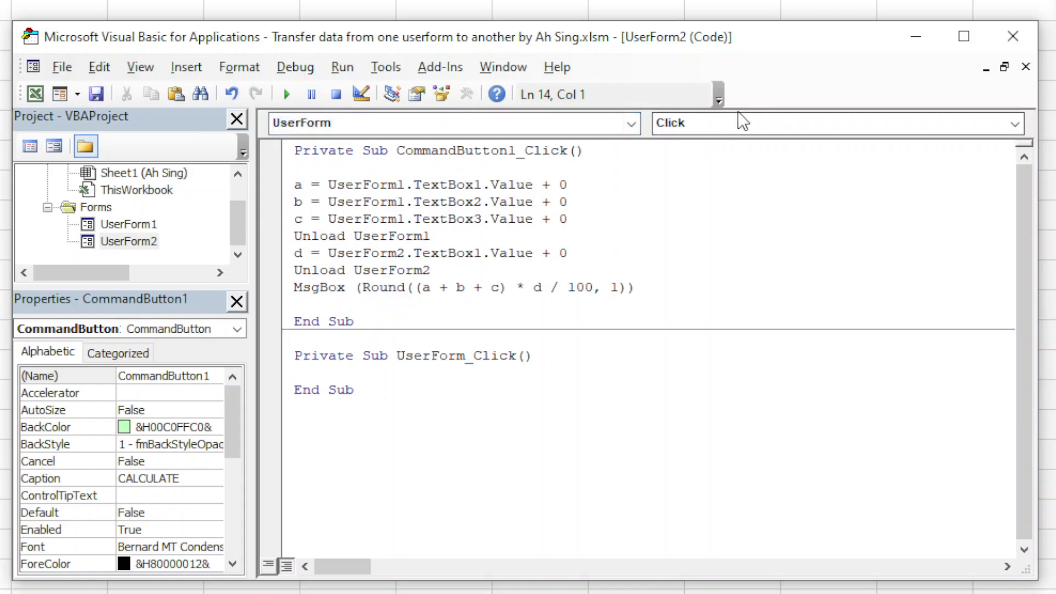
pyautogui.click(1013, 123)
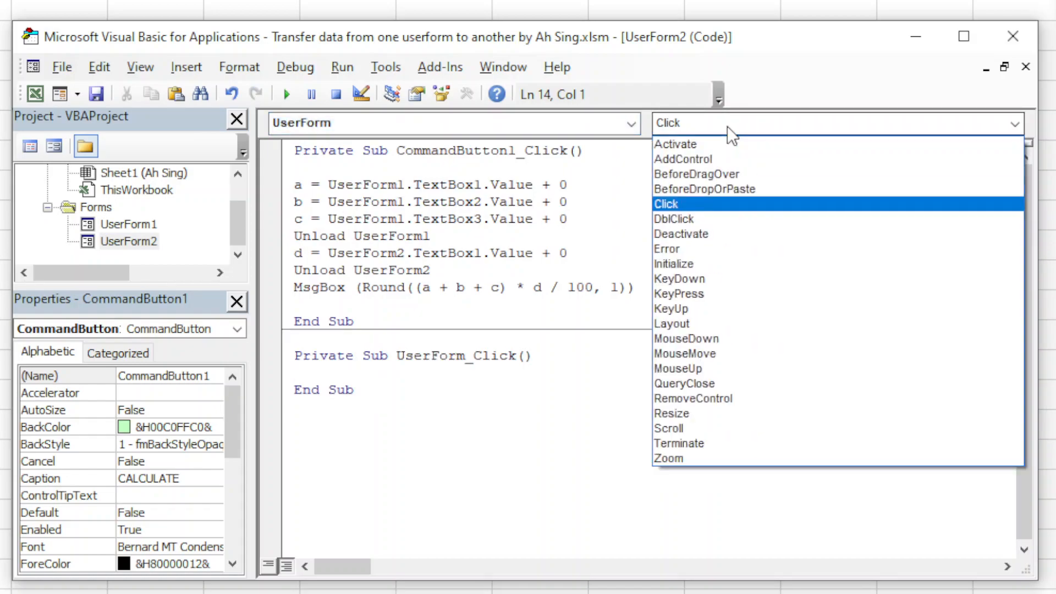
pyautogui.click(675, 143)
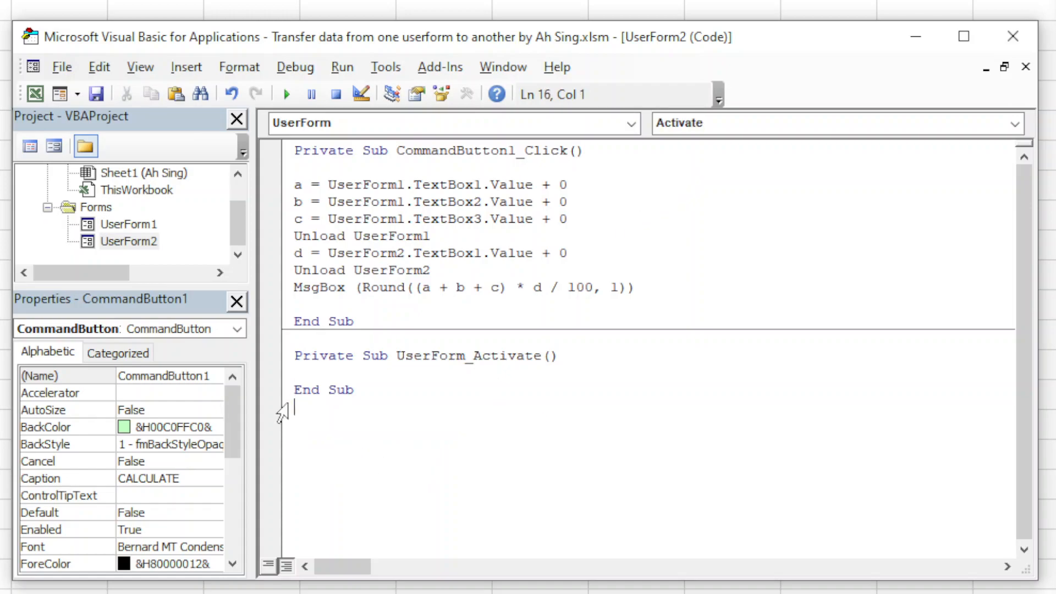
# Move the a, b, c assignments and Unload UserForm1 line into UserForm_Activate
pyautogui.click(293, 372)
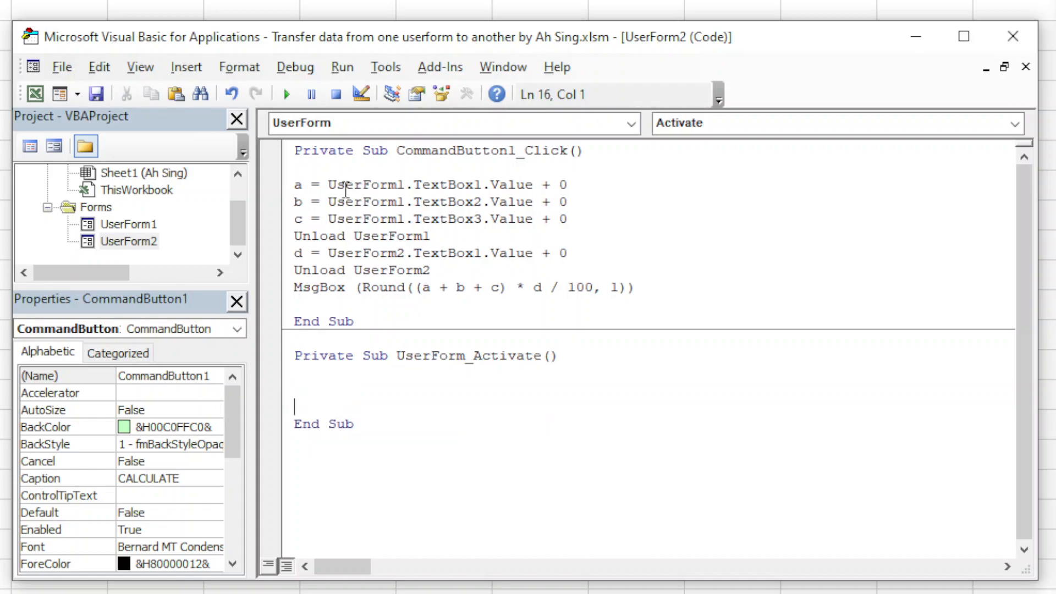
pyautogui.moveTo(294, 184); pyautogui.dragTo(435, 236)
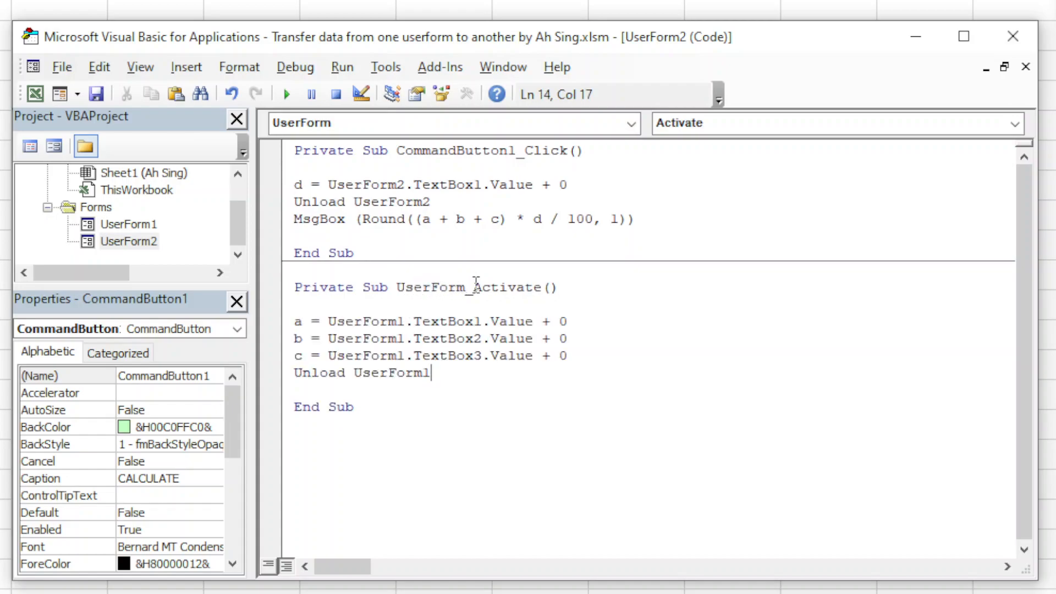
pyautogui.doubleClick(507, 287)
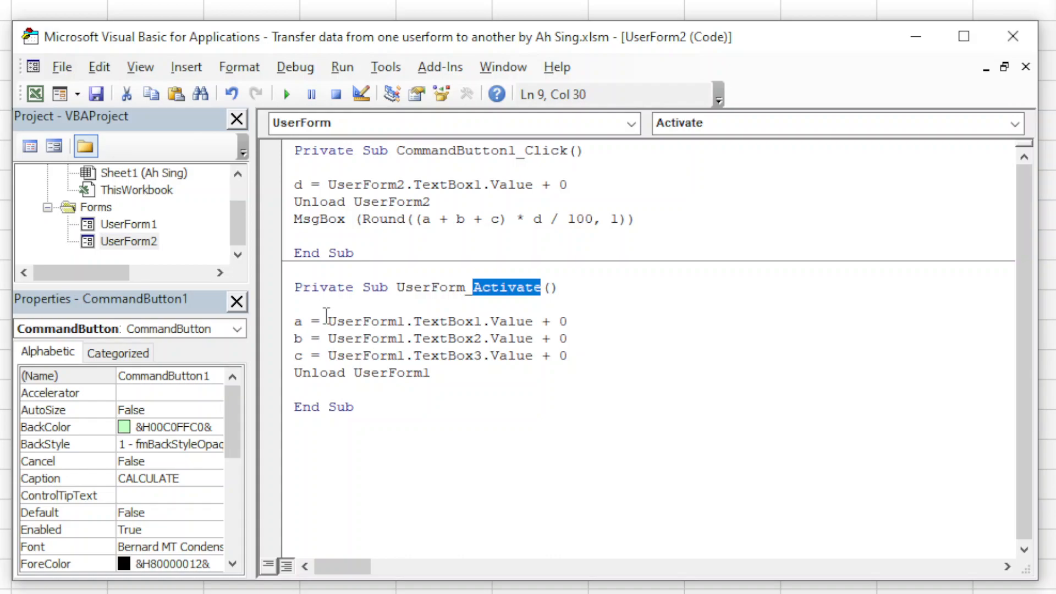
pyautogui.moveTo(331, 321); pyautogui.dragTo(551, 339)
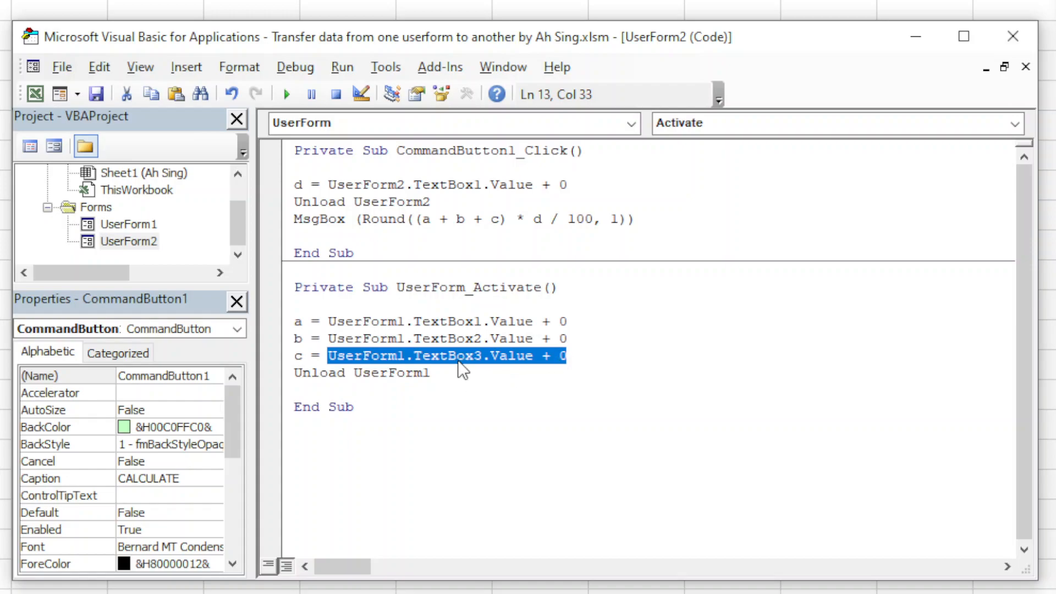
pyautogui.click(435, 373)
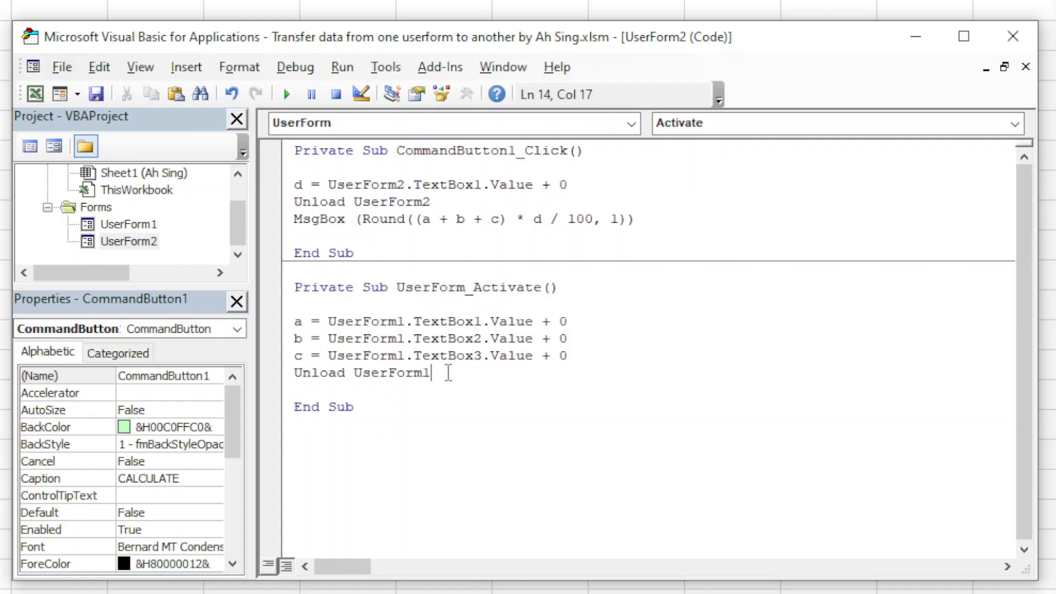
pyautogui.tripleClick(360, 372)
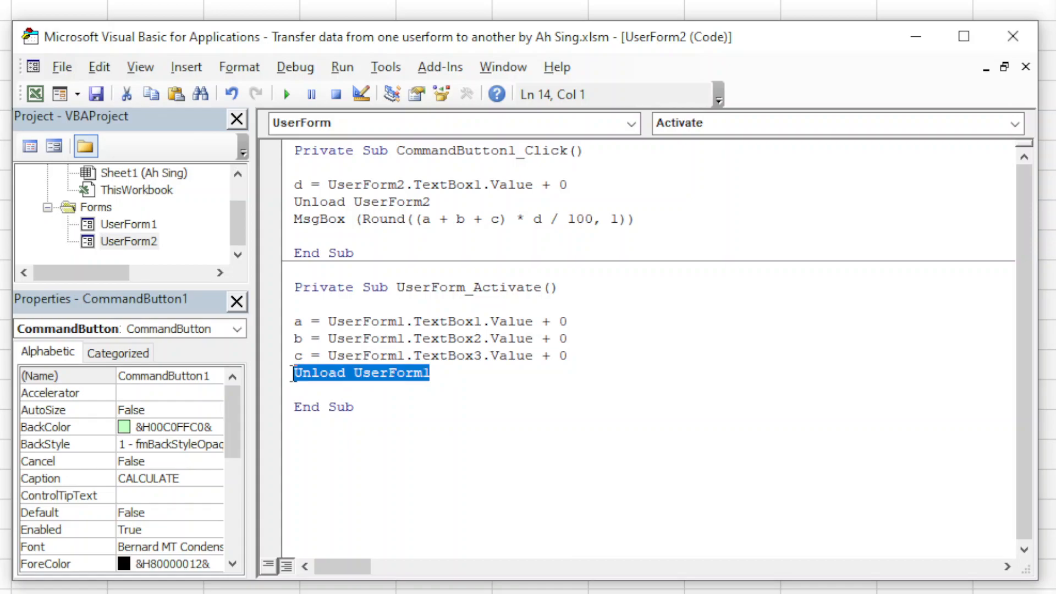
pyautogui.moveTo(515, 172)
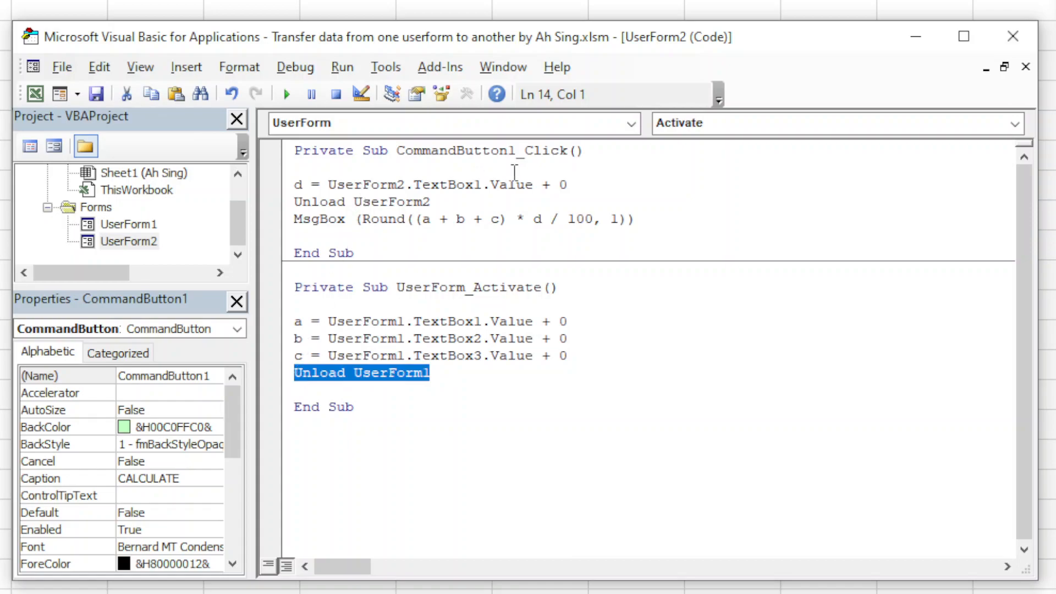
pyautogui.moveTo(438, 204)
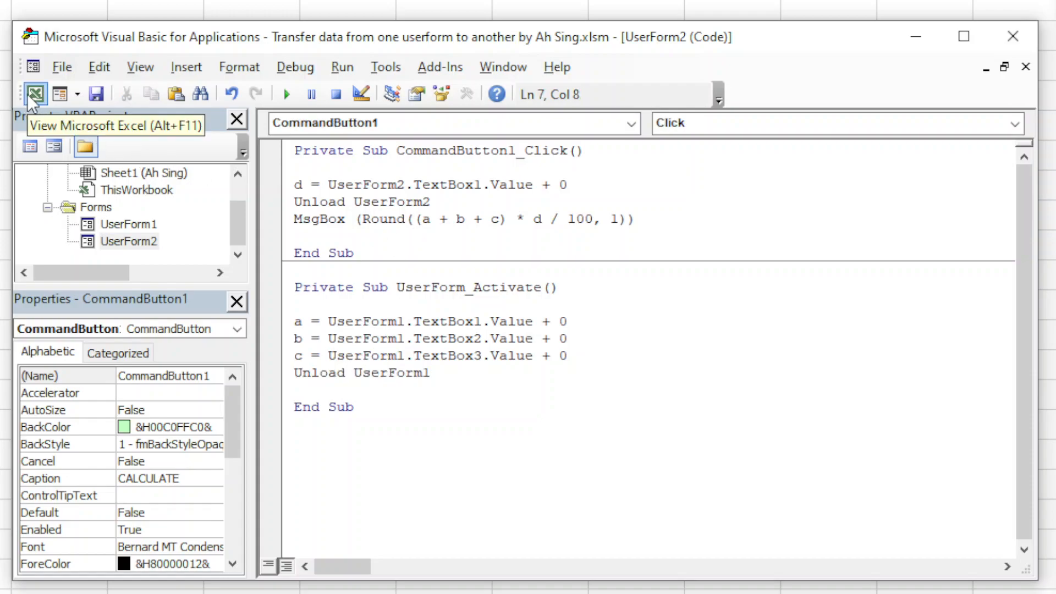
# Run the forms with sales values and 10 percent commission; dismiss the MsgBox showing 0
pyautogui.click(33, 93)
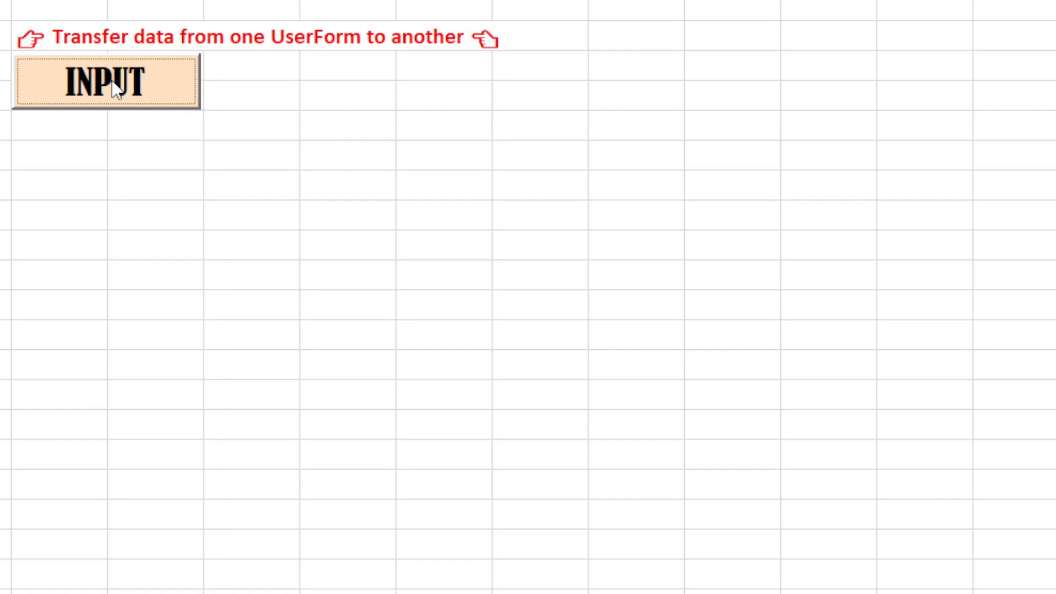
pyautogui.click(105, 81)
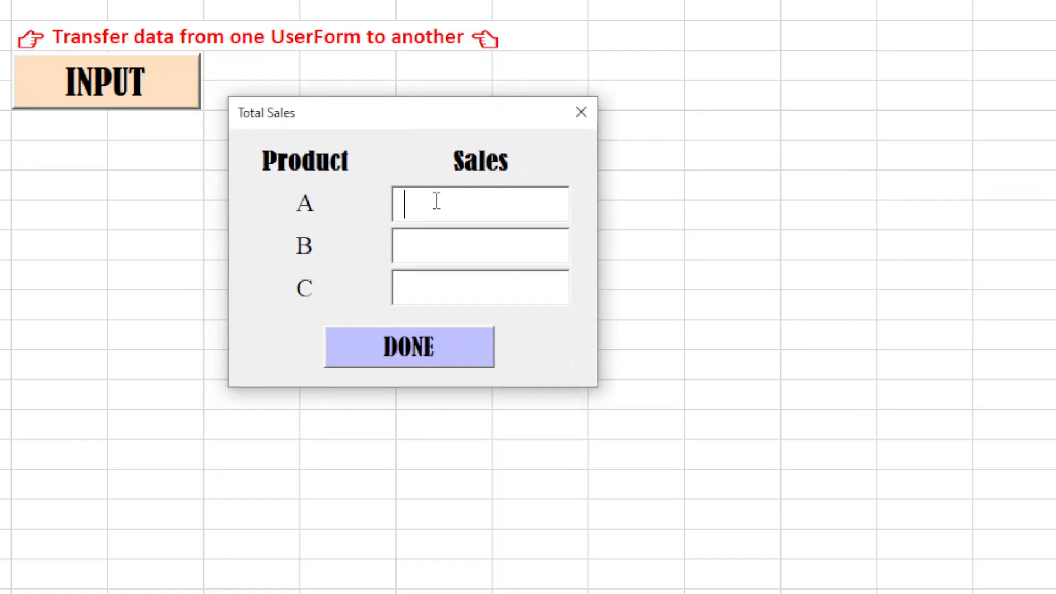
pyautogui.write('3')
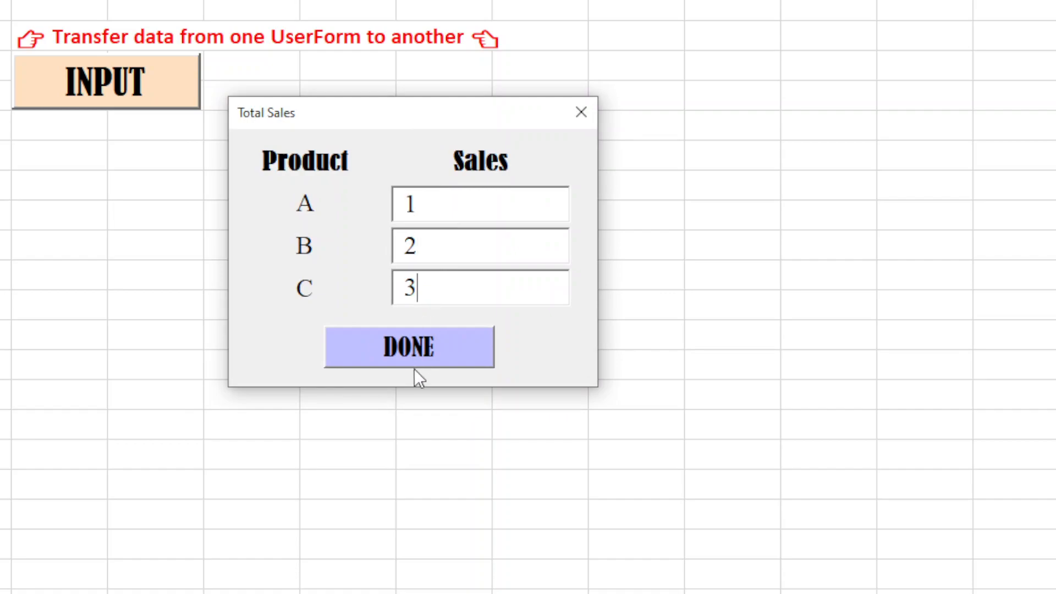
pyautogui.click(408, 347)
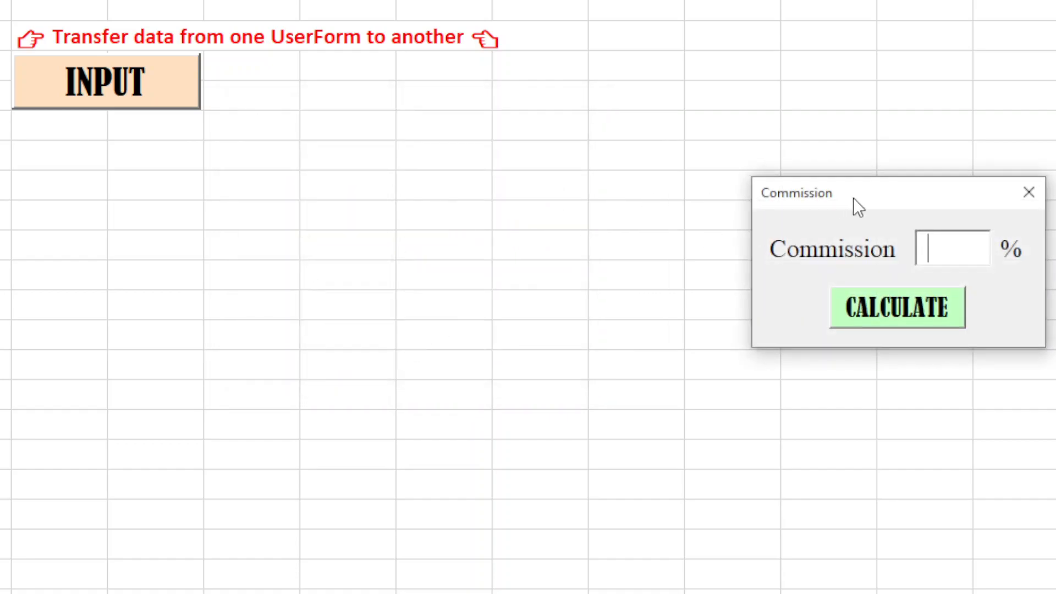
pyautogui.moveTo(796, 192); pyautogui.dragTo(297, 133)
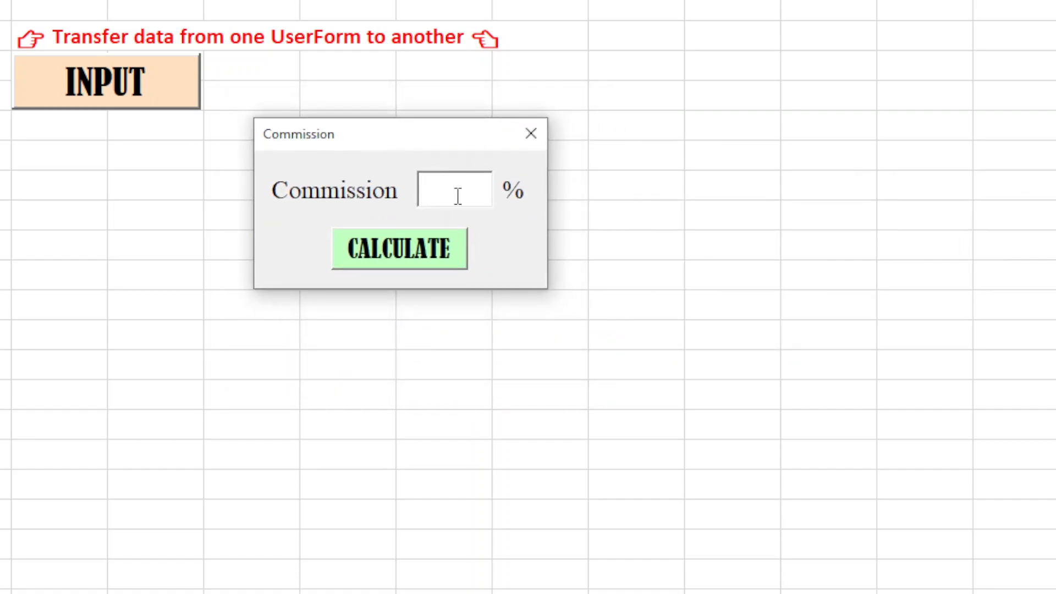
pyautogui.write('1')
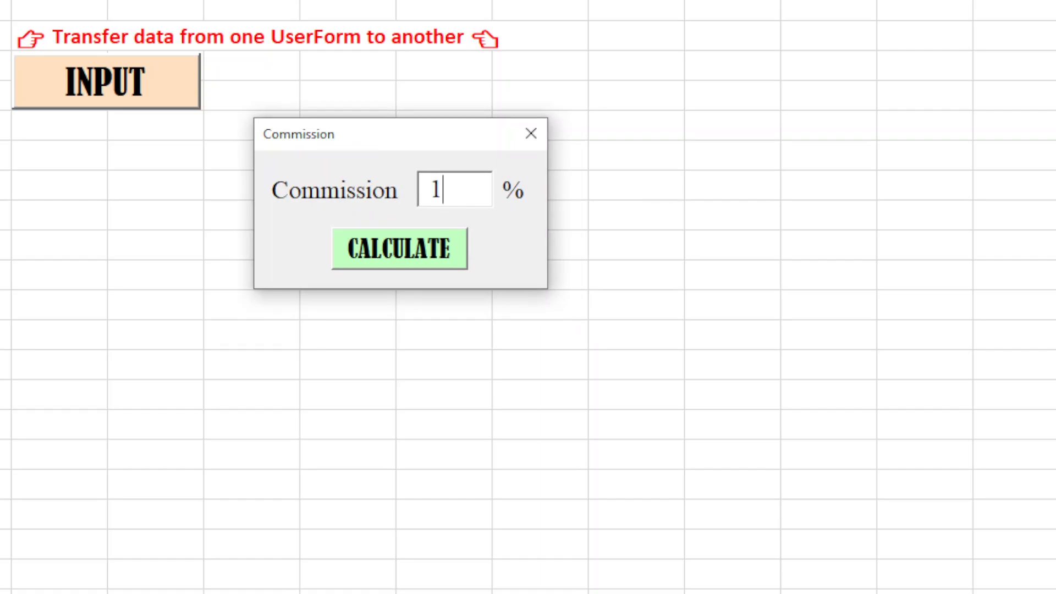
pyautogui.write('0')
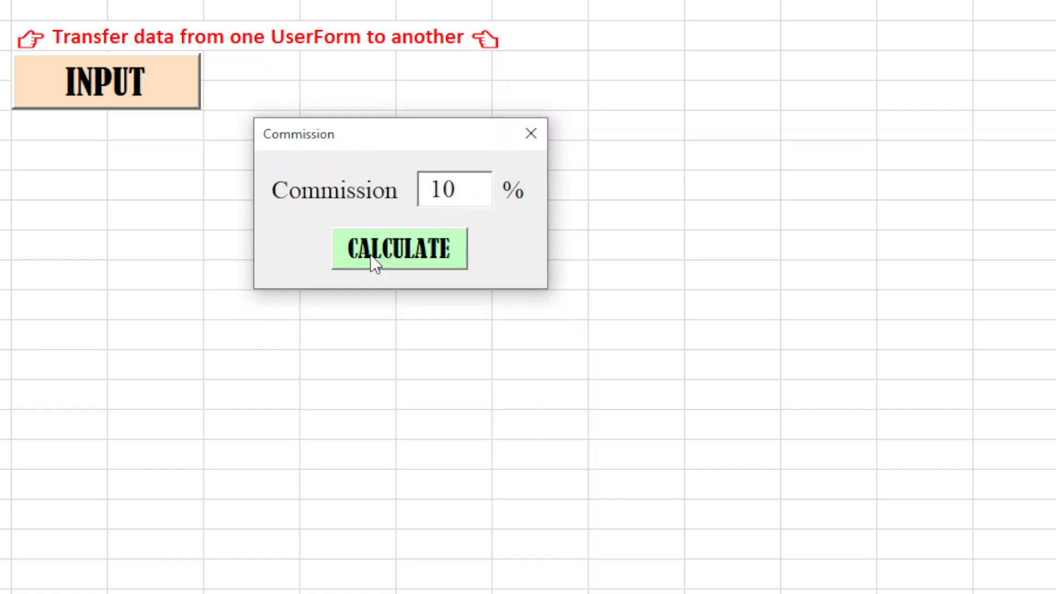
pyautogui.click(398, 248)
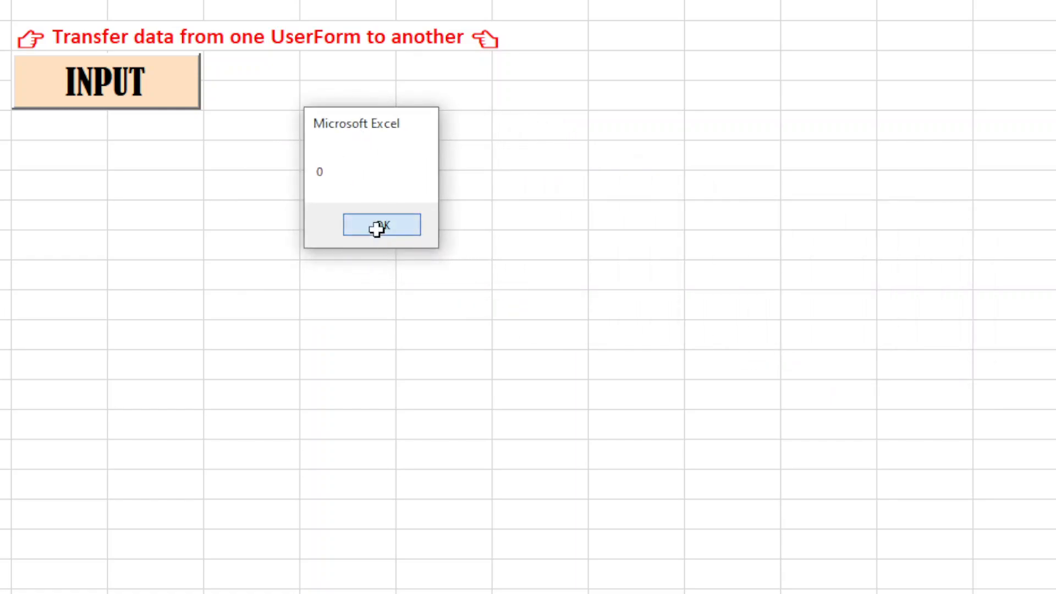
pyautogui.click(381, 224)
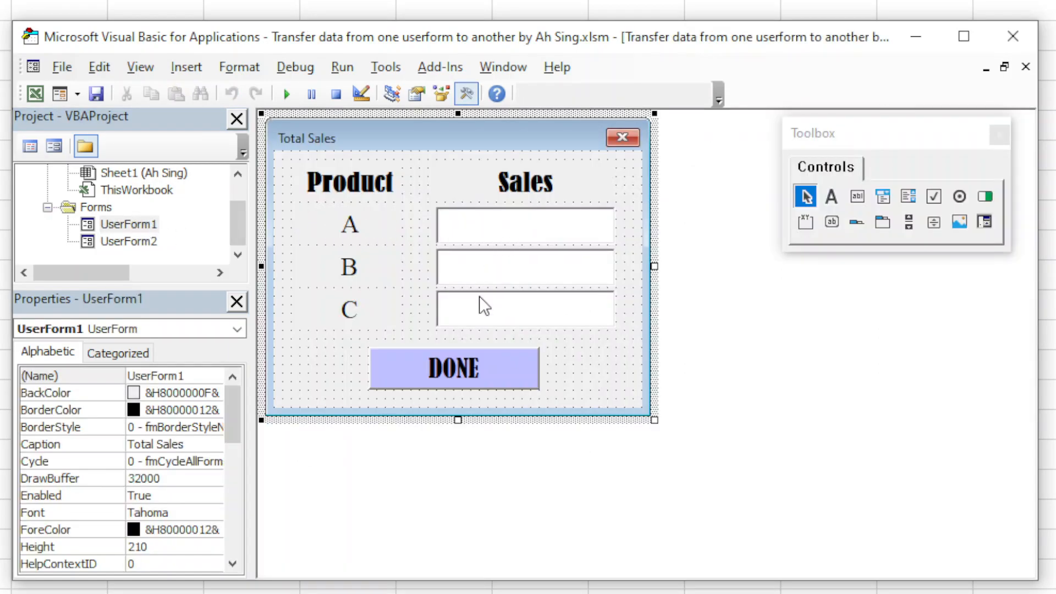
pyautogui.moveTo(495, 228)
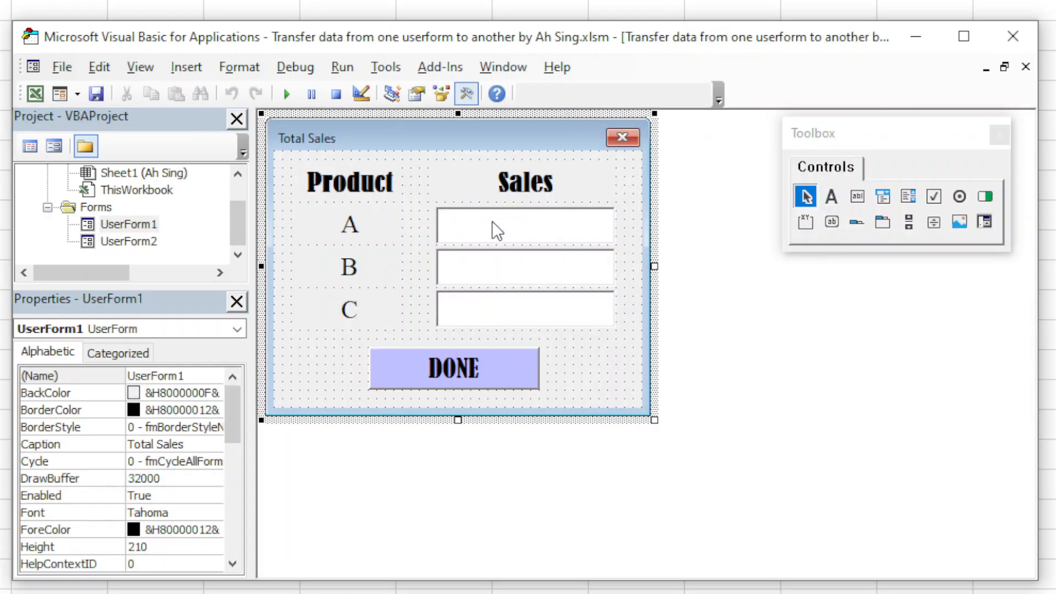
# Show UserForm2's code window with the CALCULATE handler and Activate procedure
pyautogui.click(129, 241)
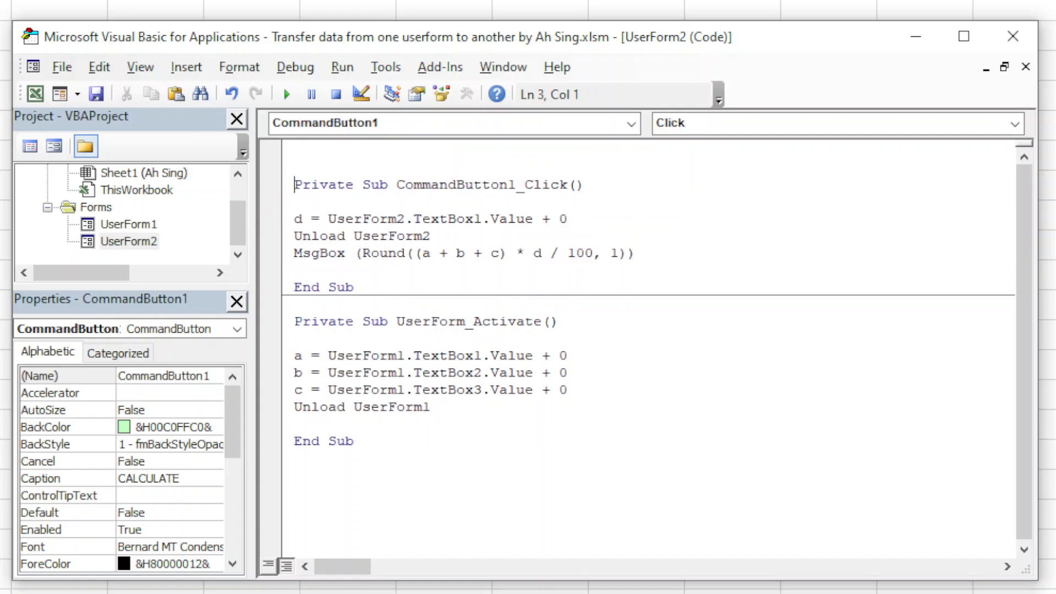
# Add Public a, b and c As Double declarations atop UserForm2's code
pyautogui.write('pu')
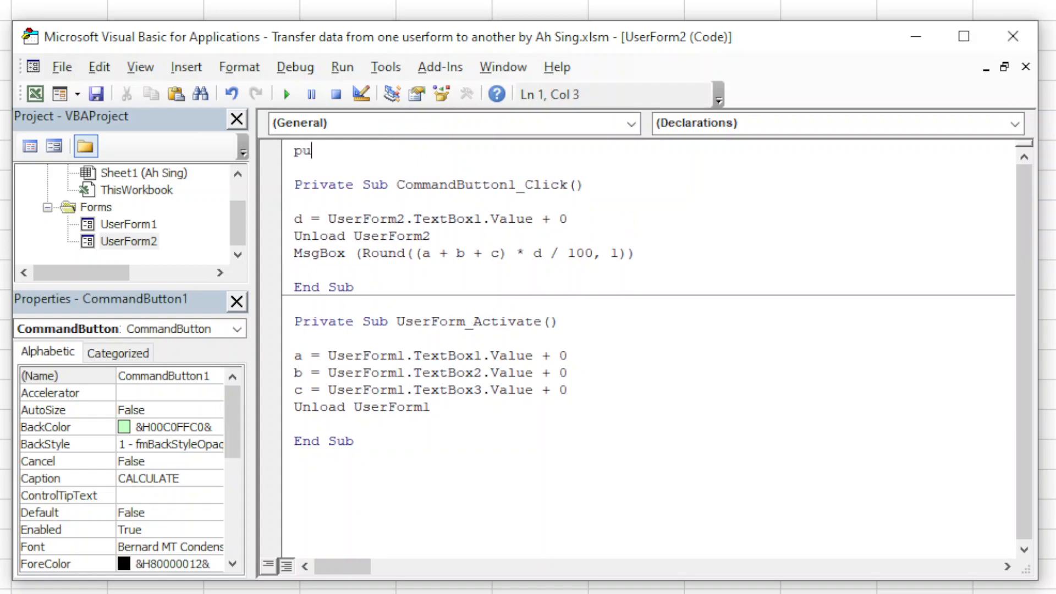
pyautogui.write('blic')
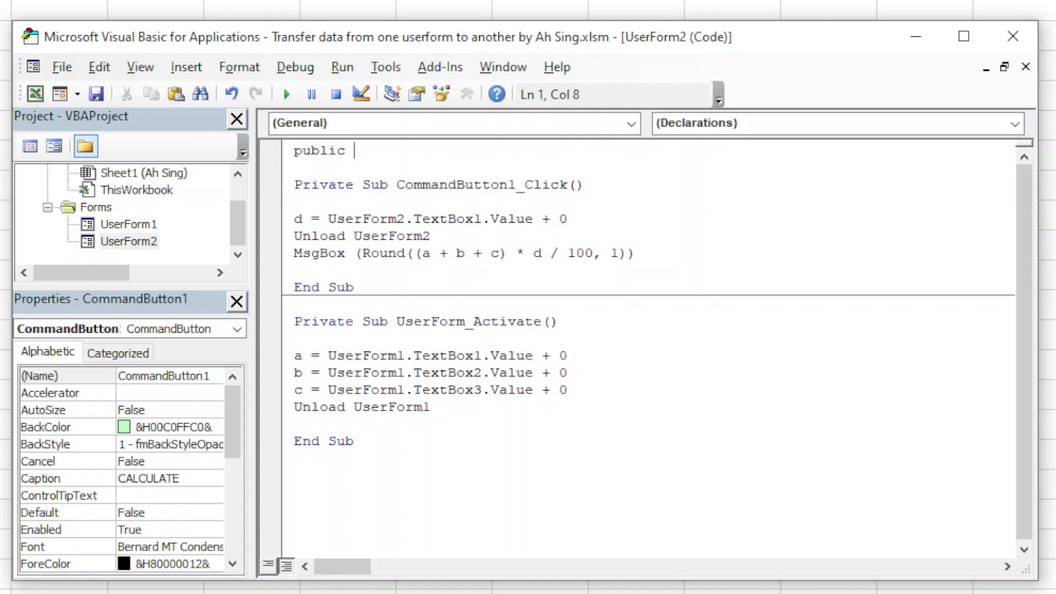
pyautogui.write('a as')
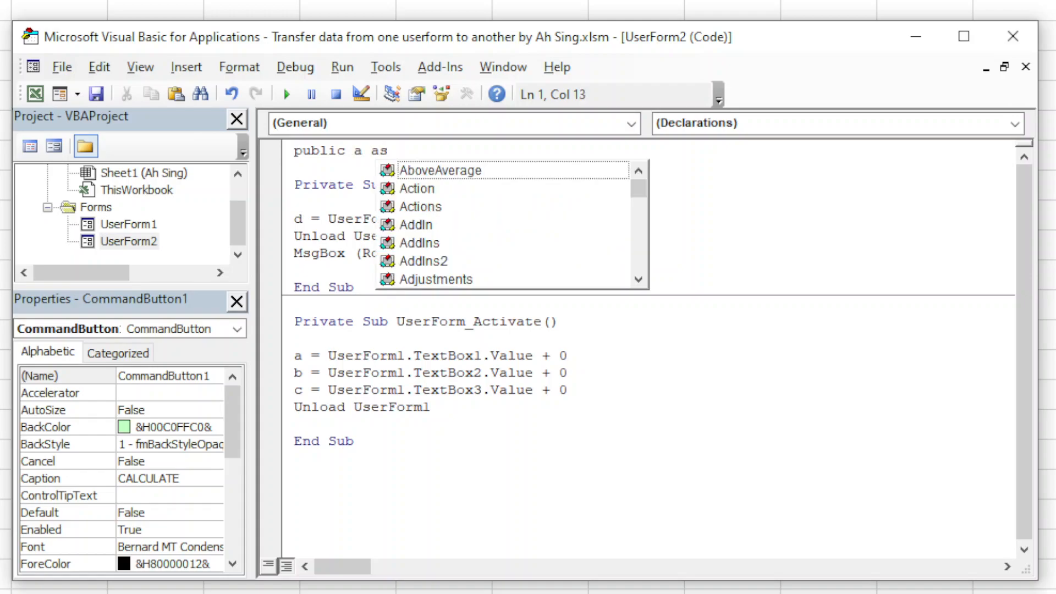
pyautogui.write('double')
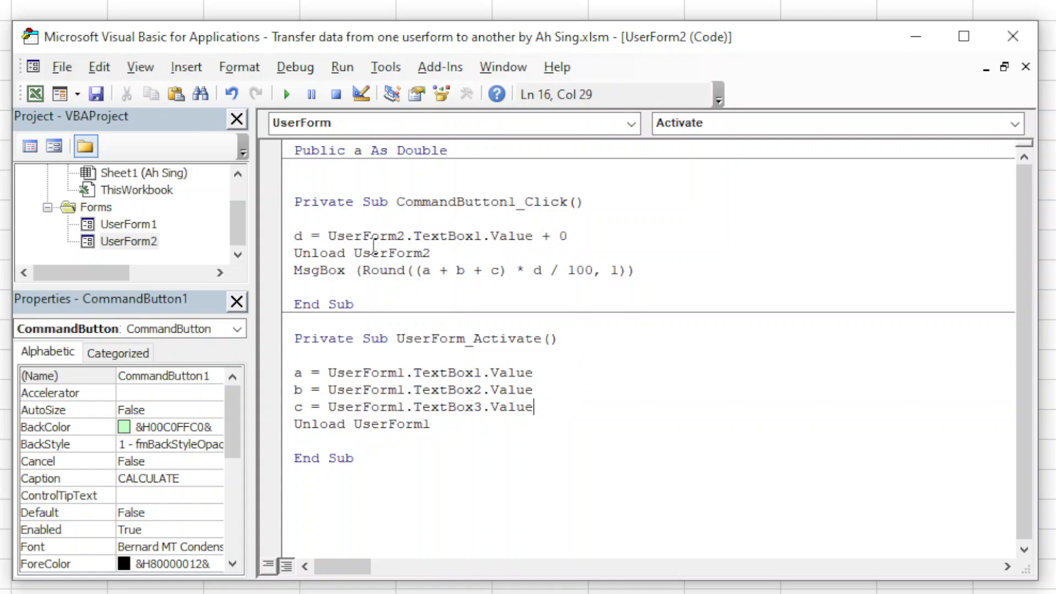
pyautogui.click(445, 150)
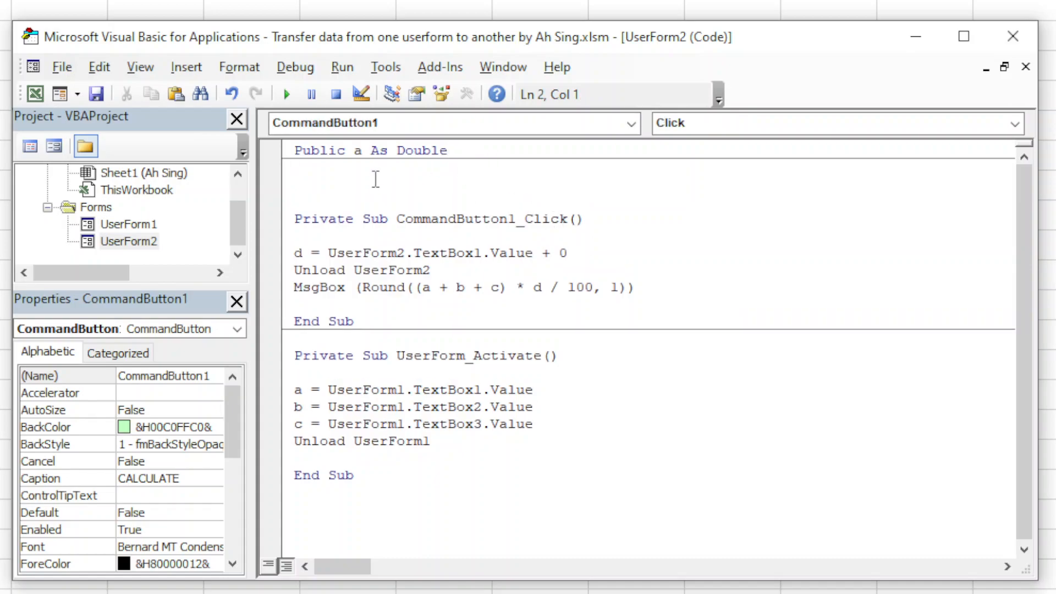
pyautogui.doubleClick(428, 151)
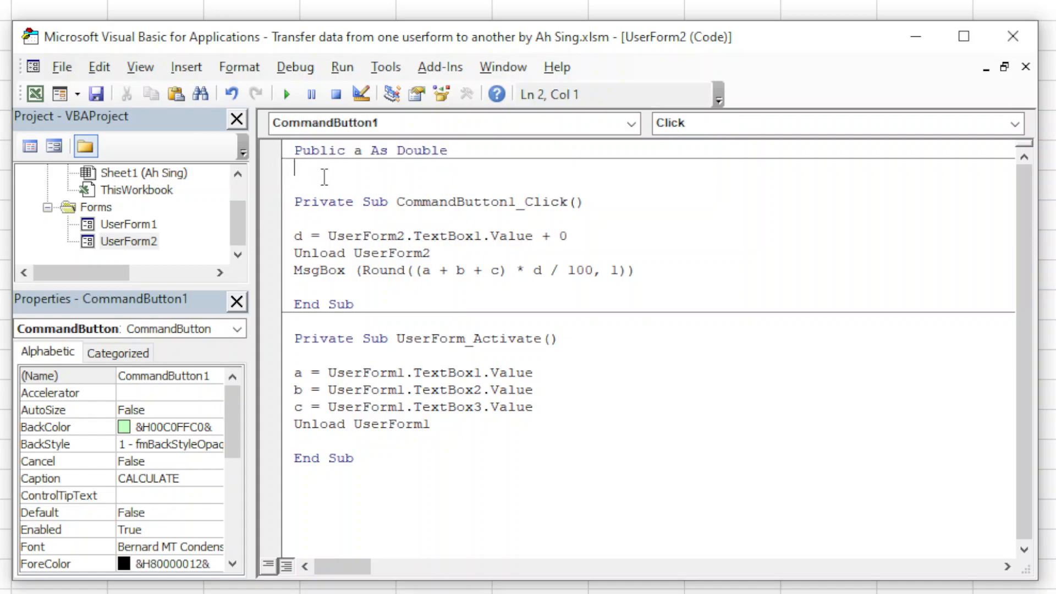
pyautogui.write('Public a As Double')
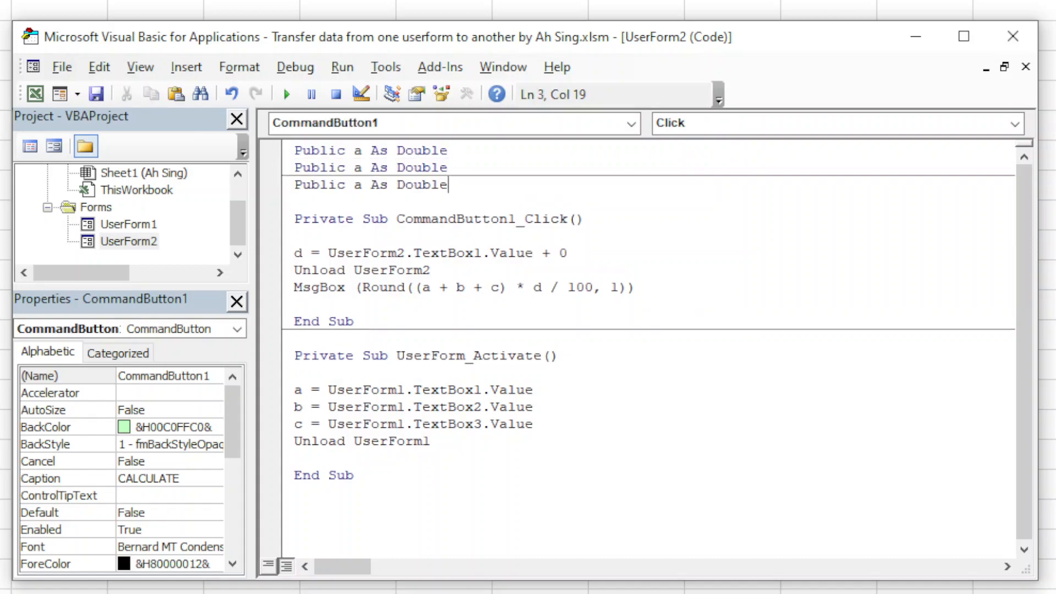
pyautogui.click(358, 167)
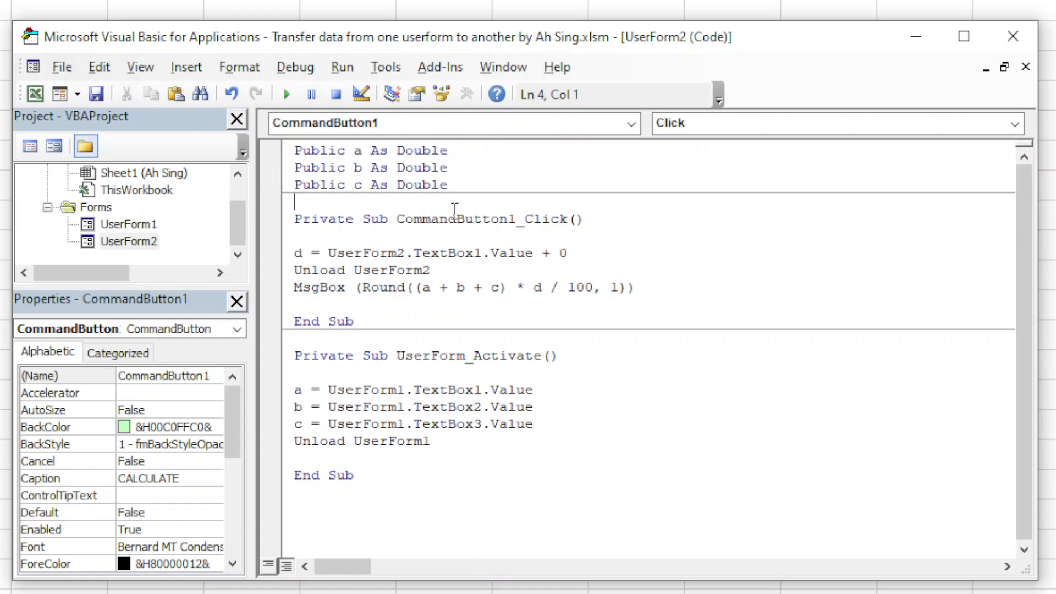
pyautogui.moveTo(34, 94)
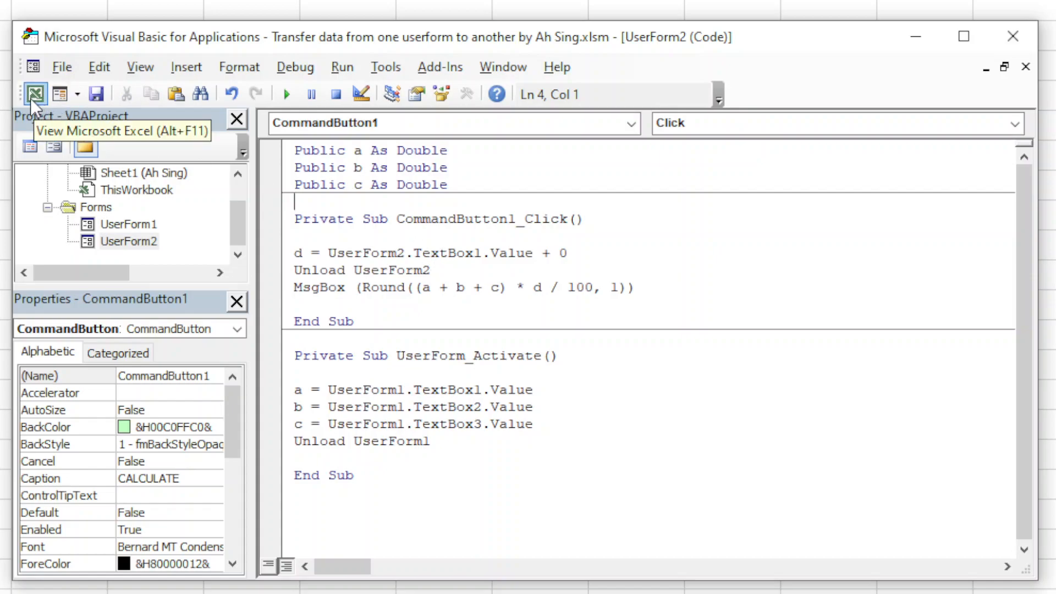
# Submit sales 1, 2, 3, enter 10 percent, and dismiss the 0.6 commission result
pyautogui.click(34, 94)
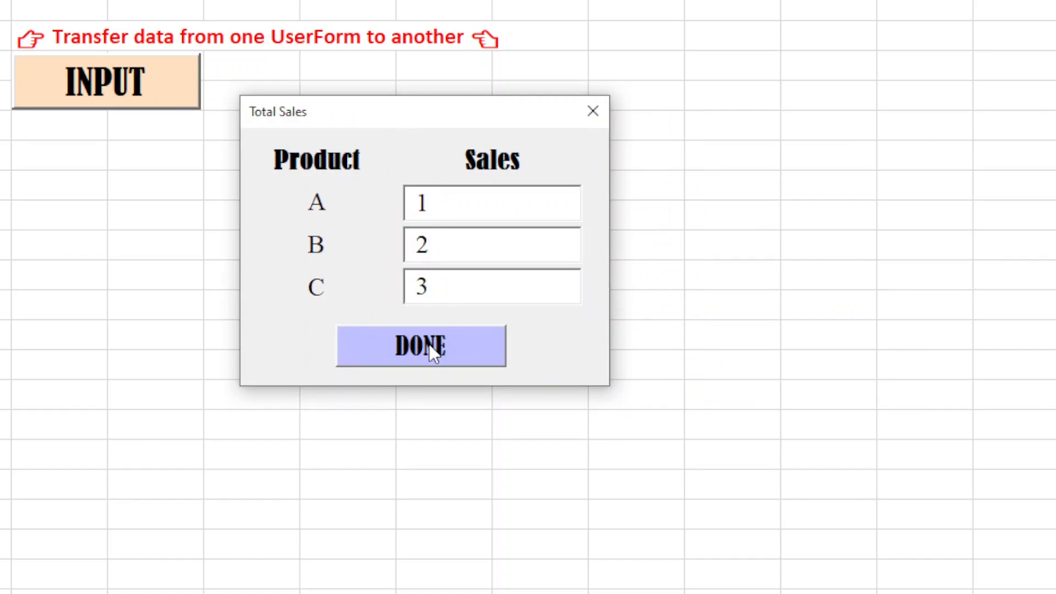
pyautogui.click(421, 346)
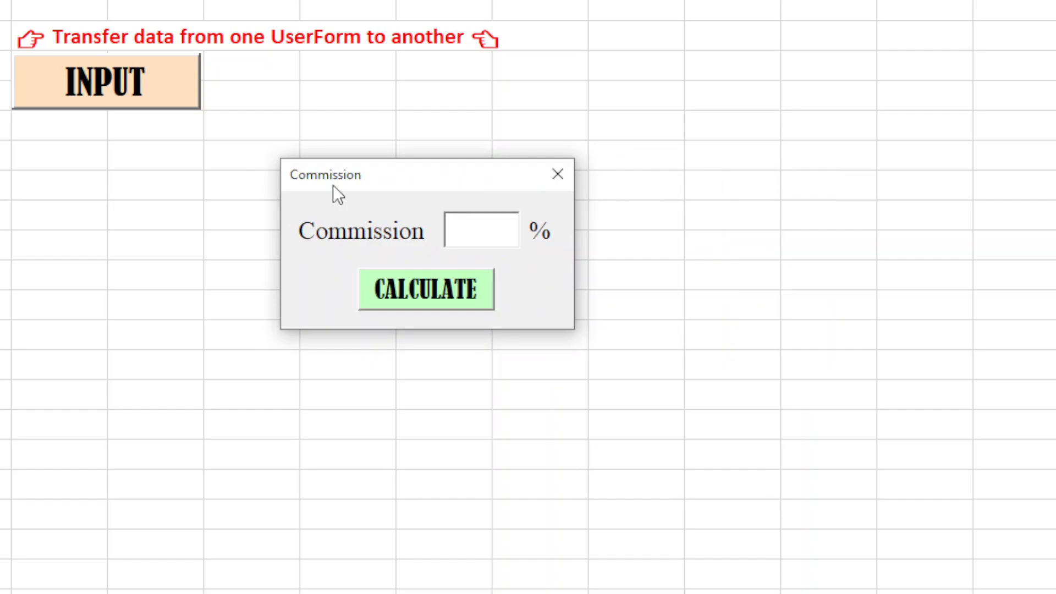
pyautogui.moveTo(374, 221)
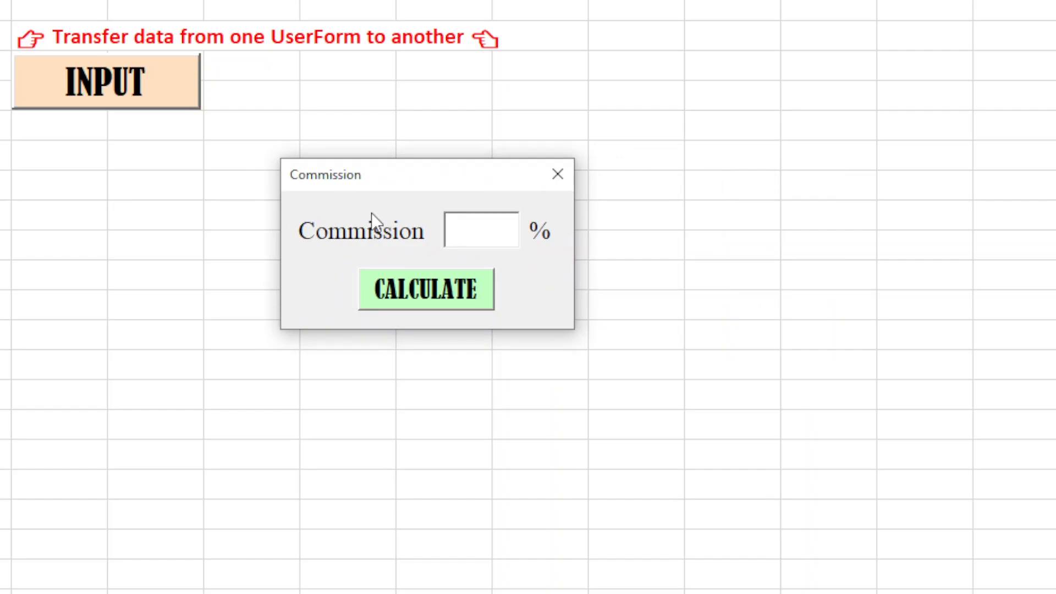
pyautogui.write('10')
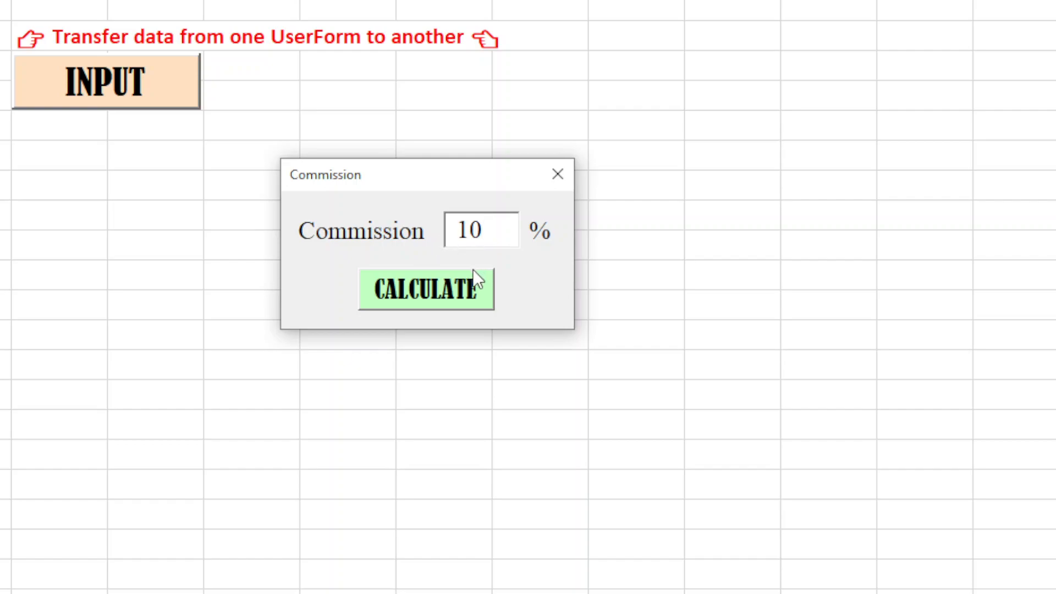
pyautogui.click(425, 288)
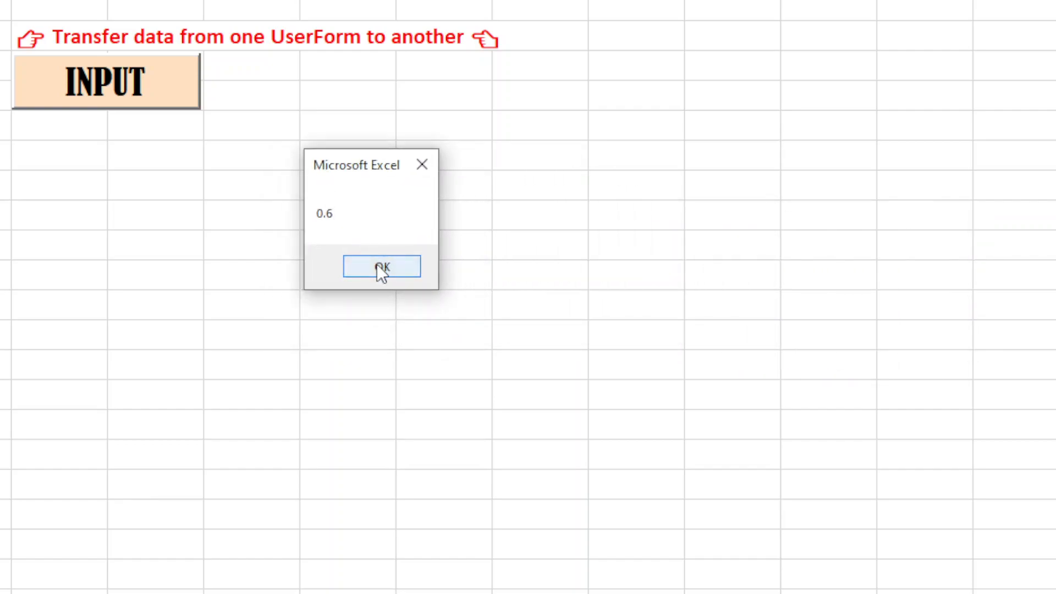
pyautogui.click(381, 266)
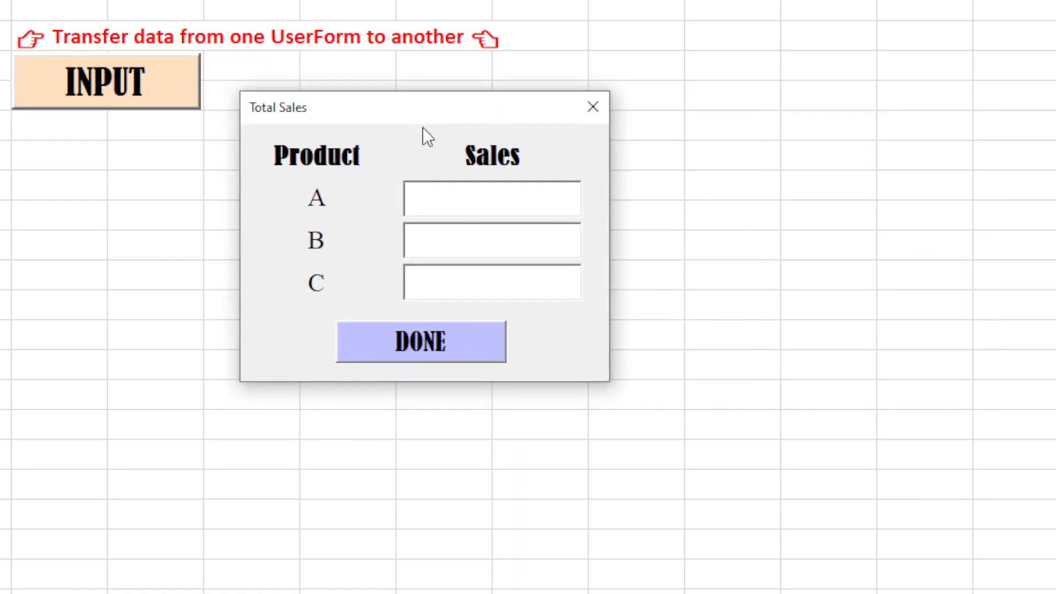
# Submit sales 10, 20, 15 at 2 percent and dismiss the 0.9 commission result
pyautogui.write('10')
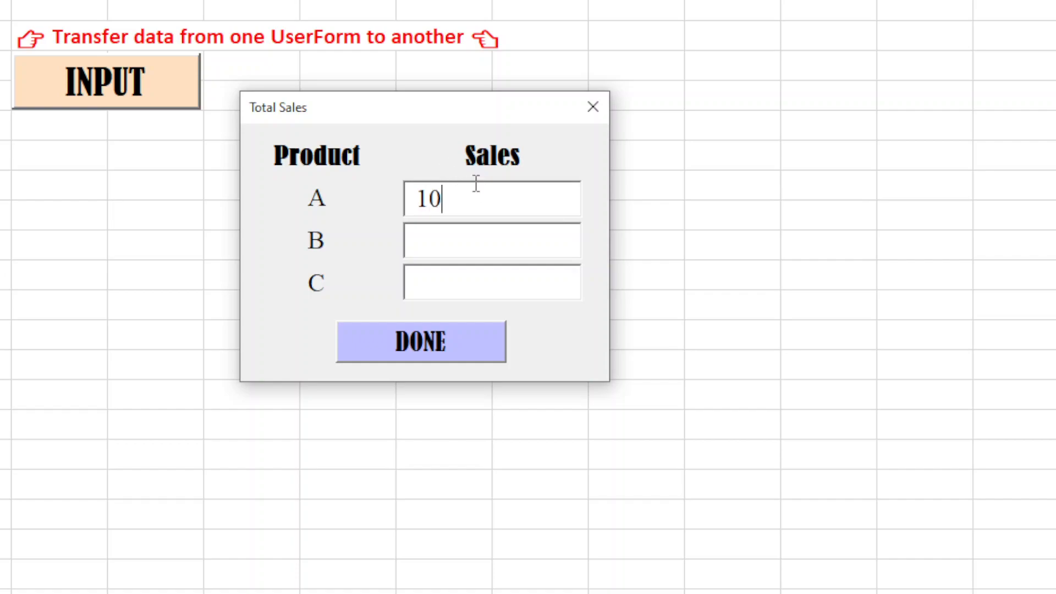
pyautogui.write('20')
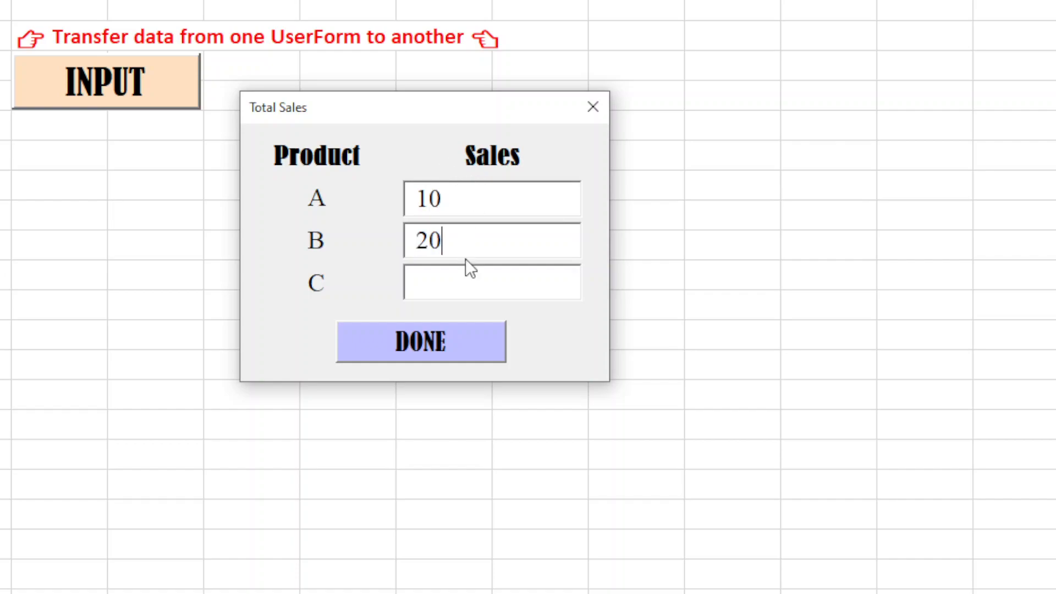
pyautogui.write('15')
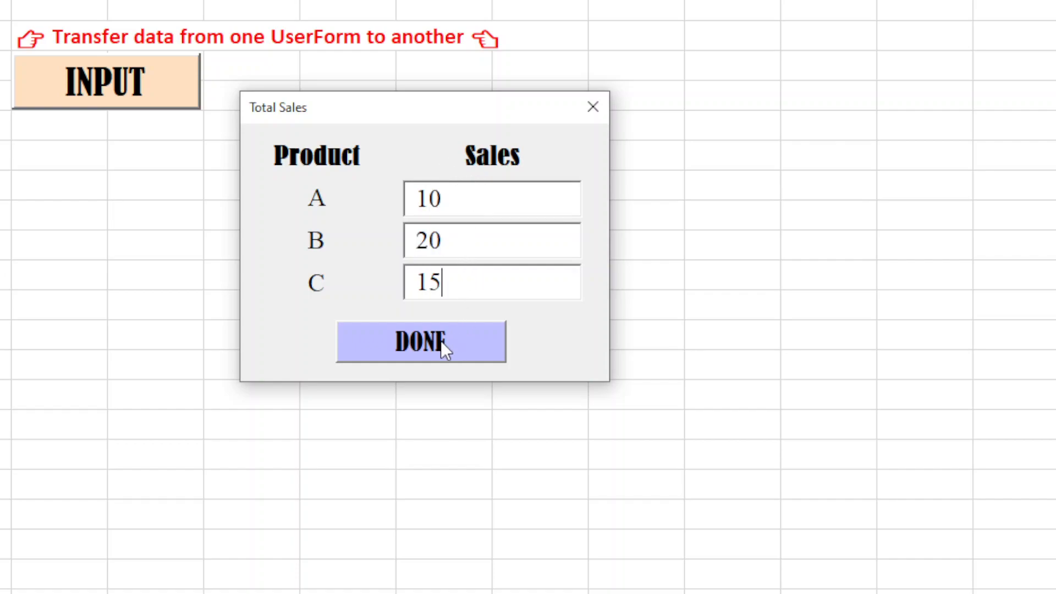
pyautogui.click(420, 341)
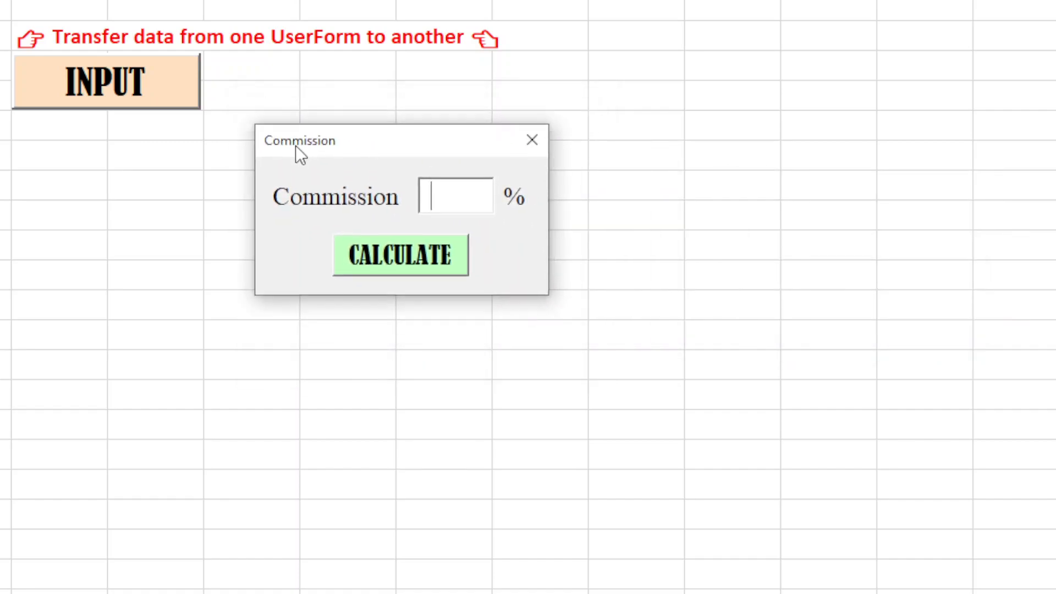
pyautogui.write('2')
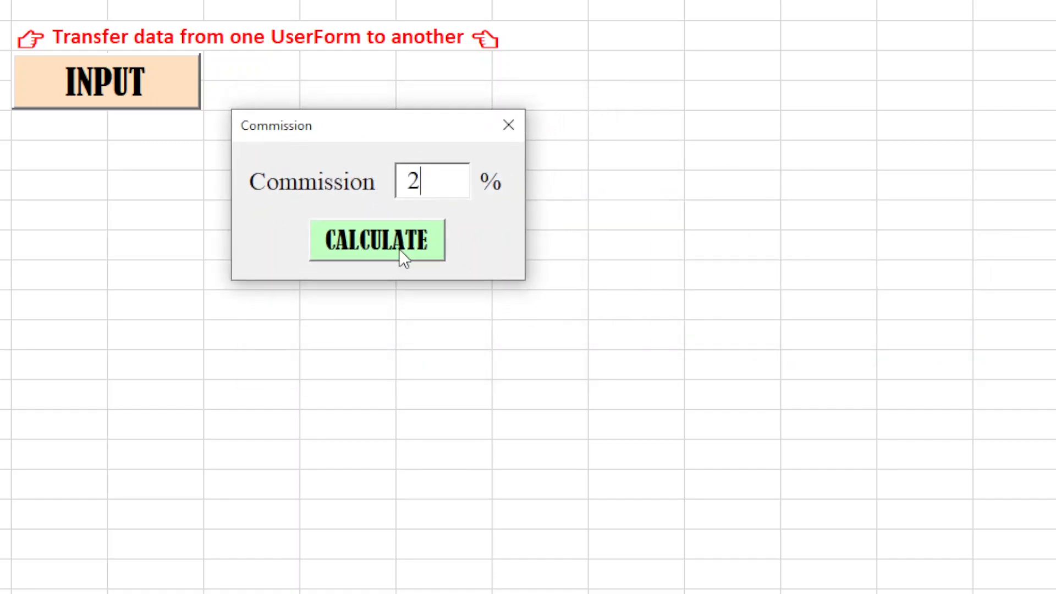
pyautogui.click(375, 240)
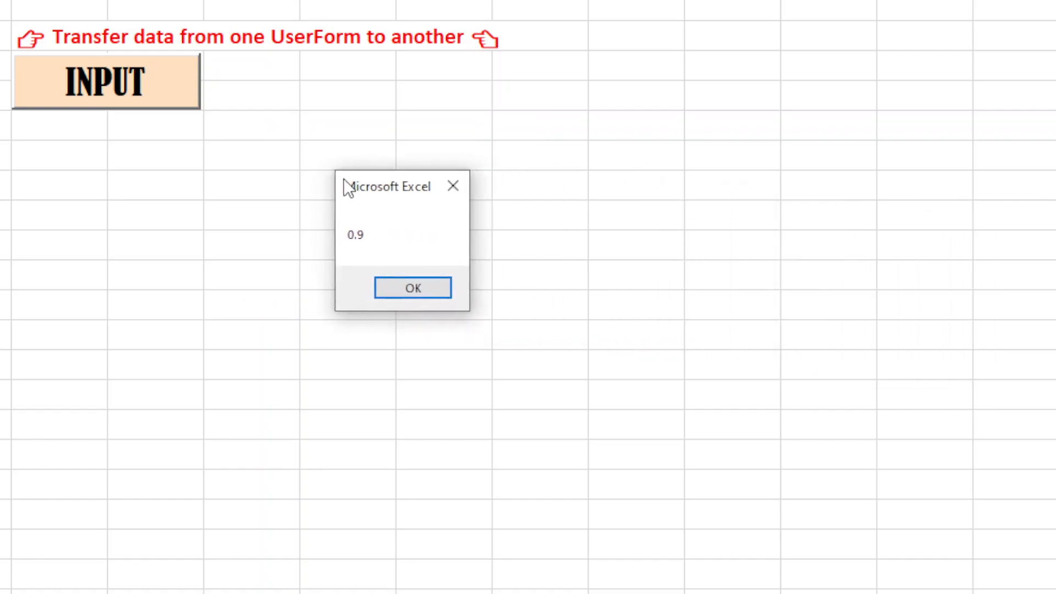
pyautogui.moveTo(390, 187); pyautogui.dragTo(300, 151)
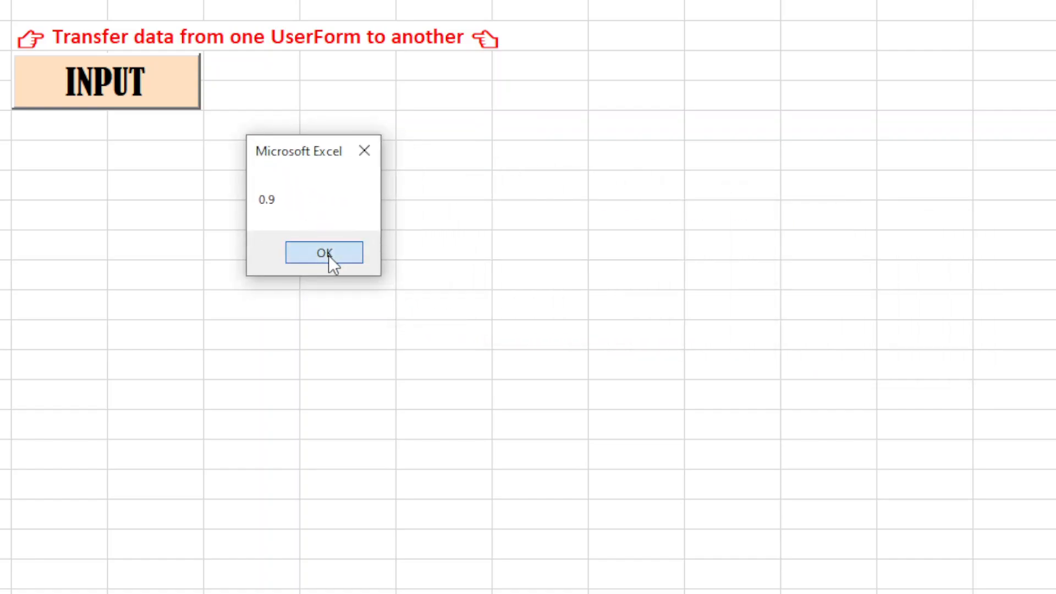
pyautogui.click(324, 252)
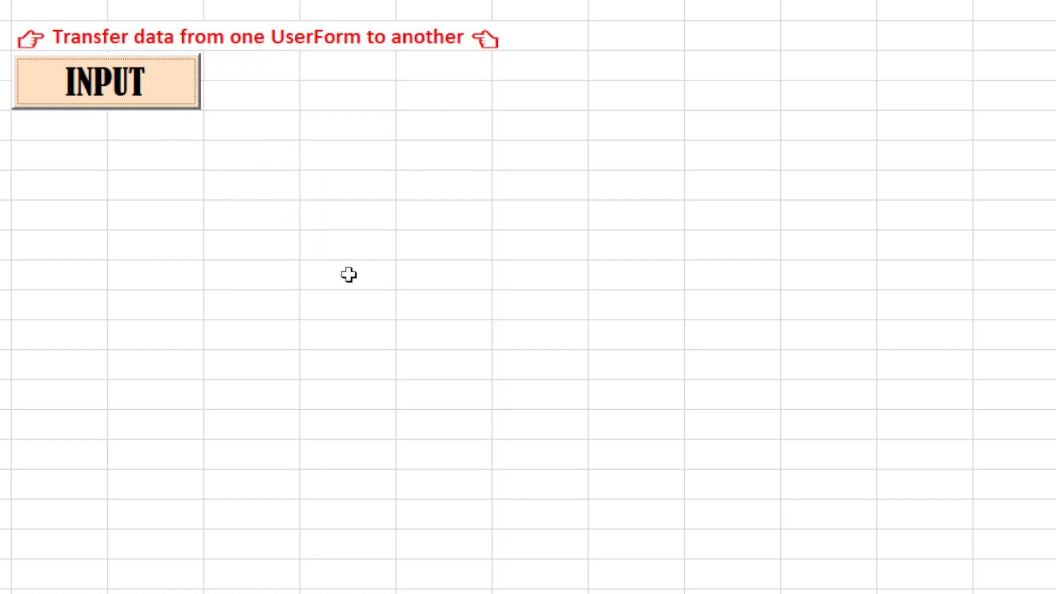